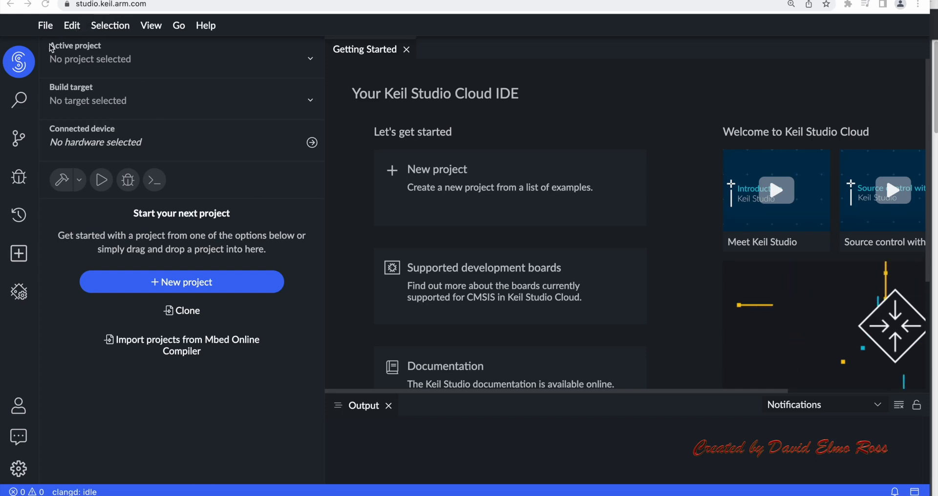
pyautogui.moveTo(125, 48)
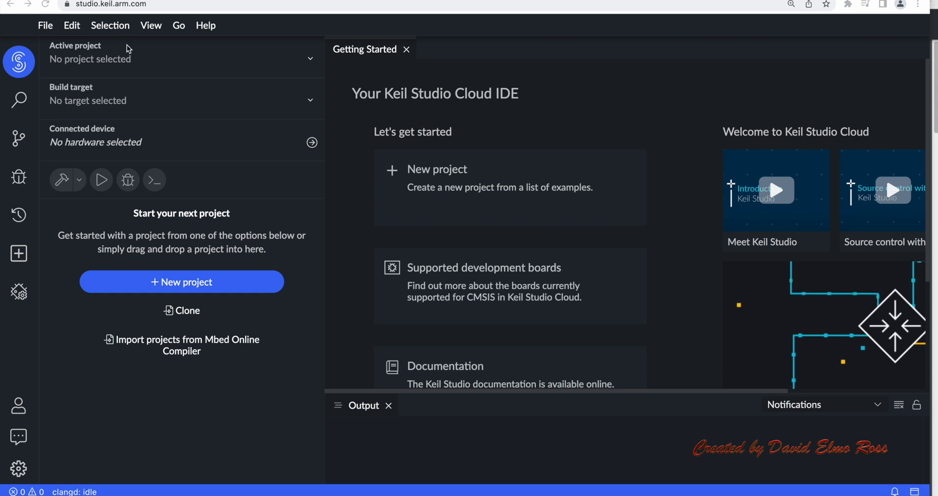
pyautogui.moveTo(365, 215)
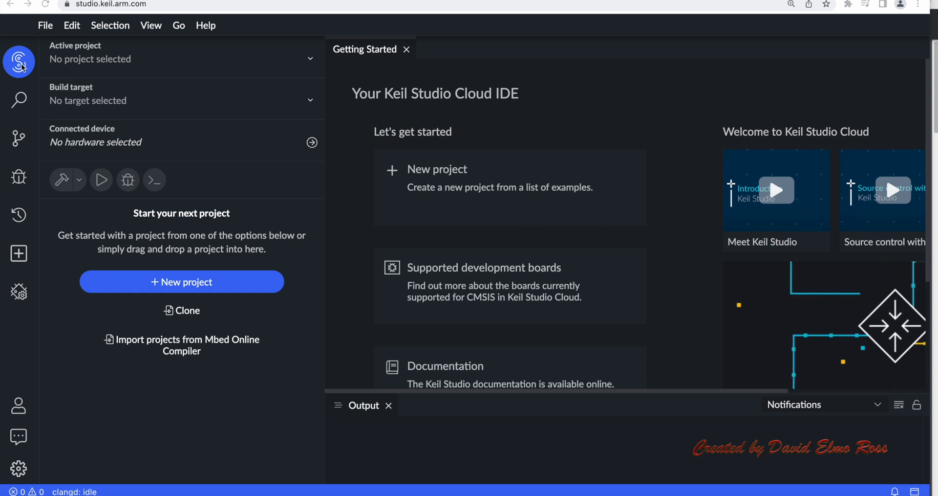
# - Browse the Keil Studio, Source Control, Run and Debug and Extensions views, then close the sidebar
pyautogui.click(19, 61)
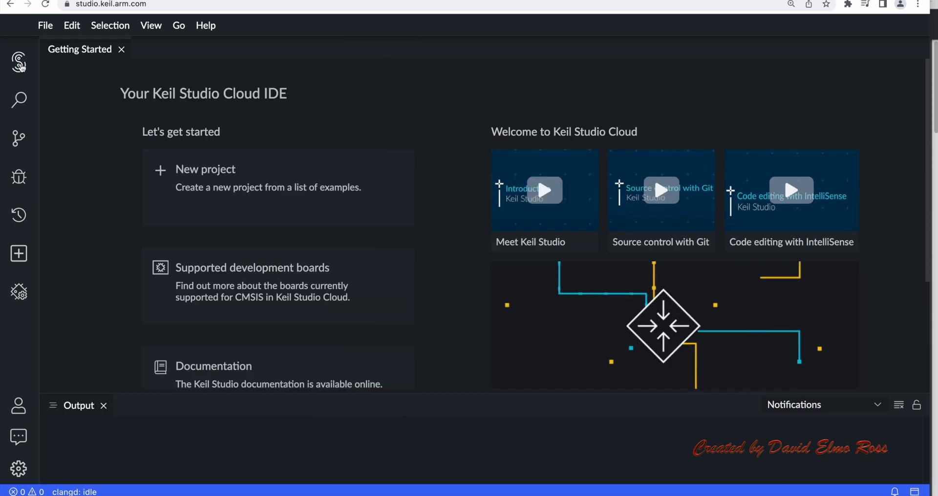
pyautogui.click(18, 61)
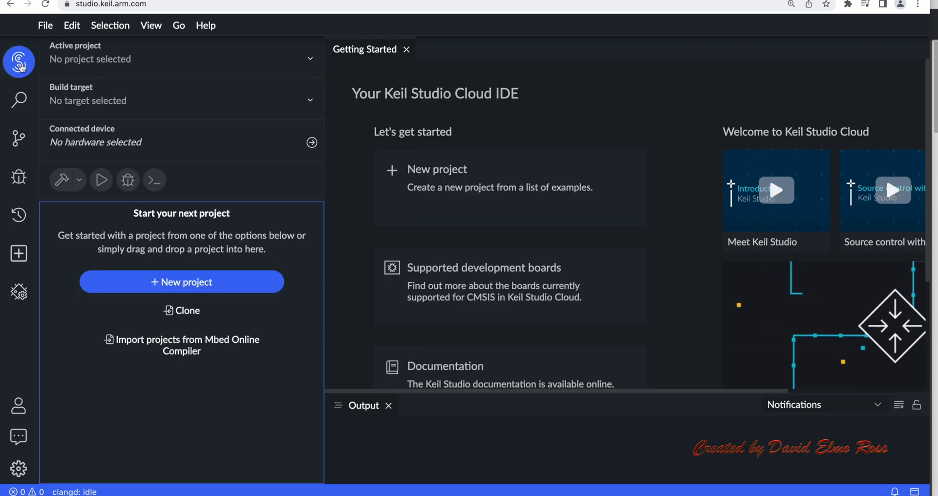
pyautogui.moveTo(176, 155)
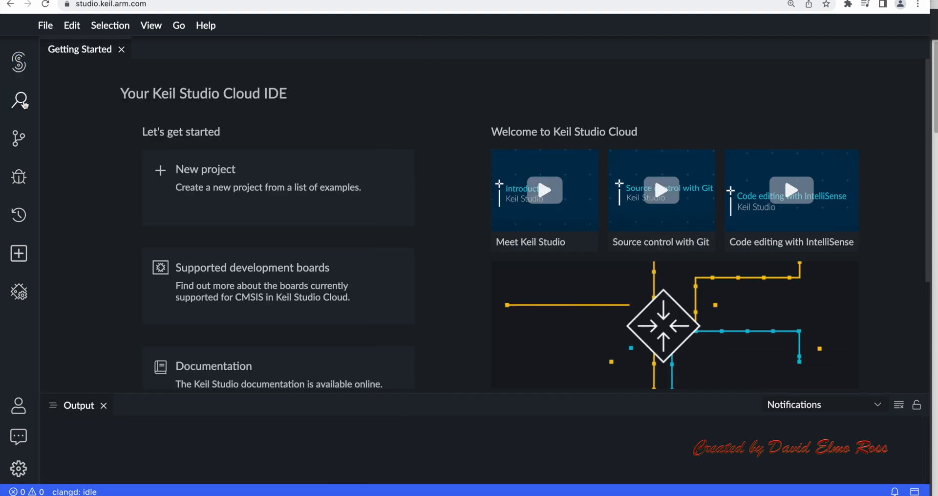
pyautogui.click(18, 138)
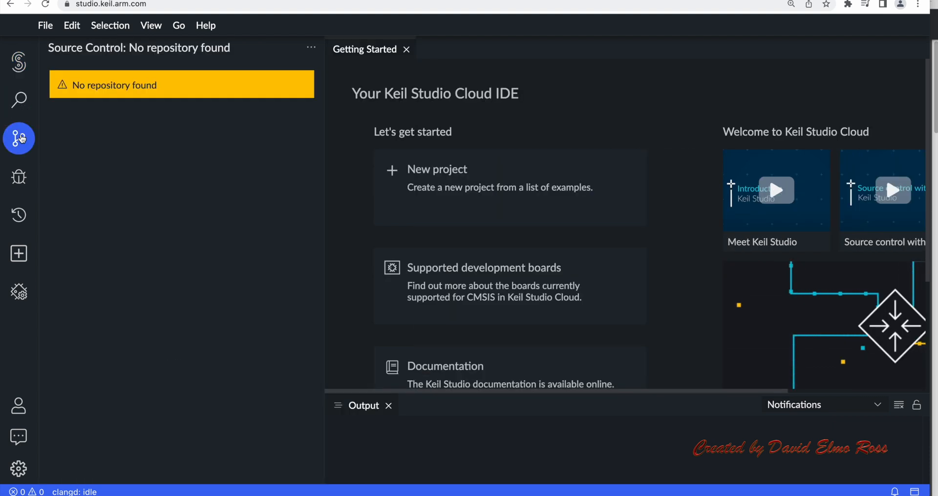
pyautogui.click(19, 176)
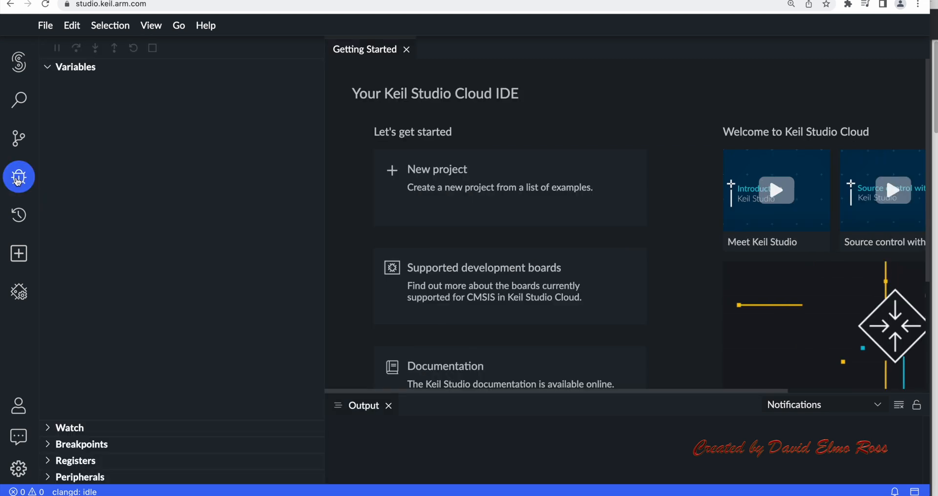
pyautogui.click(18, 176)
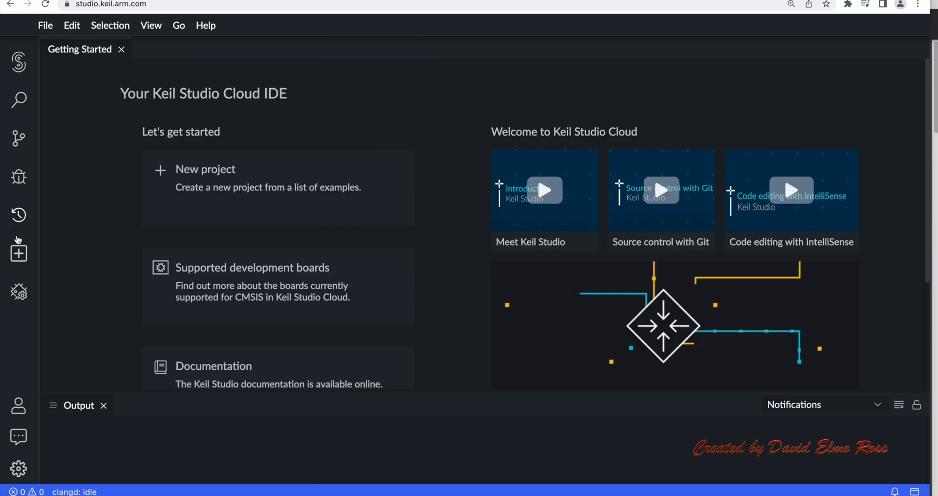
pyautogui.click(18, 253)
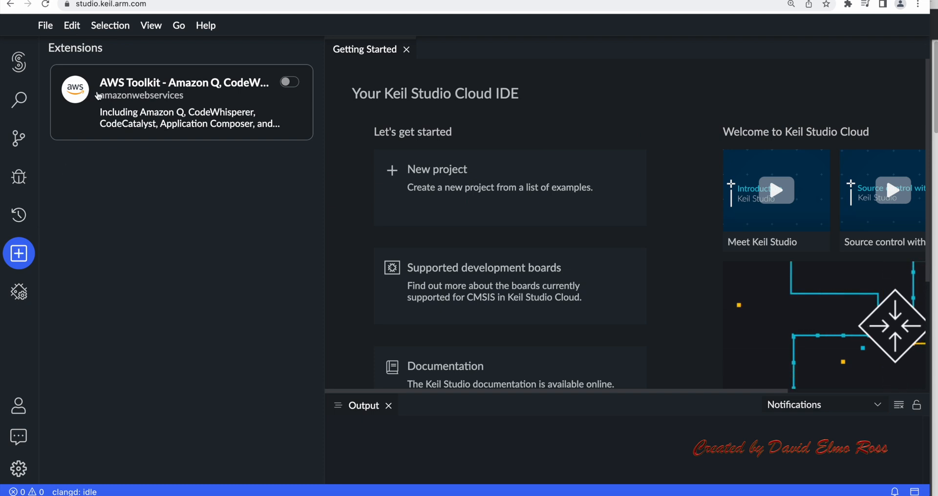
pyautogui.moveTo(240, 98)
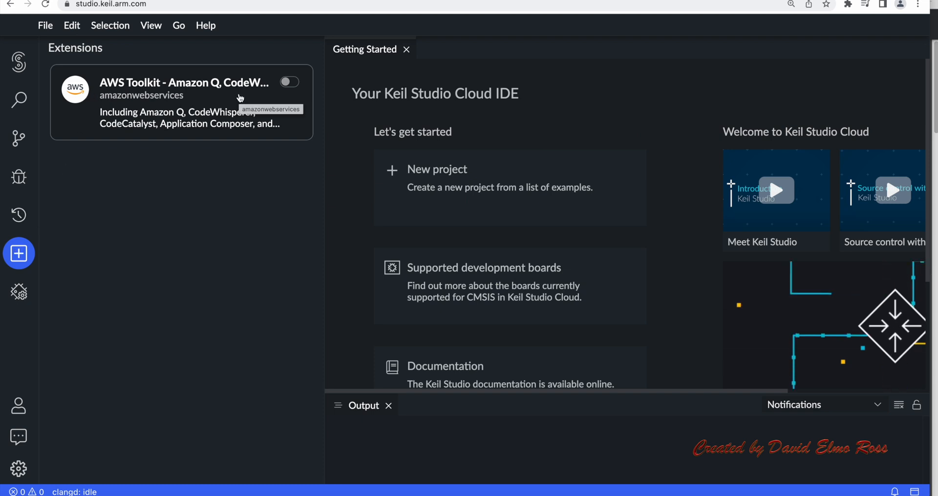
pyautogui.moveTo(116, 133)
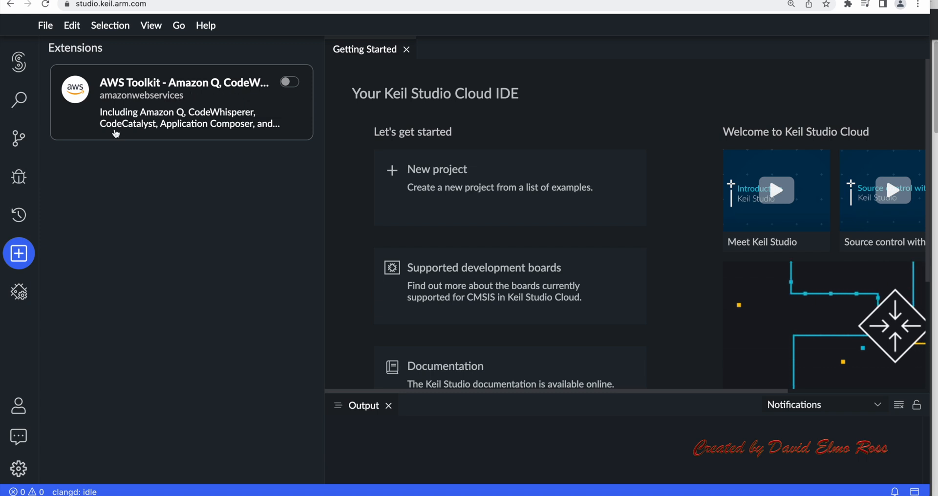
pyautogui.moveTo(19, 253)
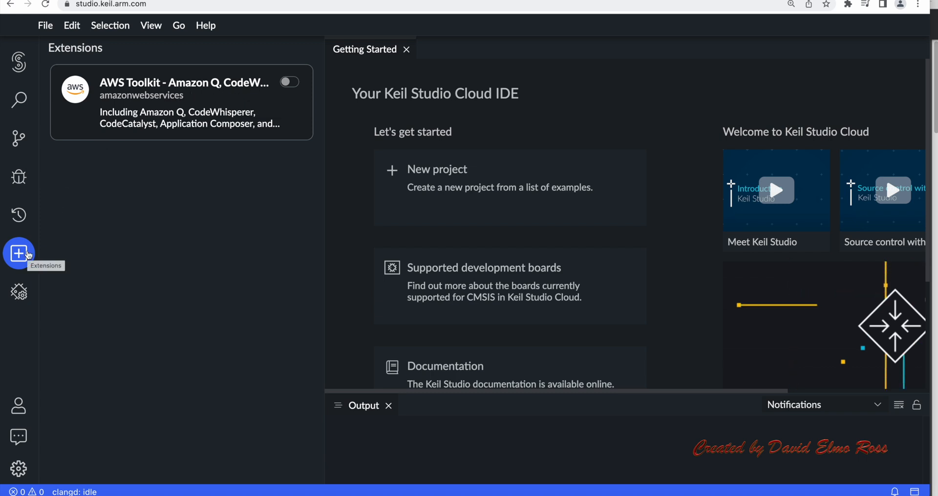
pyautogui.moveTo(123, 93)
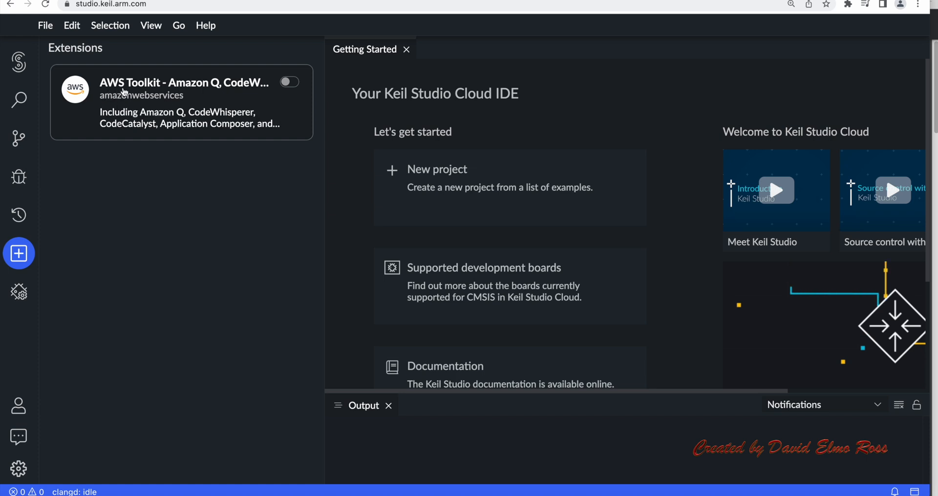
pyautogui.moveTo(136, 90)
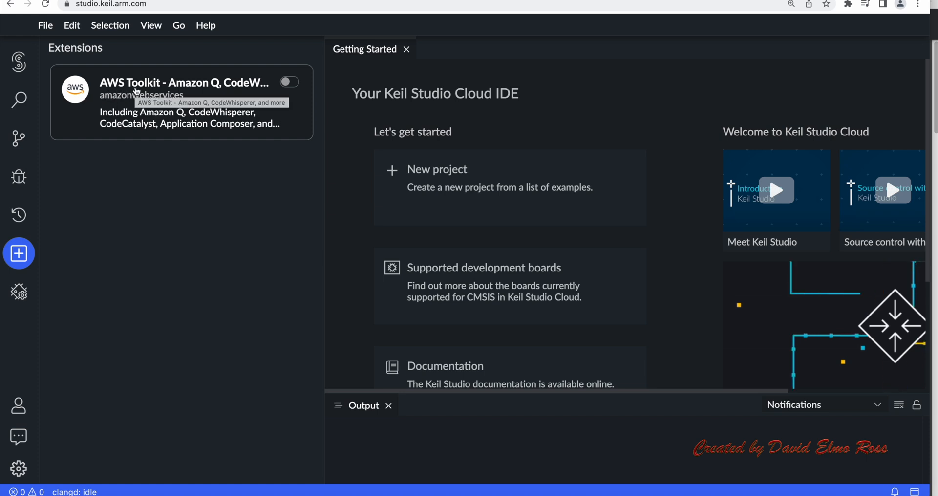
pyautogui.click(19, 253)
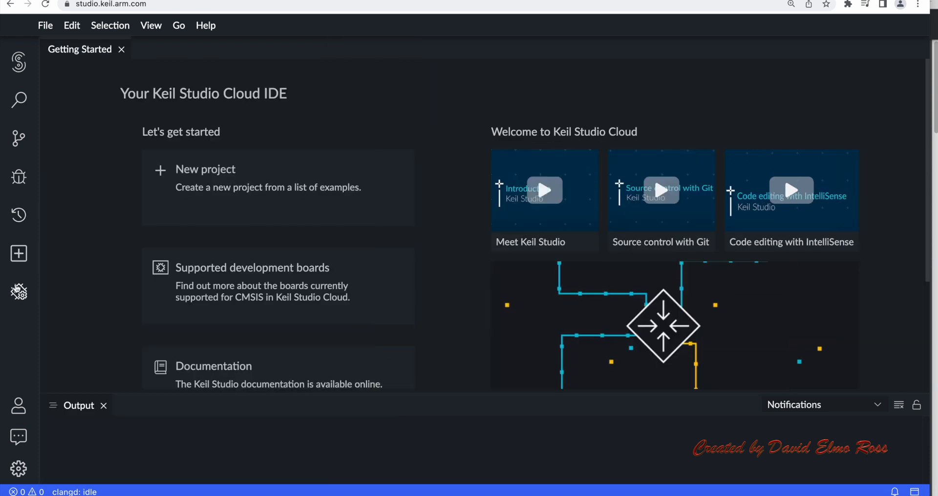
# - Check FRDM-K64F in Device Manager, then show the user profile from the Accounts menu
pyautogui.click(19, 291)
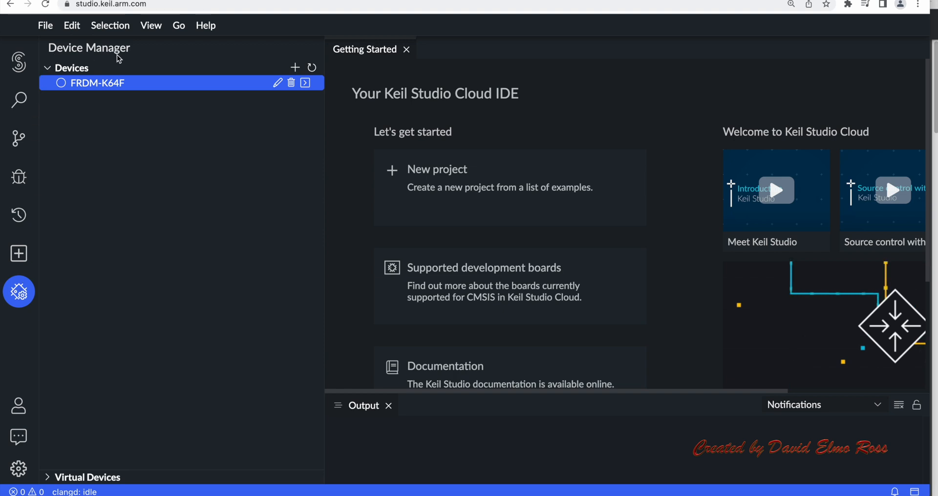
pyautogui.moveTo(119, 82)
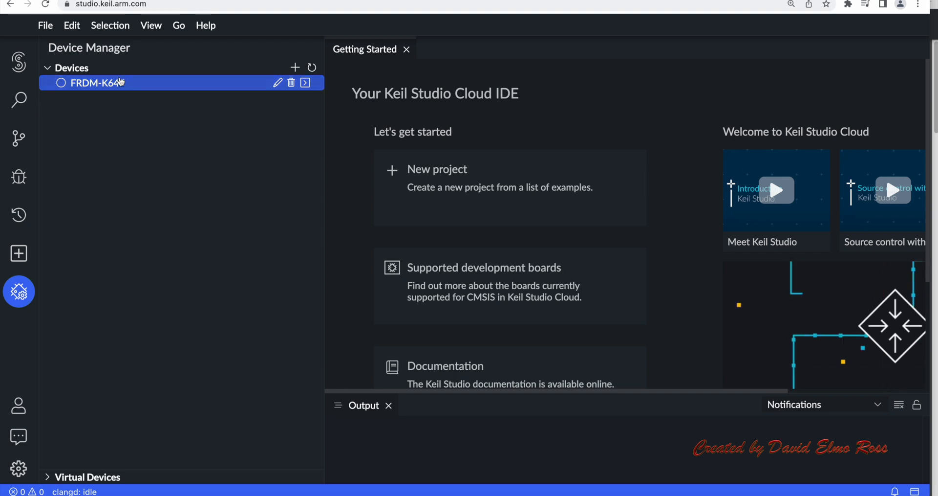
pyautogui.moveTo(95, 82)
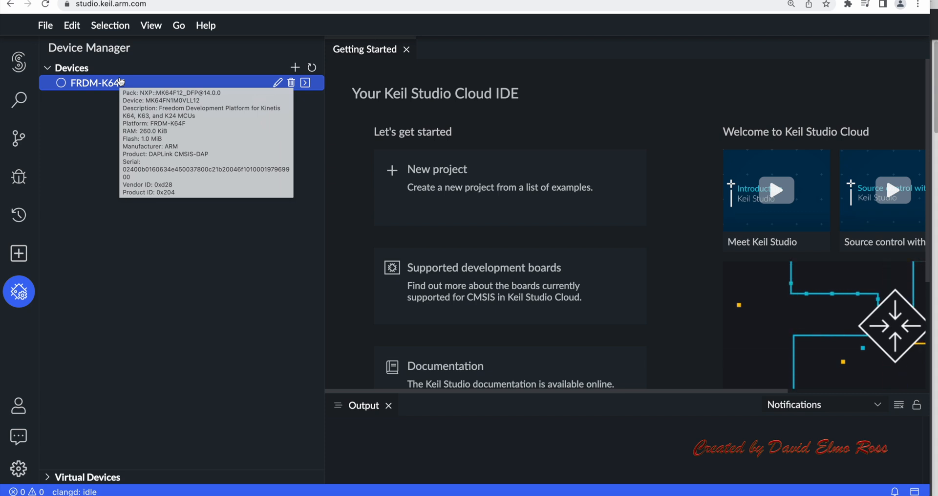
pyautogui.click(19, 292)
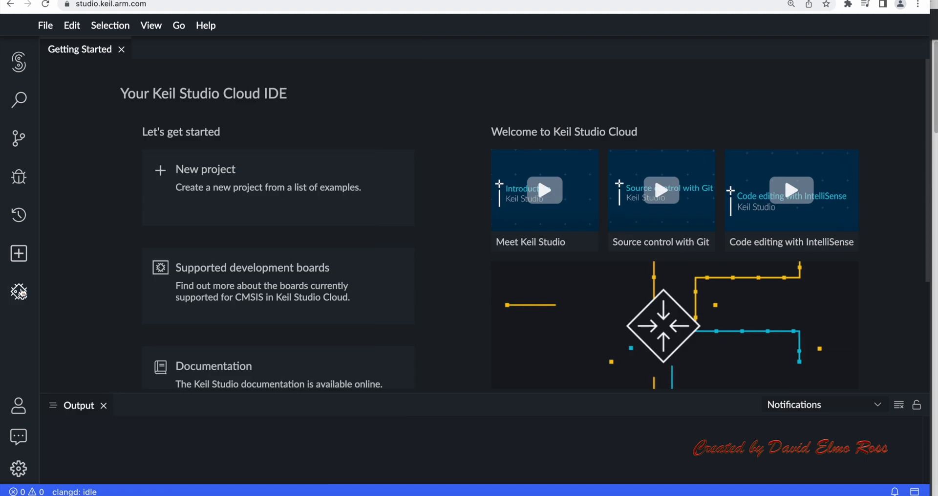
pyautogui.click(18, 405)
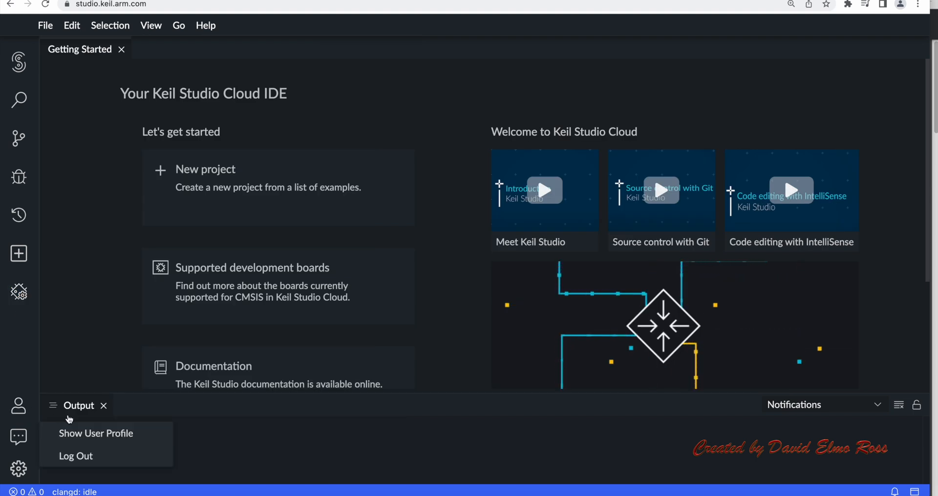
pyautogui.click(96, 432)
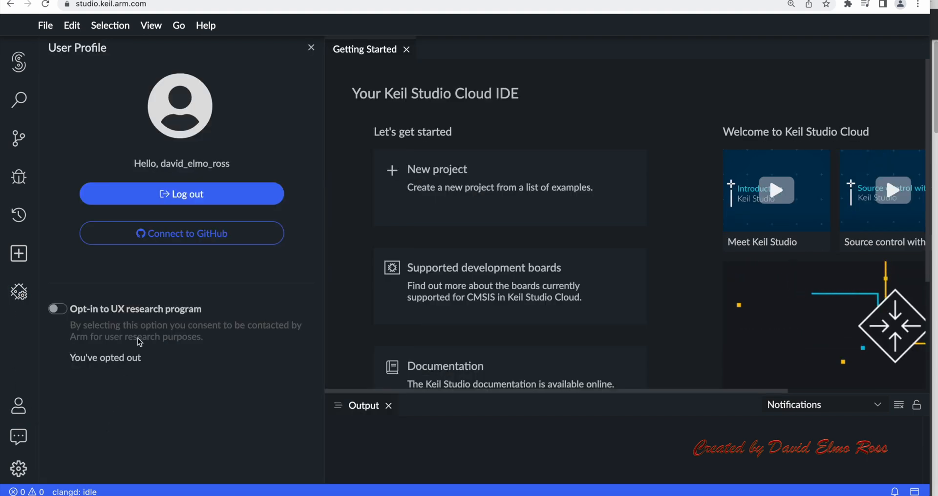
pyautogui.moveTo(181, 233)
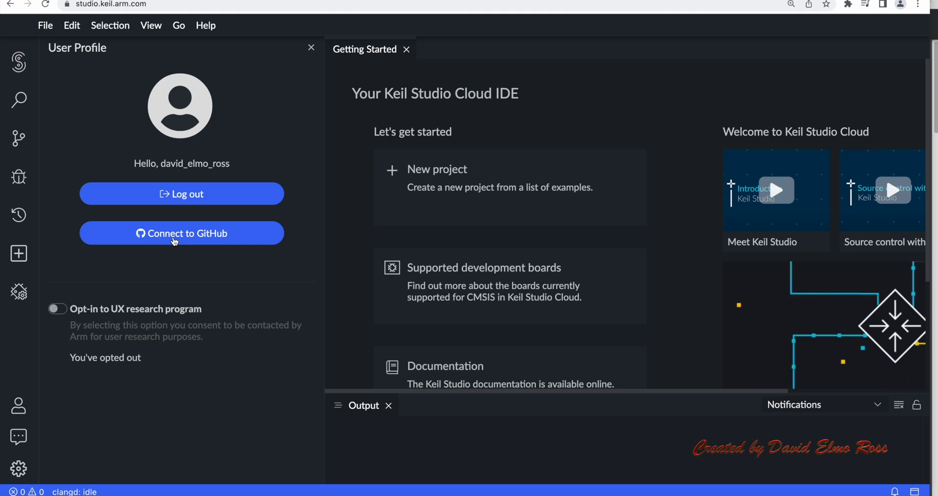
pyautogui.moveTo(101, 284)
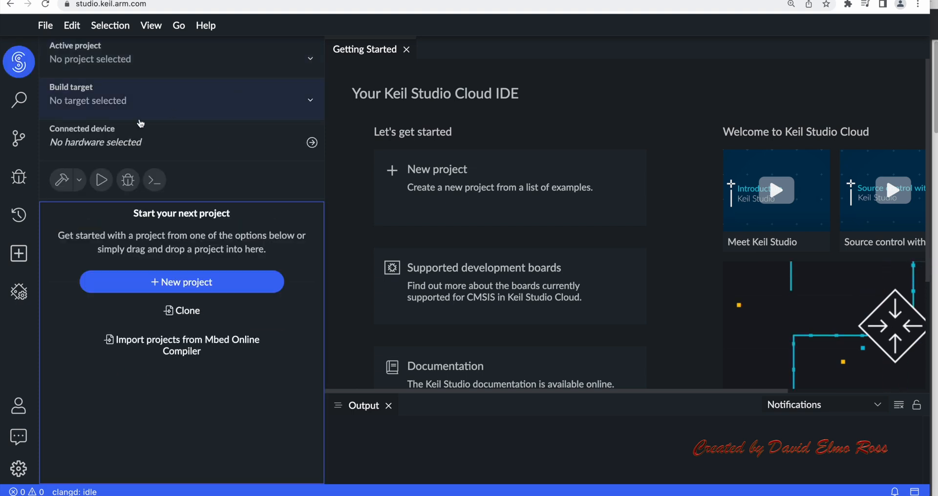
# - Open the Keil Studio category of the Mbed OS forum via the Feedback icon
pyautogui.click(18, 436)
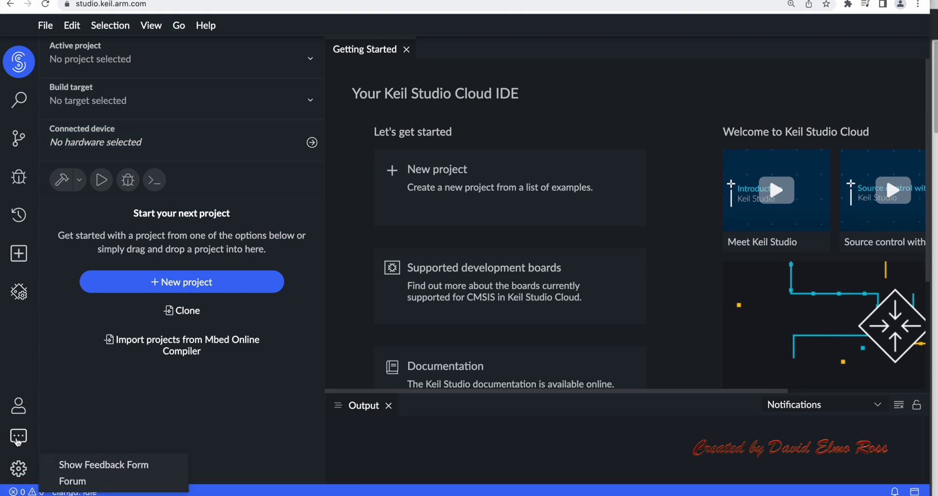
pyautogui.moveTo(105, 465)
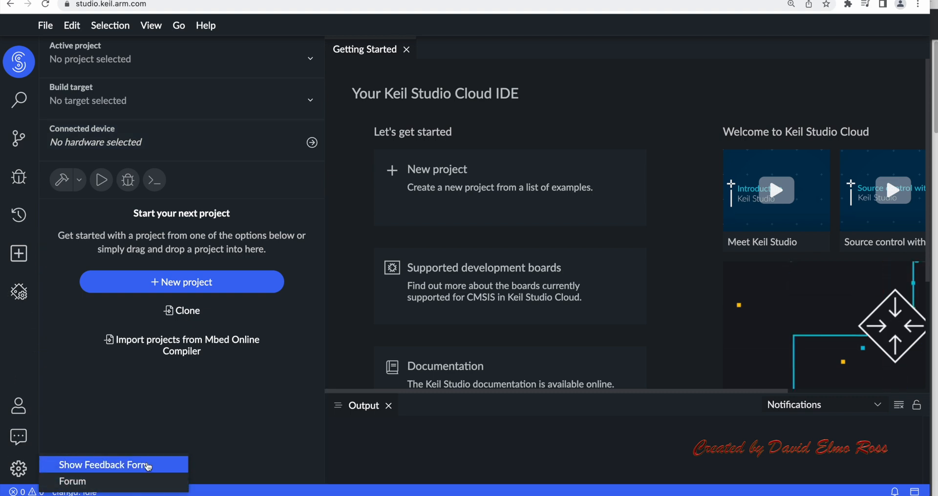
pyautogui.moveTo(351, 330)
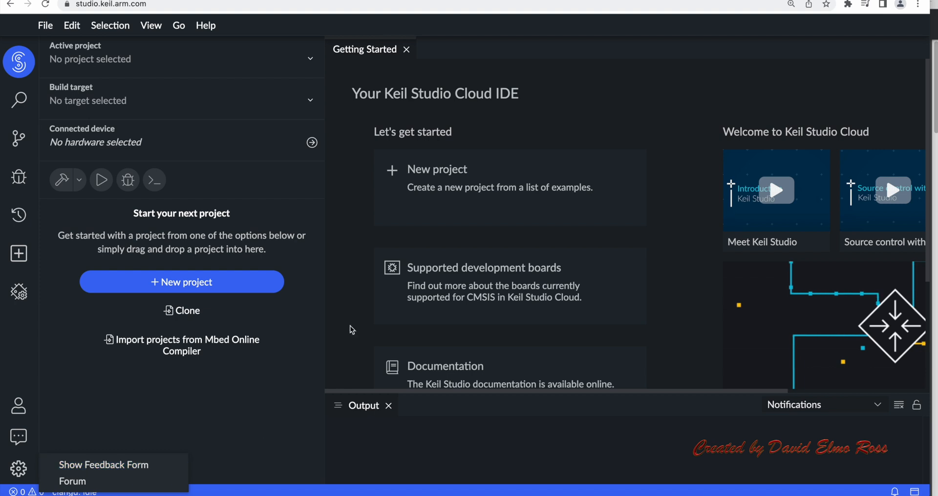
pyautogui.moveTo(125, 469)
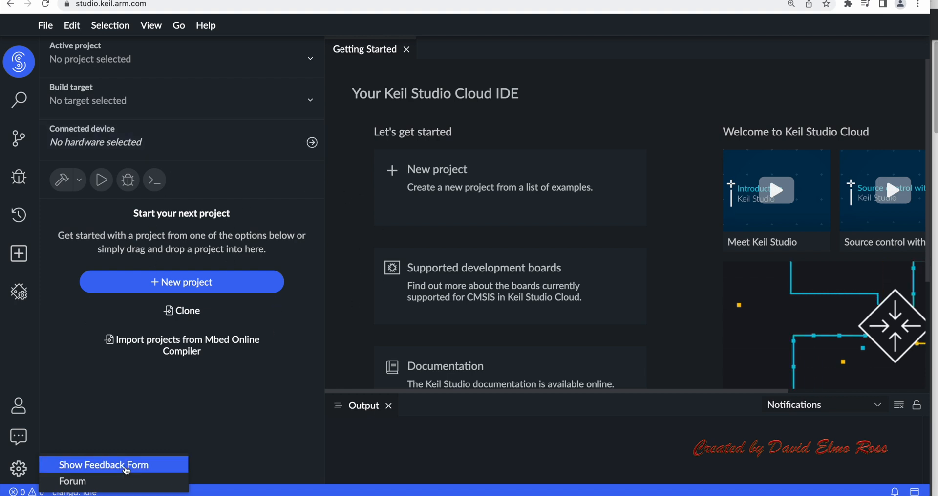
pyautogui.click(104, 464)
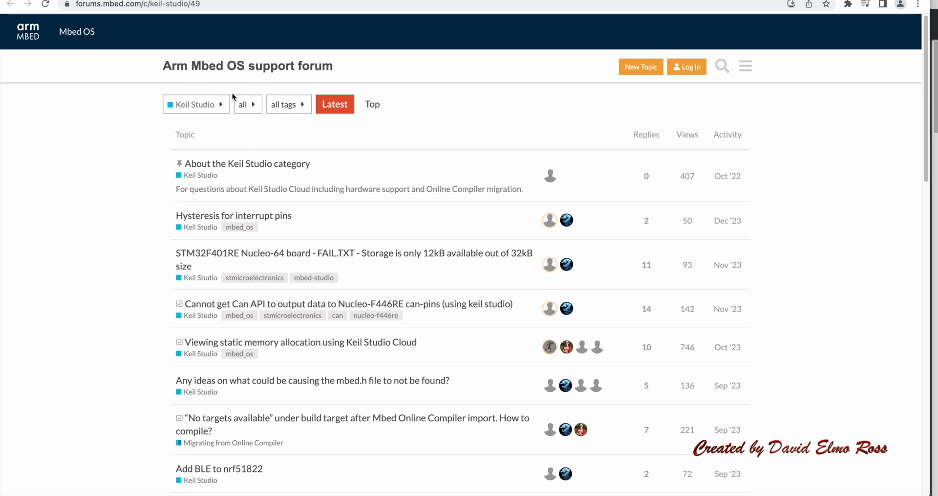
pyautogui.moveTo(286, 75)
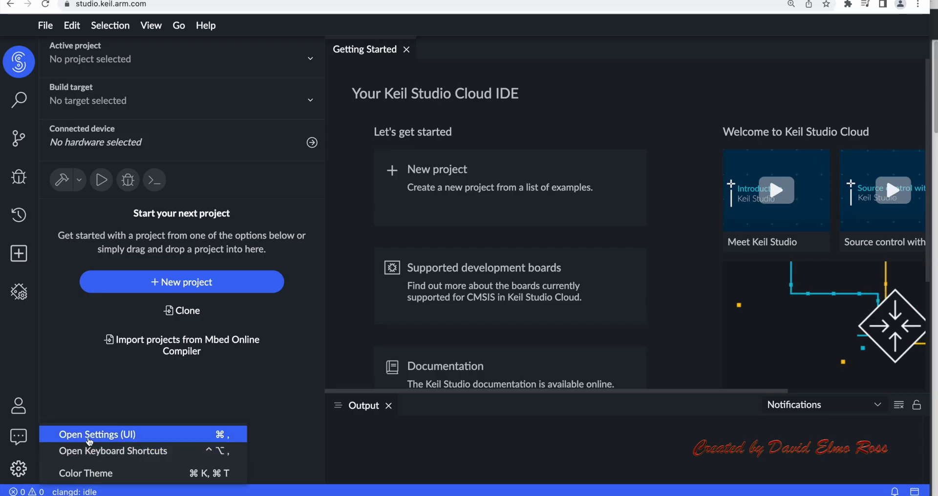
pyautogui.moveTo(113, 450)
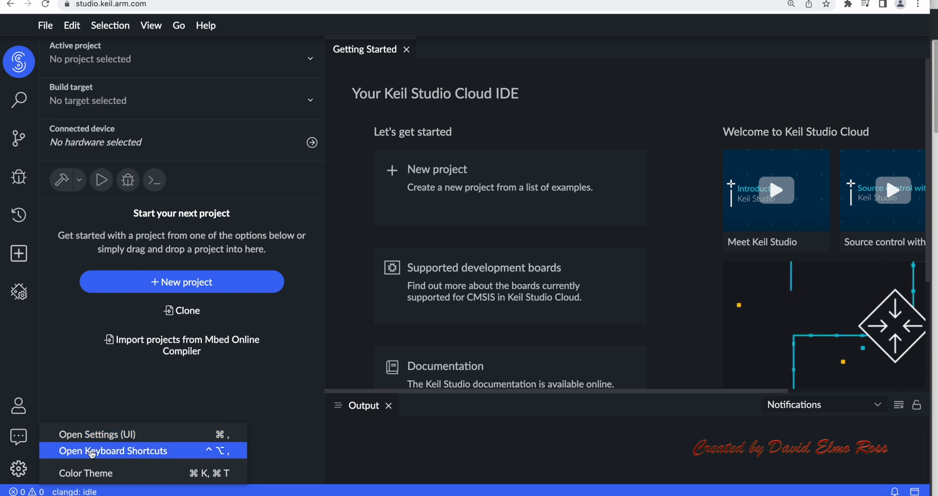
pyautogui.moveTo(86, 473)
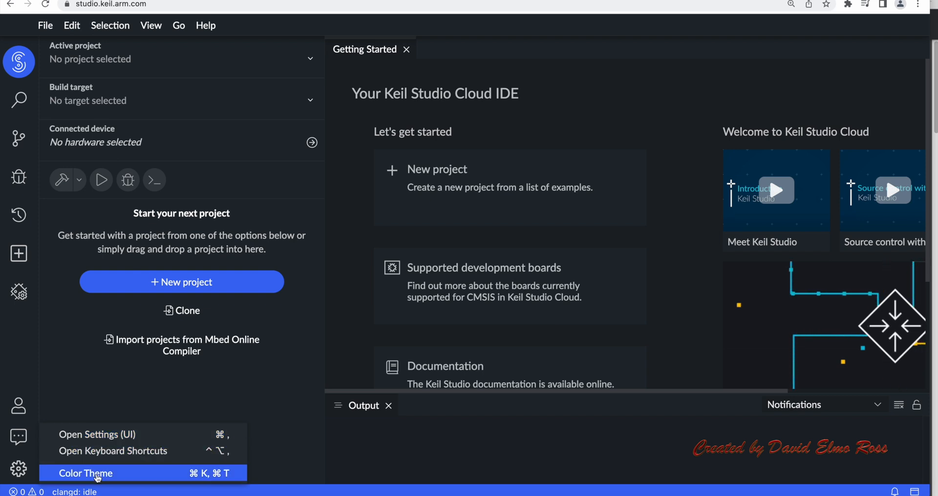
pyautogui.moveTo(97, 135)
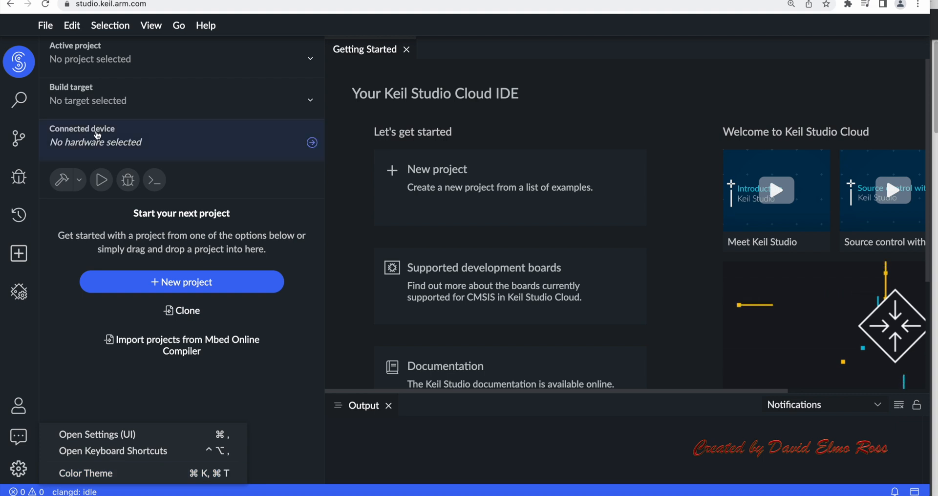
# - Show File > Preferences with the Settings, Keyboard Shortcuts and Color Theme options
pyautogui.click(45, 25)
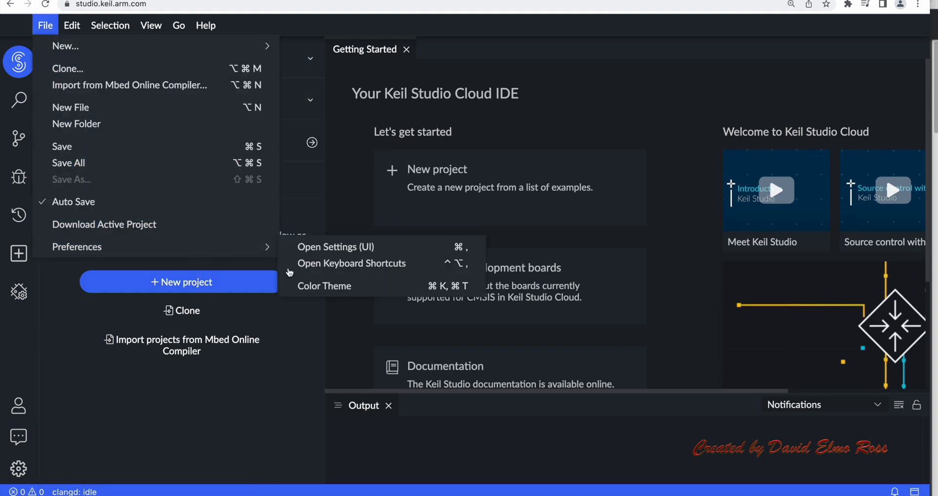
pyautogui.moveTo(324, 286)
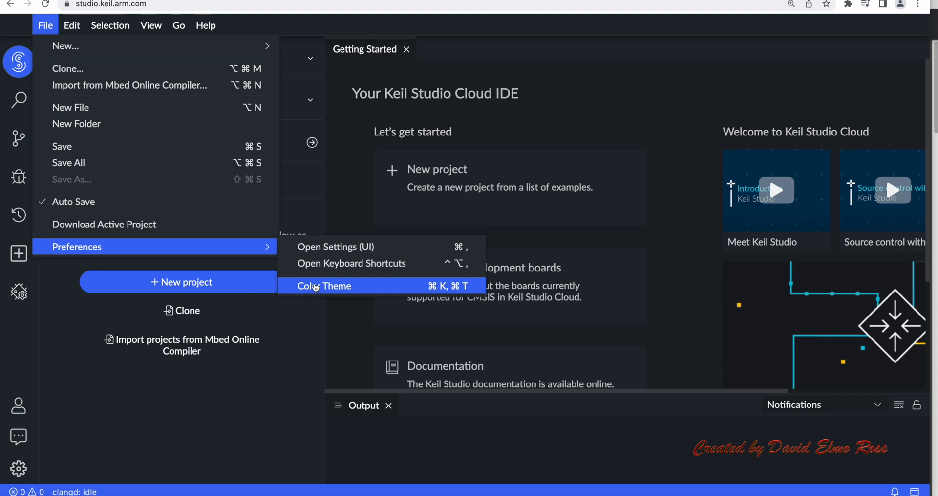
# - Switch the colour theme to a light theme, then back to the dark theme
pyautogui.click(324, 285)
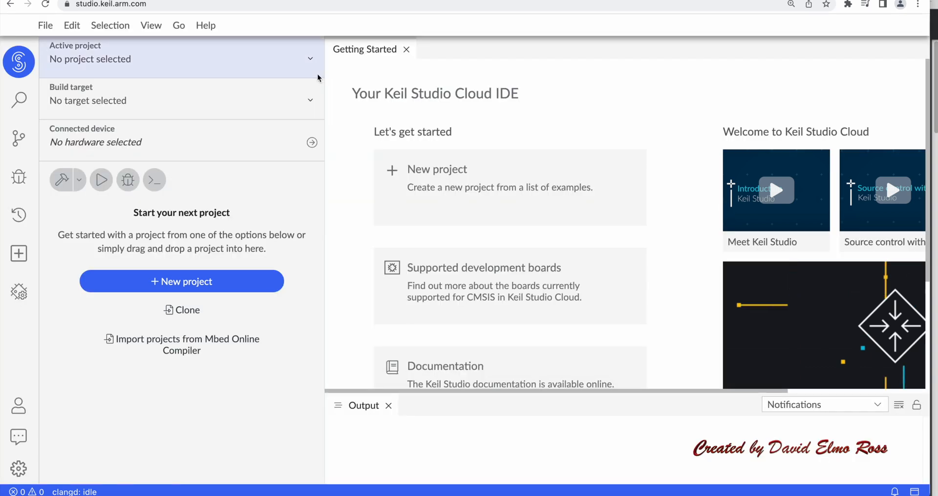
pyautogui.moveTo(464, 208)
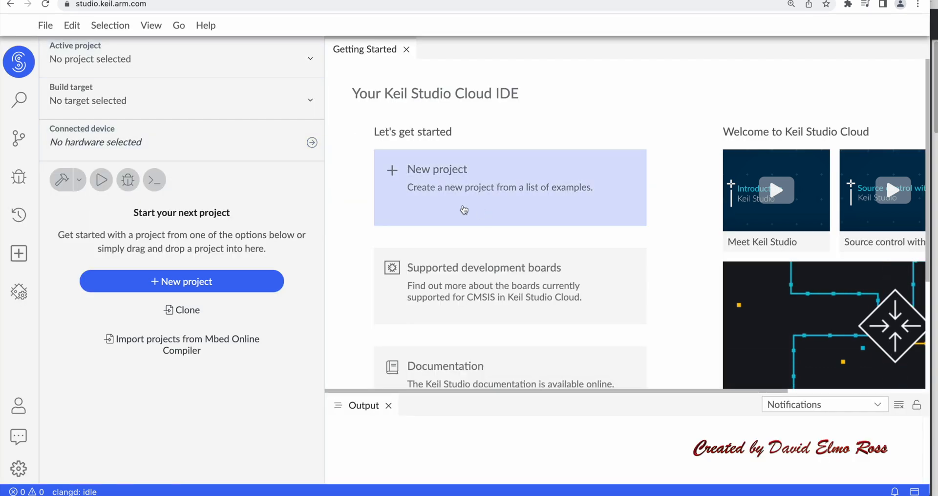
pyautogui.moveTo(71, 25)
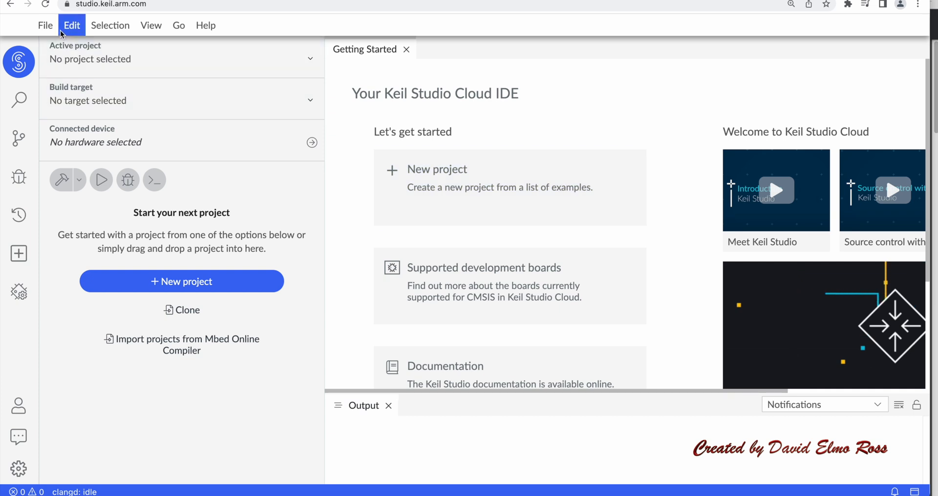
pyautogui.moveTo(18, 469)
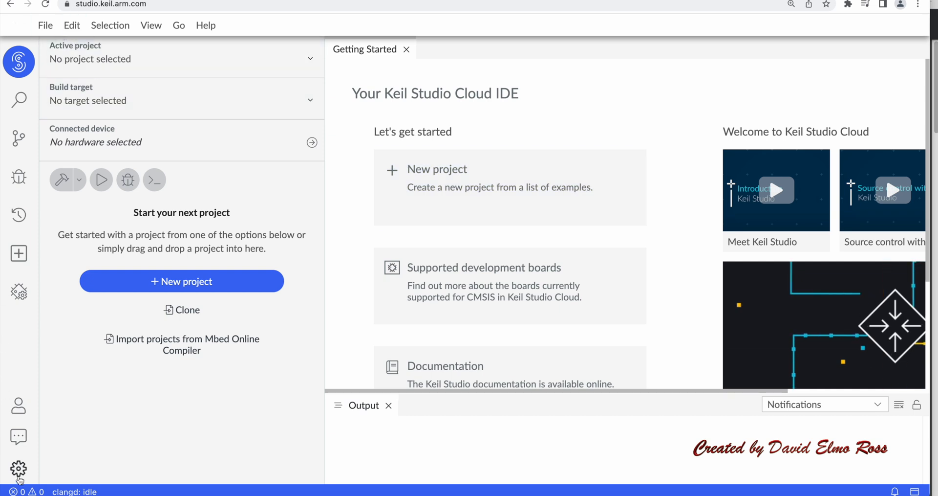
pyautogui.click(18, 468)
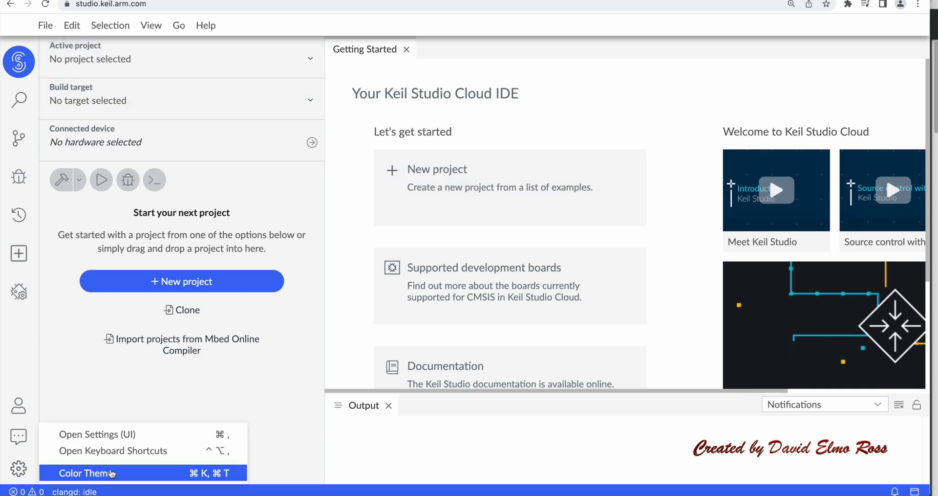
pyautogui.click(87, 473)
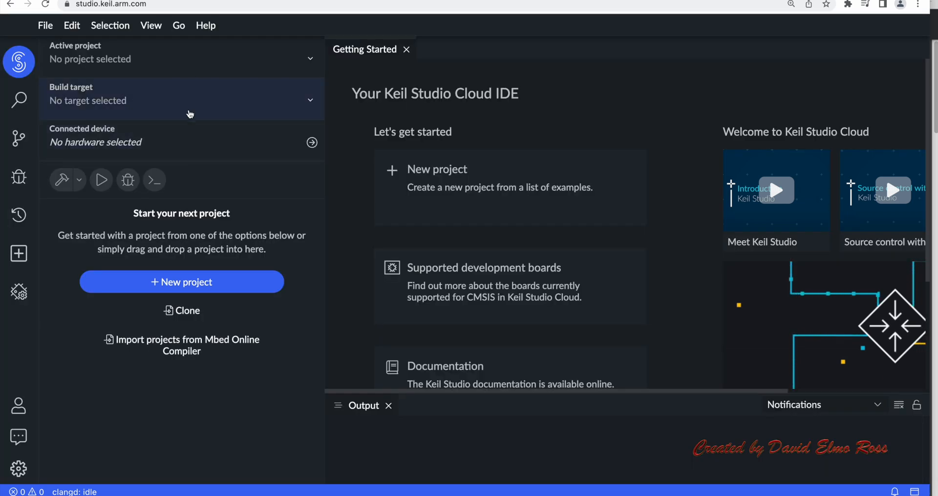
pyautogui.moveTo(160, 220)
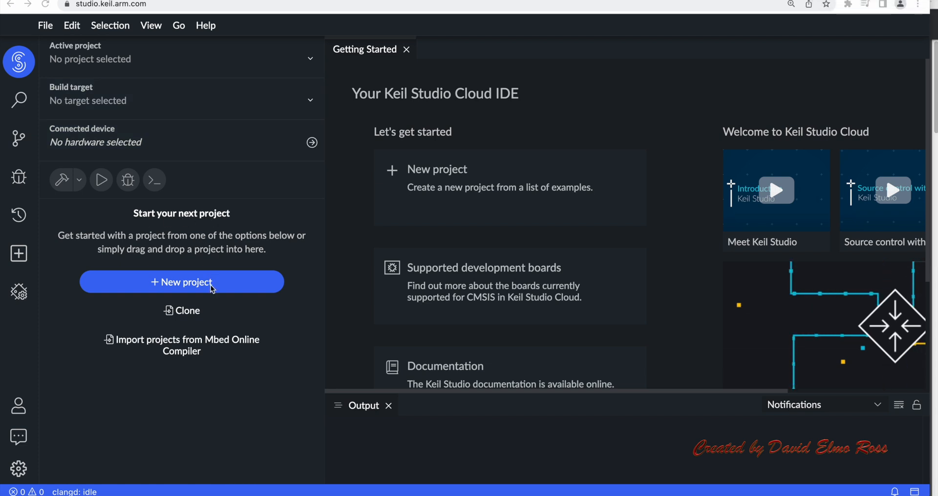
# - Open the New Project dialog and scroll the example list down to mbed2-example-blinky
pyautogui.click(181, 281)
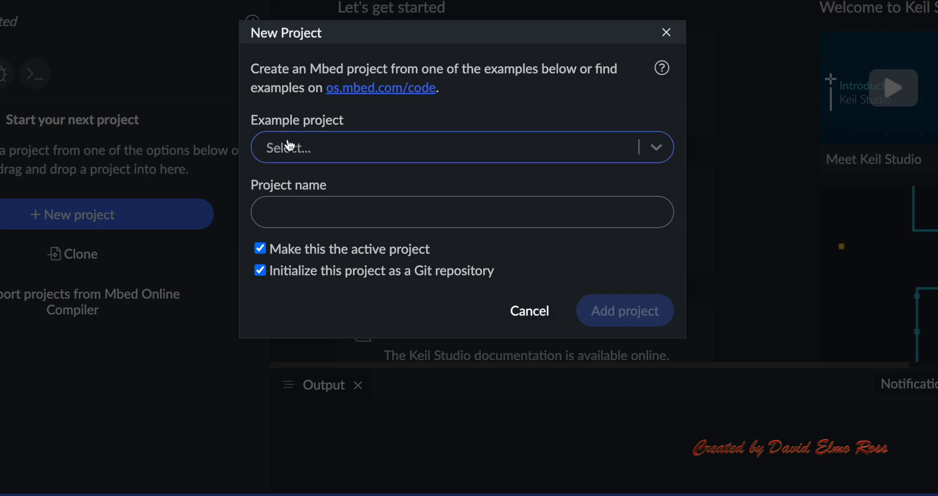
pyautogui.moveTo(350, 77)
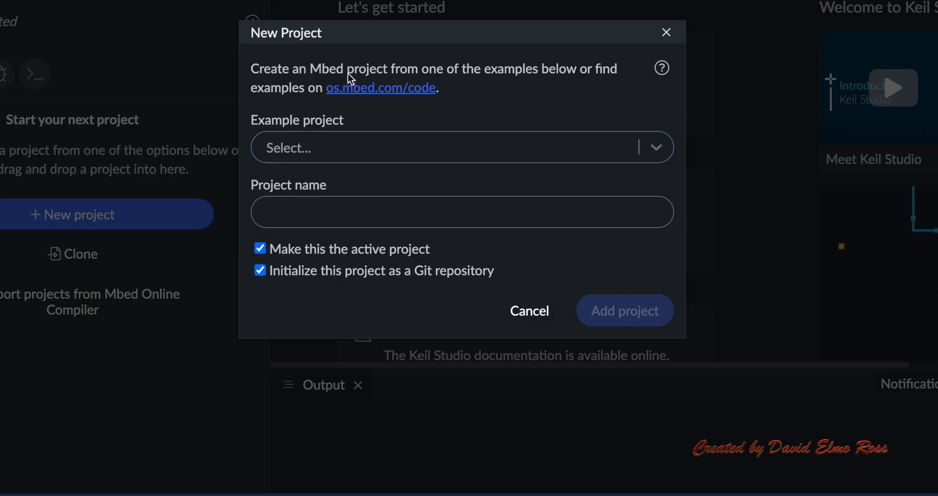
pyautogui.moveTo(551, 82)
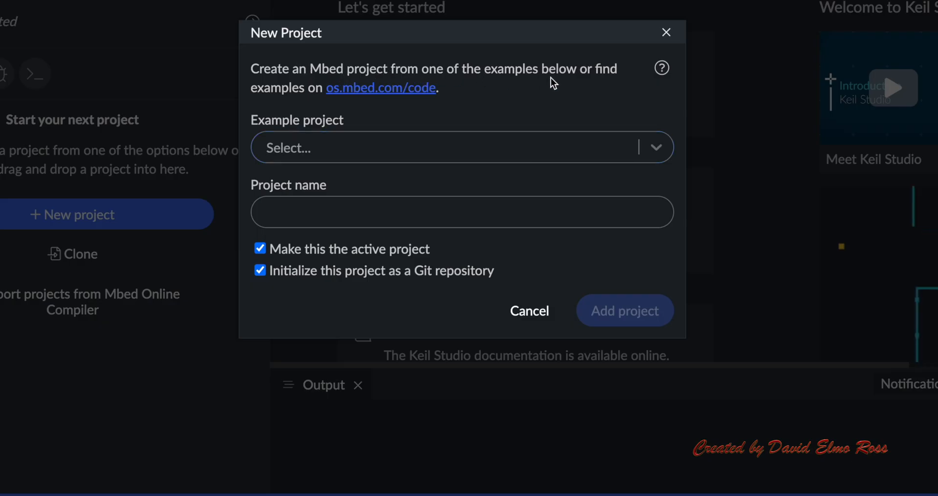
pyautogui.moveTo(360, 134)
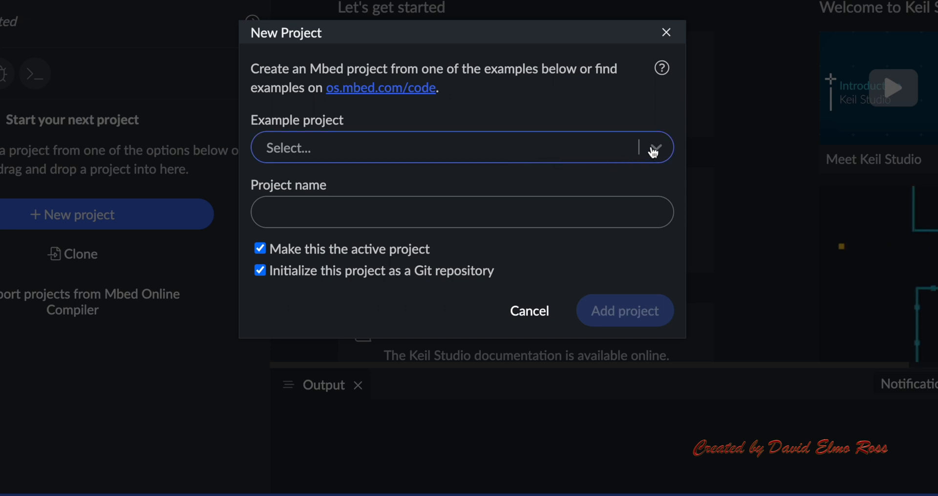
pyautogui.click(655, 147)
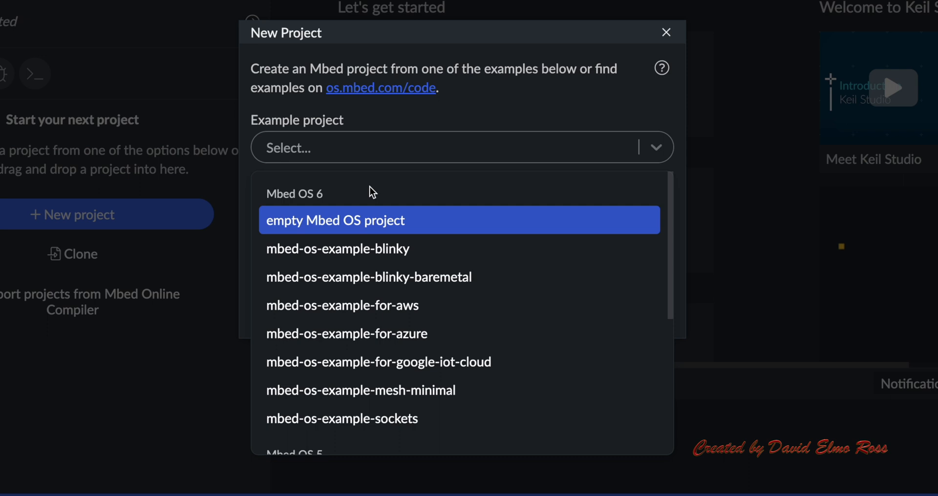
pyautogui.moveTo(379, 223)
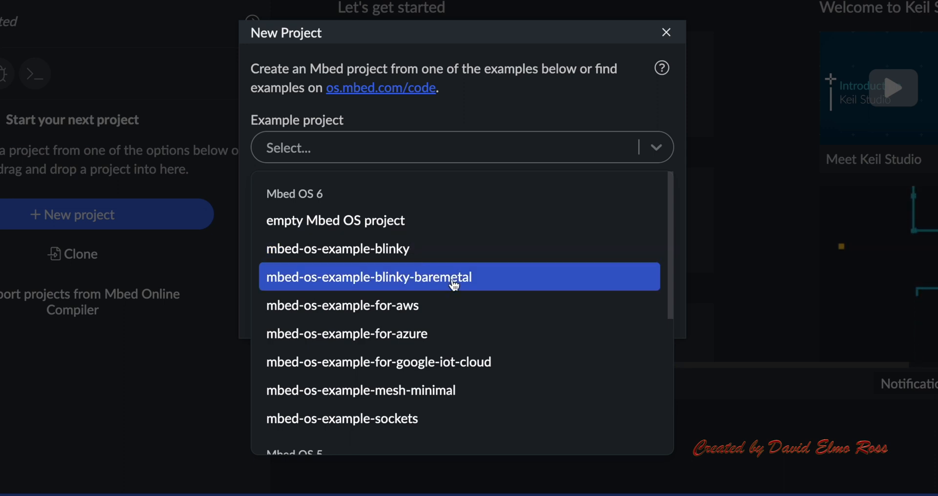
pyautogui.moveTo(435, 292)
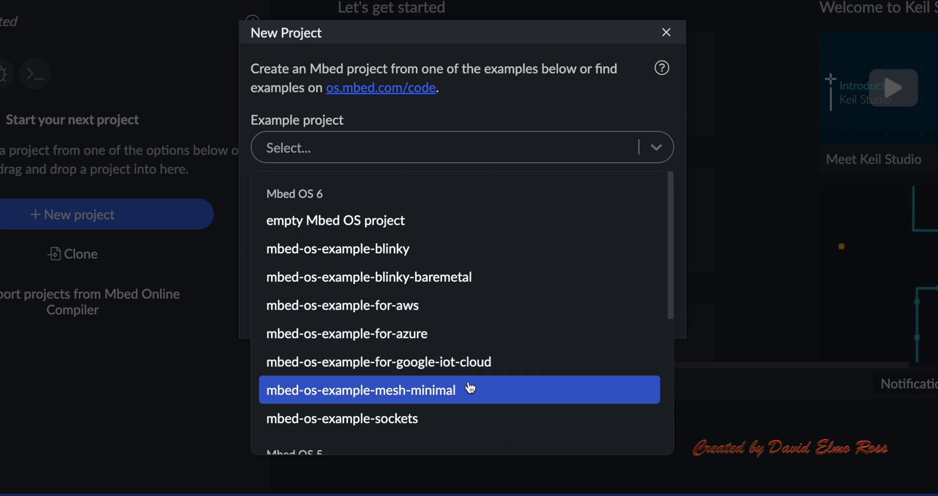
pyautogui.moveTo(444, 407)
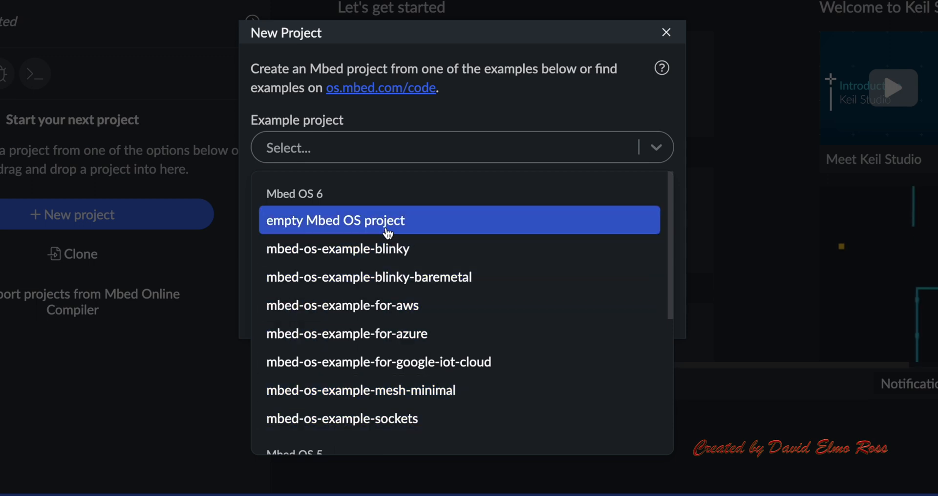
pyautogui.scroll(-3)
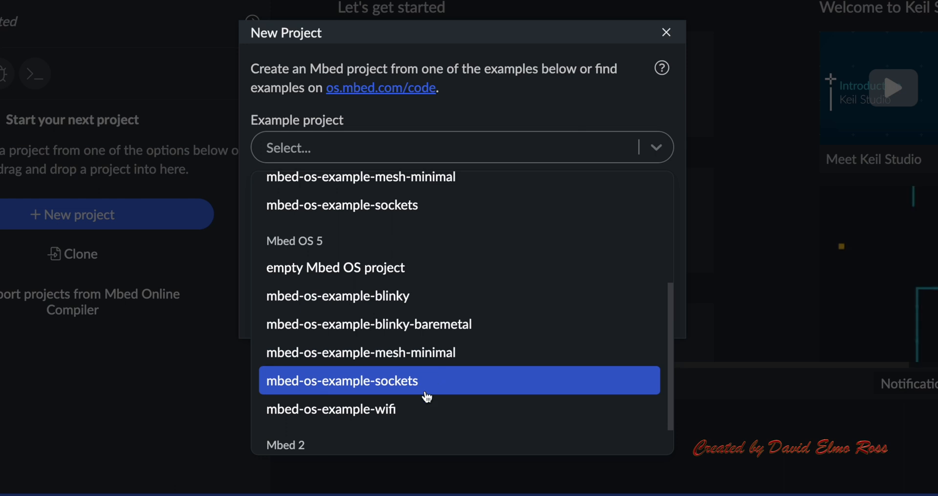
pyautogui.scroll(-3)
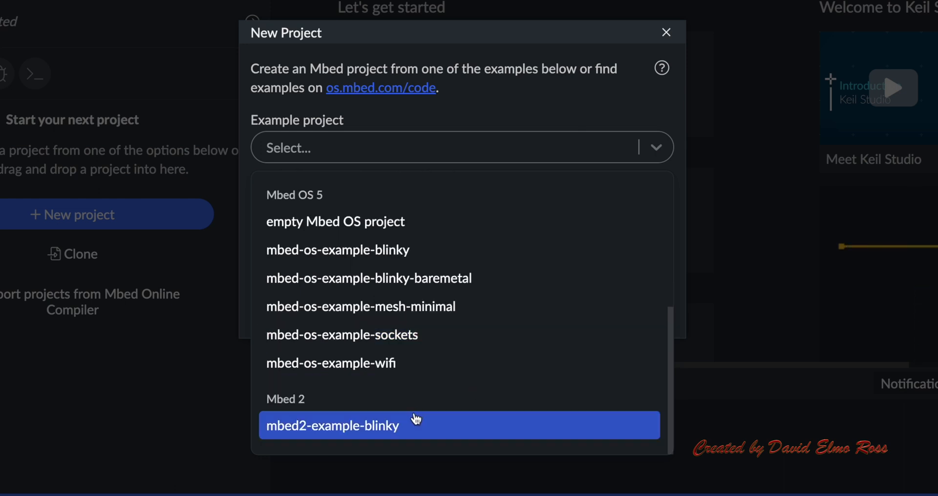
pyautogui.moveTo(400, 429)
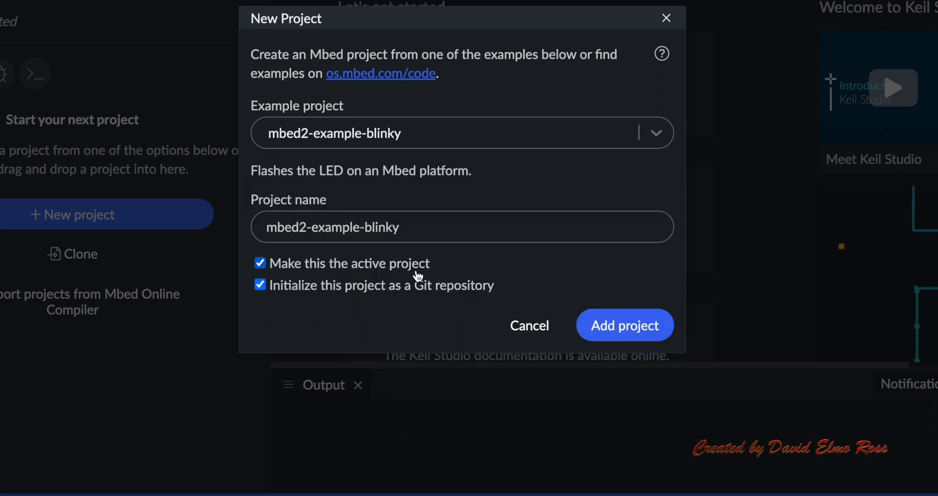
pyautogui.moveTo(126, 249)
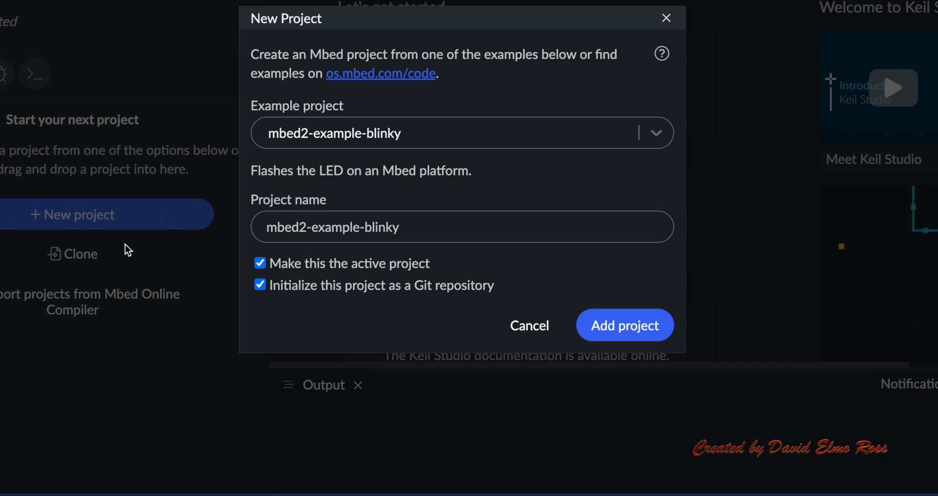
pyautogui.moveTo(261, 285)
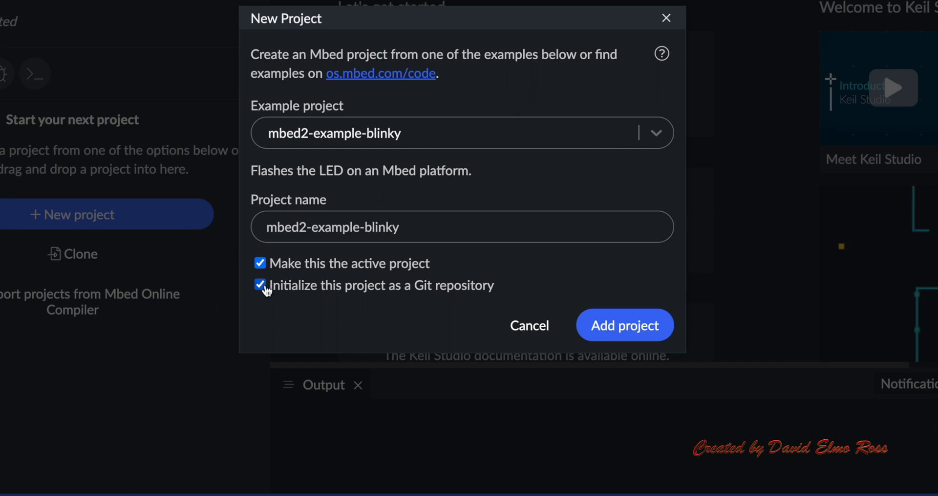
# - Add the mbed2-example-blinky project named blinky_os2 with Git initialisation turned off
pyautogui.click(260, 285)
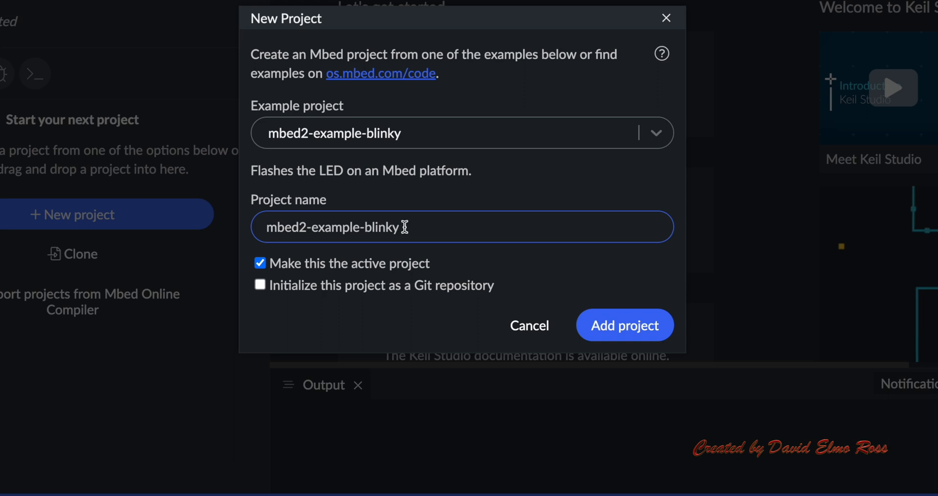
pyautogui.tripleClick(333, 226)
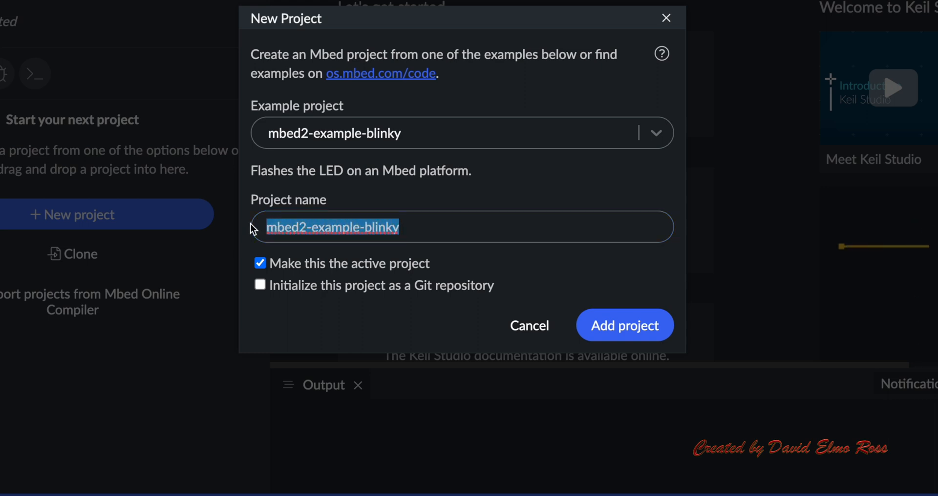
pyautogui.write('blinky_os')
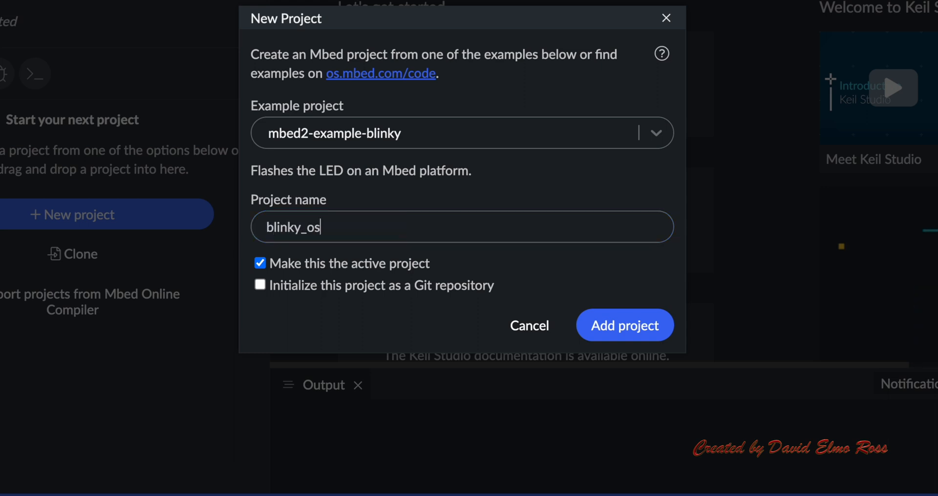
pyautogui.write('2')
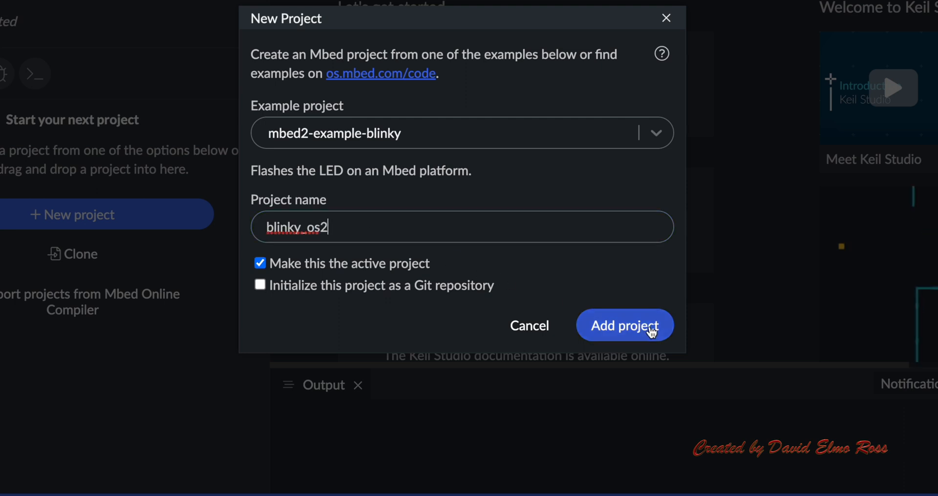
pyautogui.click(625, 325)
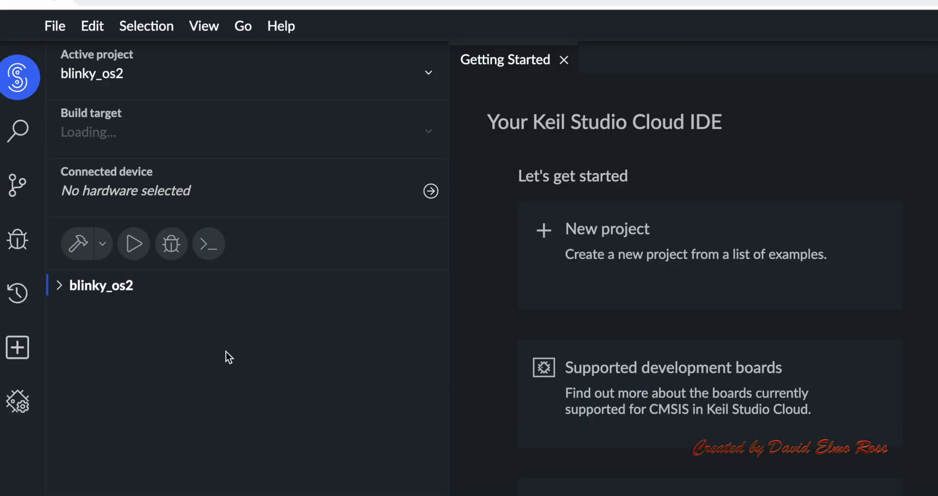
pyautogui.click(101, 285)
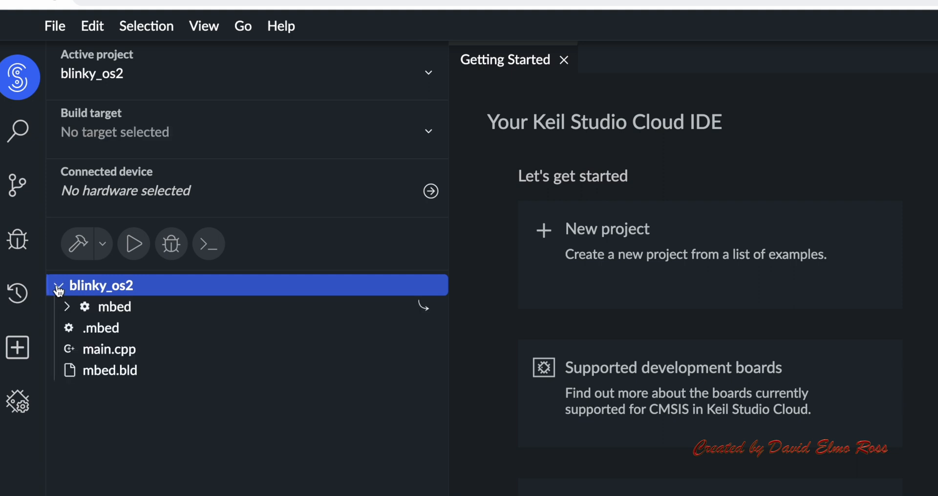
pyautogui.click(110, 348)
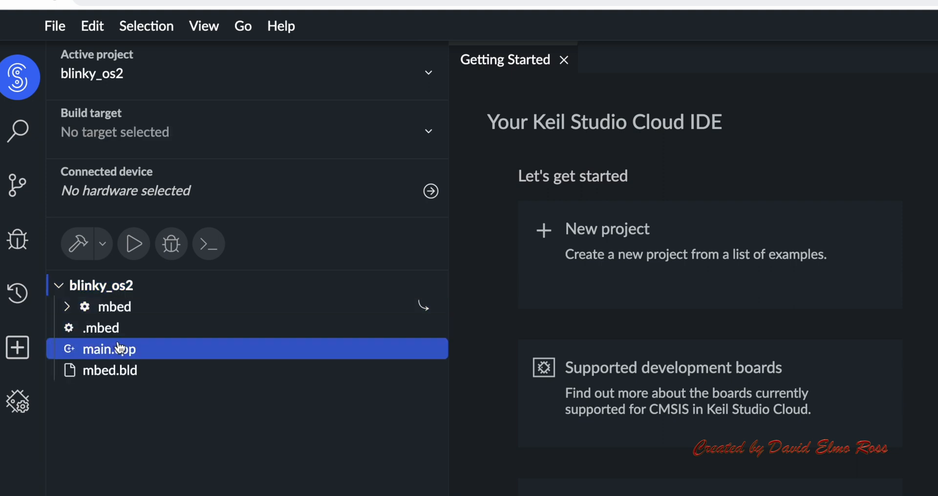
pyautogui.doubleClick(110, 349)
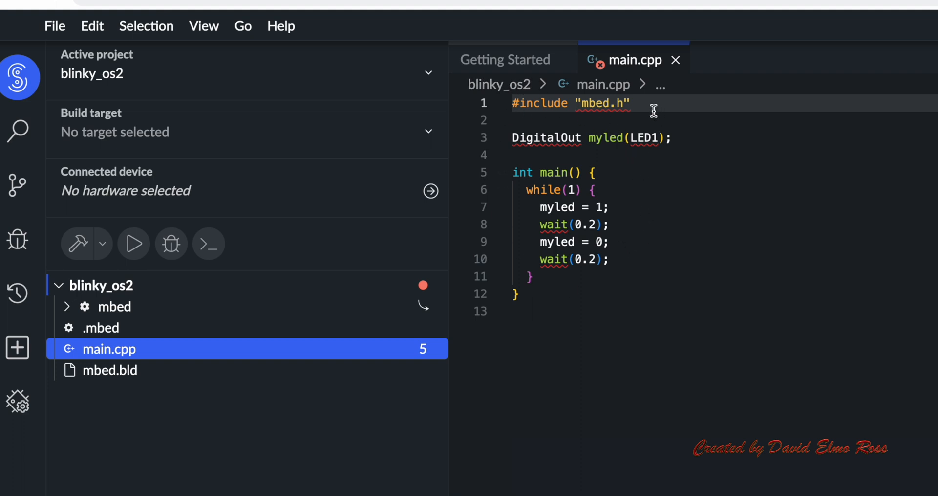
pyautogui.moveTo(590, 134)
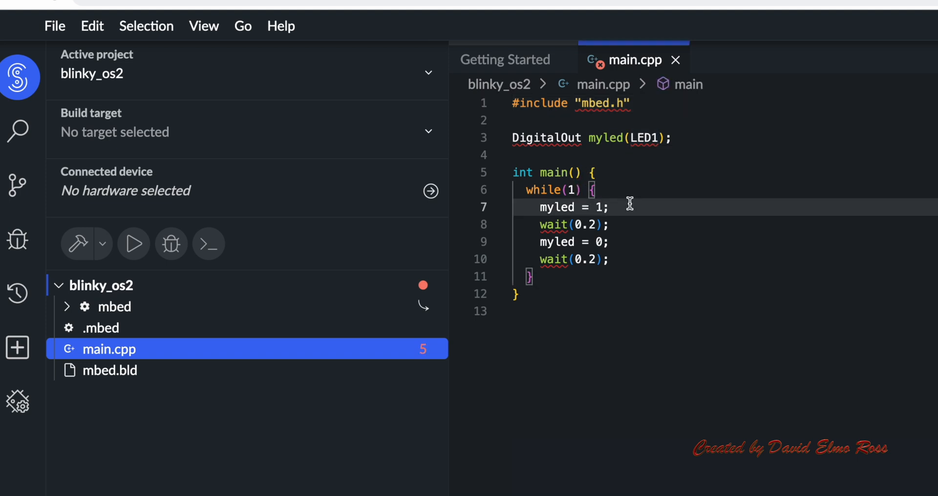
# - Add '// turns off led' and '// turns on led' comments to main.cpp lines 7 and 9
pyautogui.write('// turns')
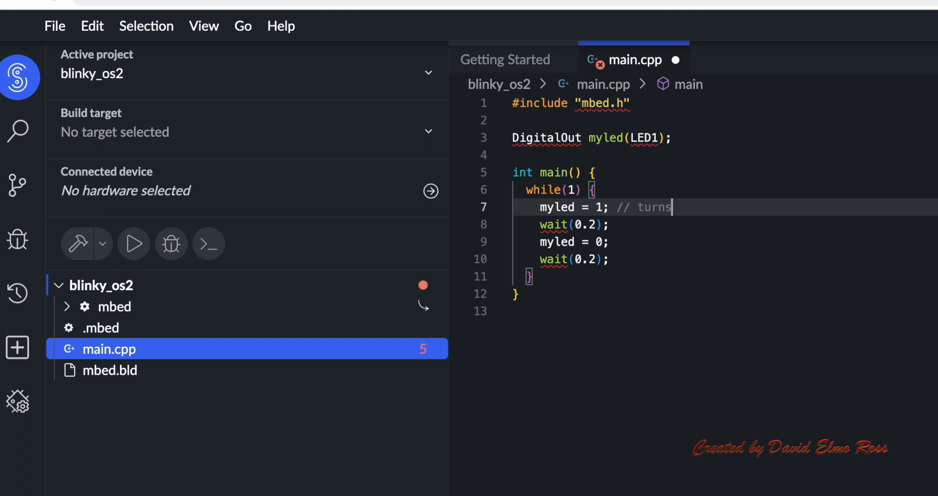
pyautogui.write('off ed')
pyautogui.click(725, 242)
pyautogui.write('  // turn')
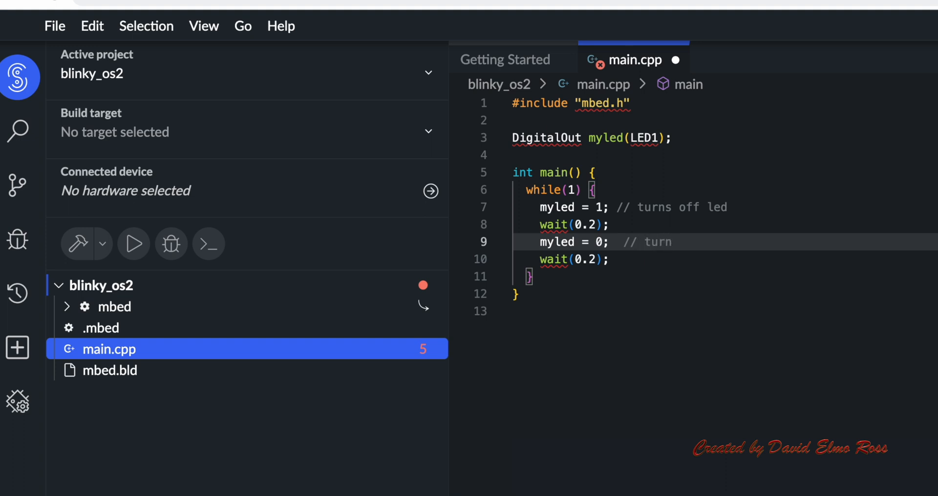
pyautogui.write('s on led')
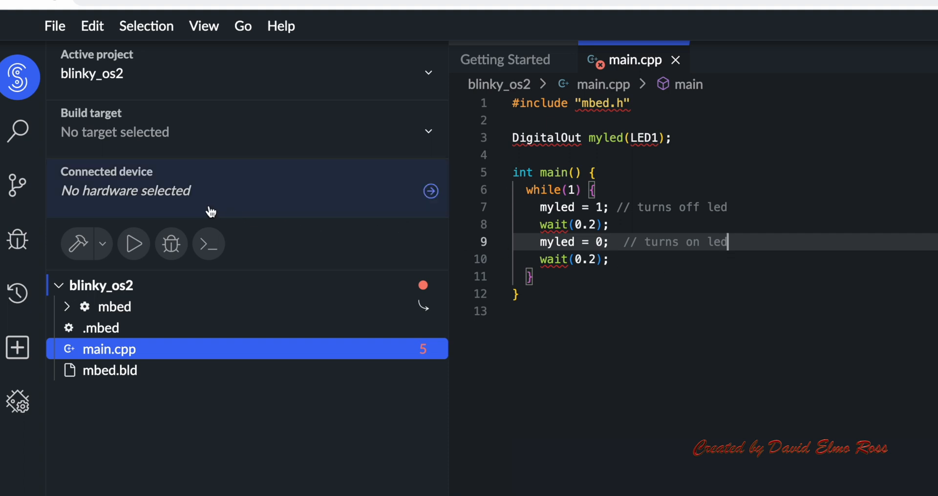
pyautogui.moveTo(182, 198)
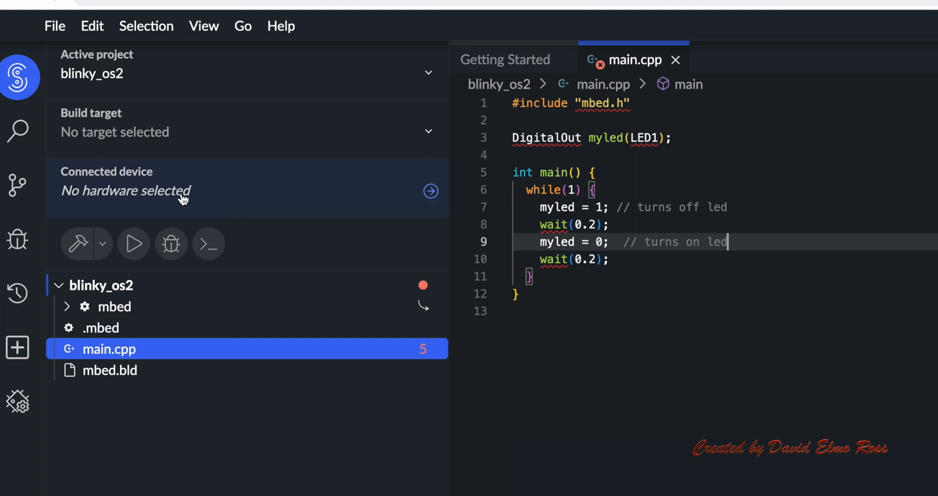
# - Confirm FRDM-K64F is the connected device in Device Manager, then return to the project overview
pyautogui.click(18, 401)
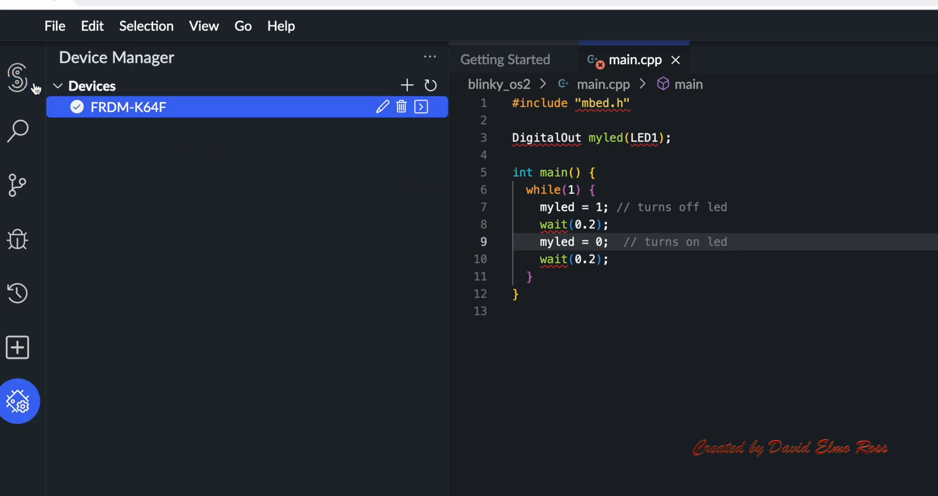
pyautogui.click(19, 77)
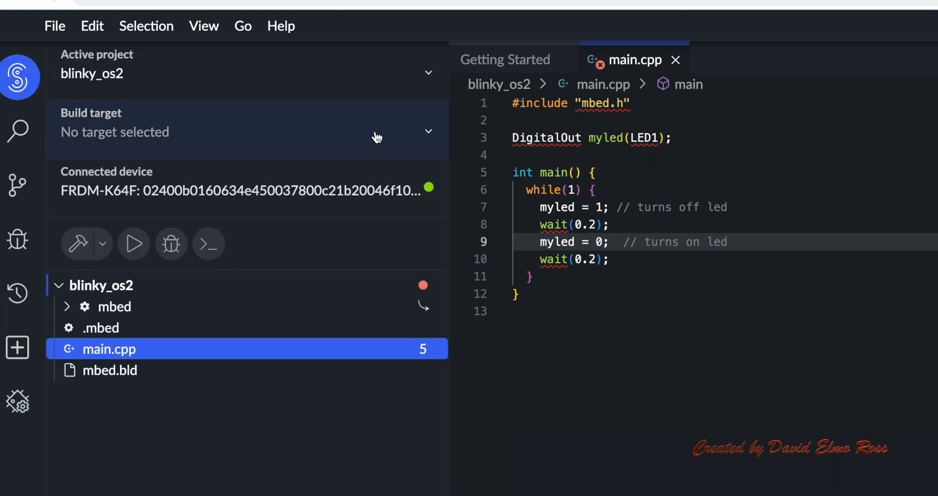
# - Search 'FR' in the Build target dropdown and select FRDM-K64F
pyautogui.click(426, 131)
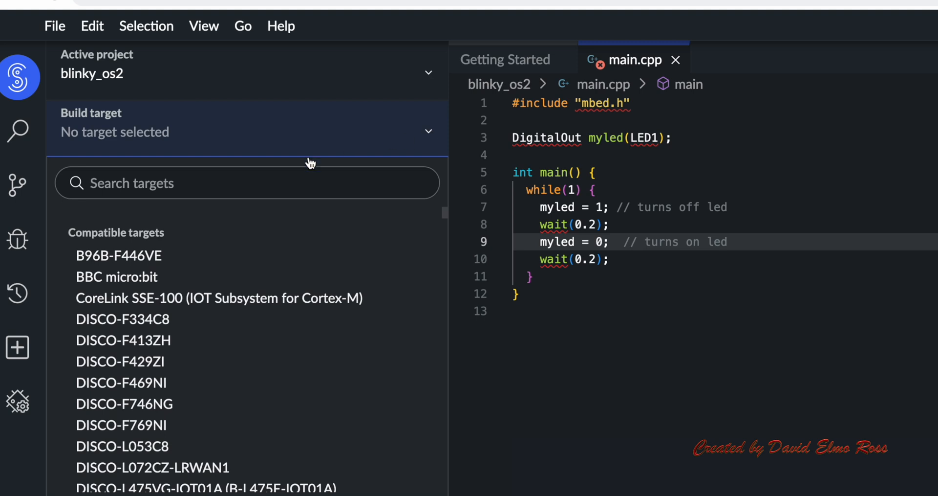
pyautogui.write('F')
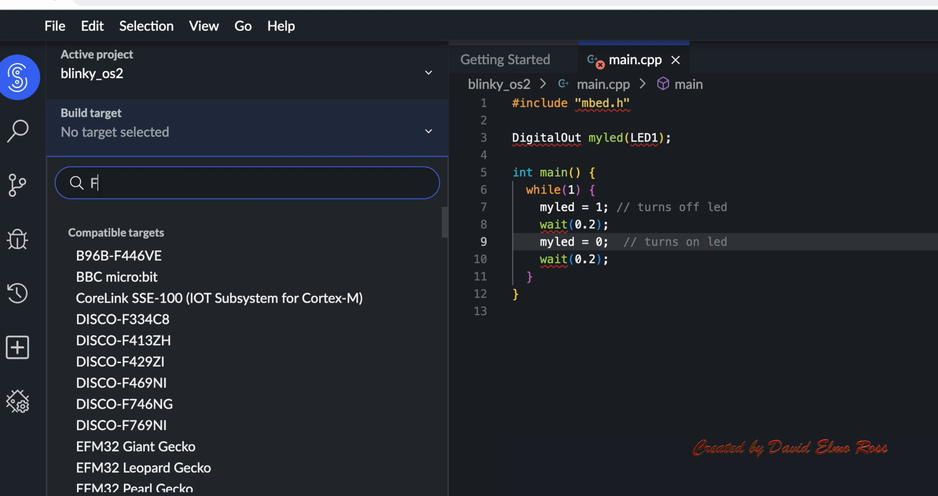
pyautogui.write('R')
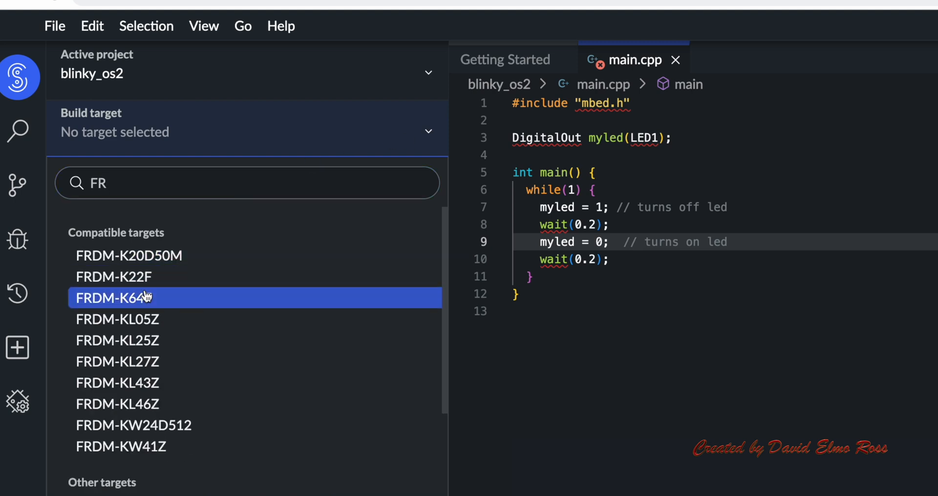
pyautogui.click(114, 297)
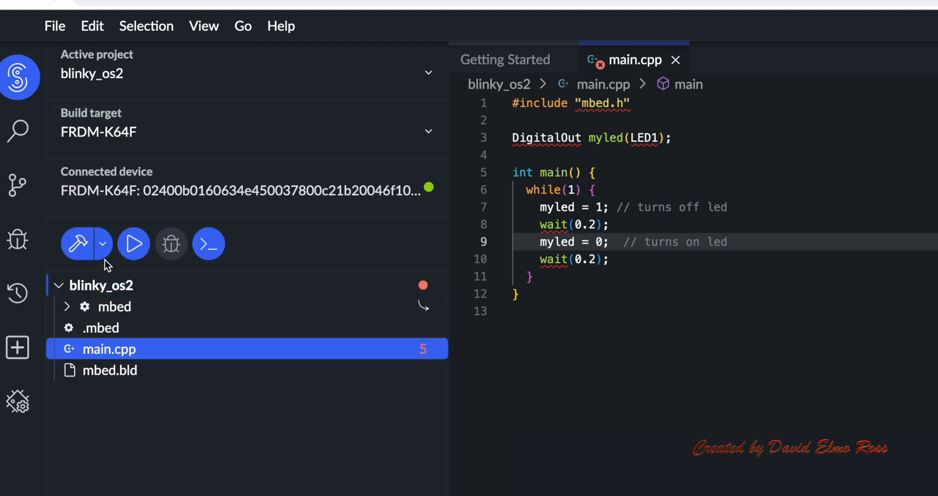
pyautogui.click(78, 242)
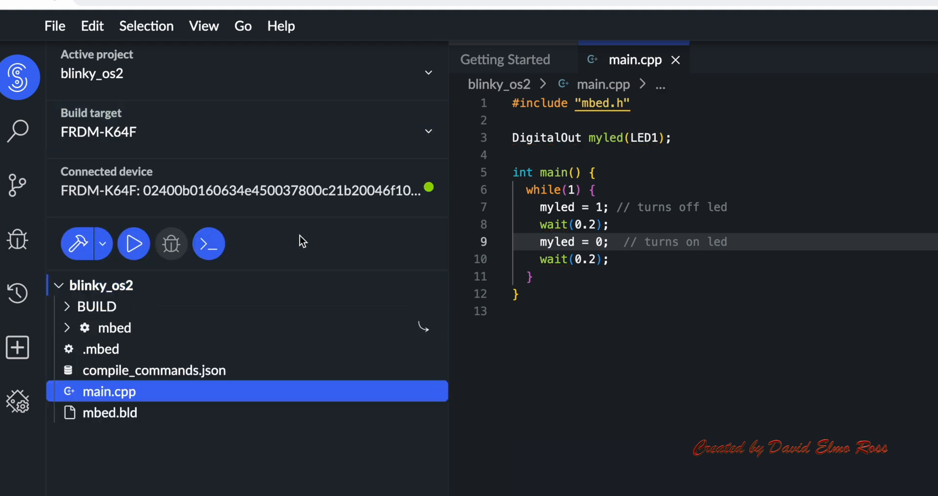
pyautogui.moveTo(88, 250)
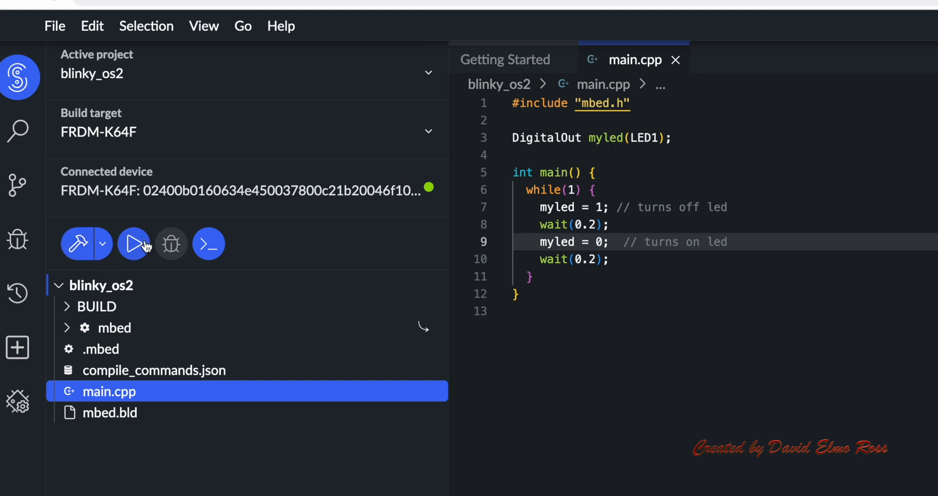
pyautogui.moveTo(134, 243)
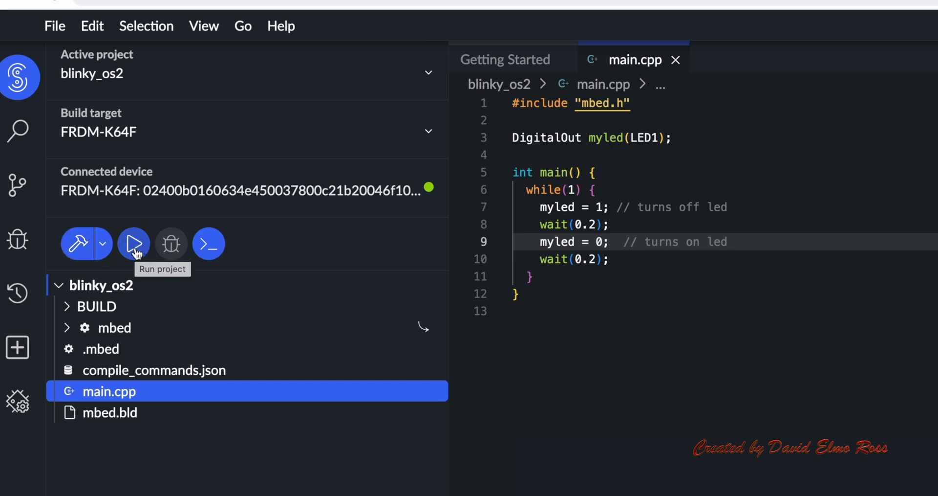
pyautogui.moveTo(78, 242)
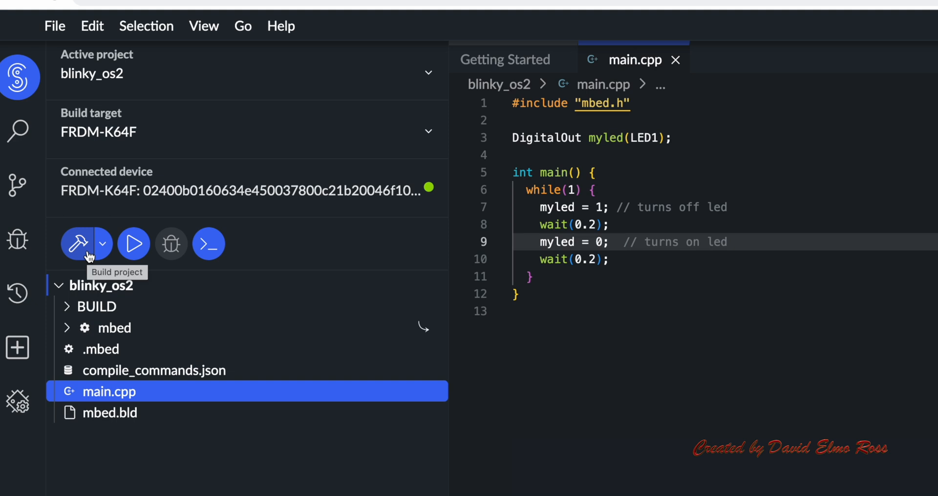
pyautogui.moveTo(133, 243)
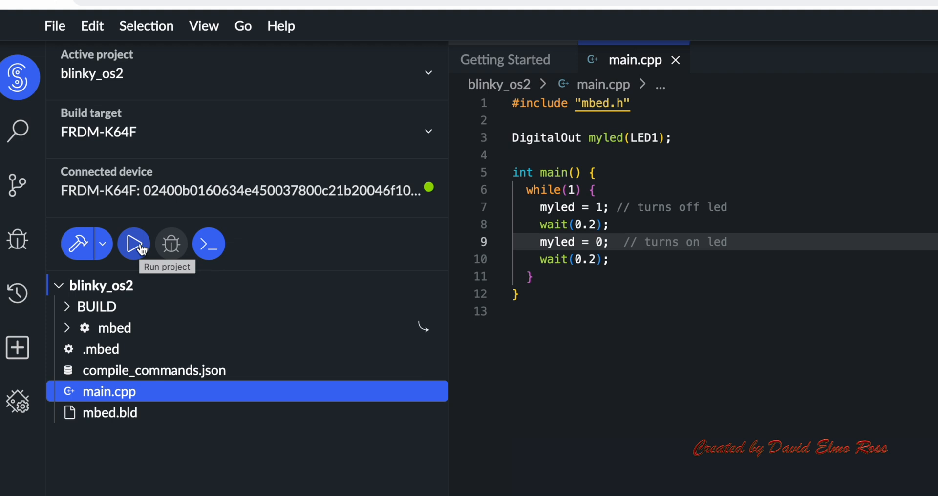
pyautogui.moveTo(171, 243)
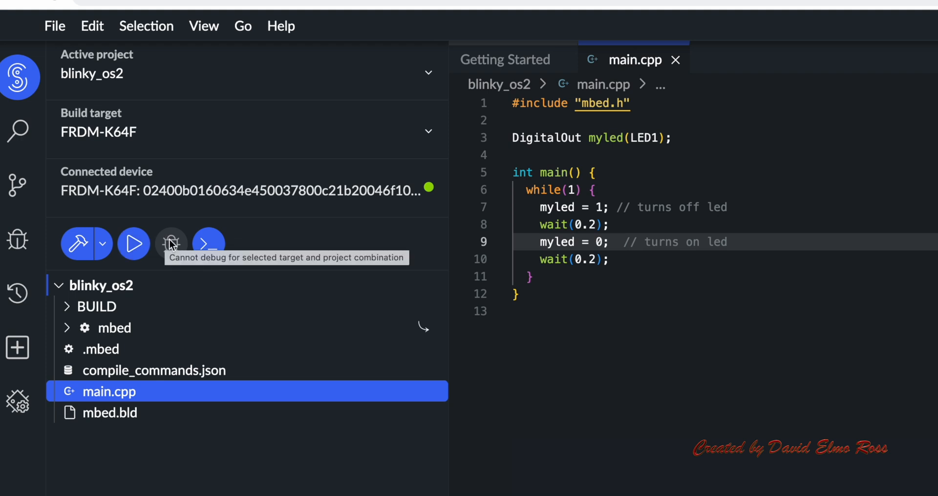
pyautogui.moveTo(208, 243)
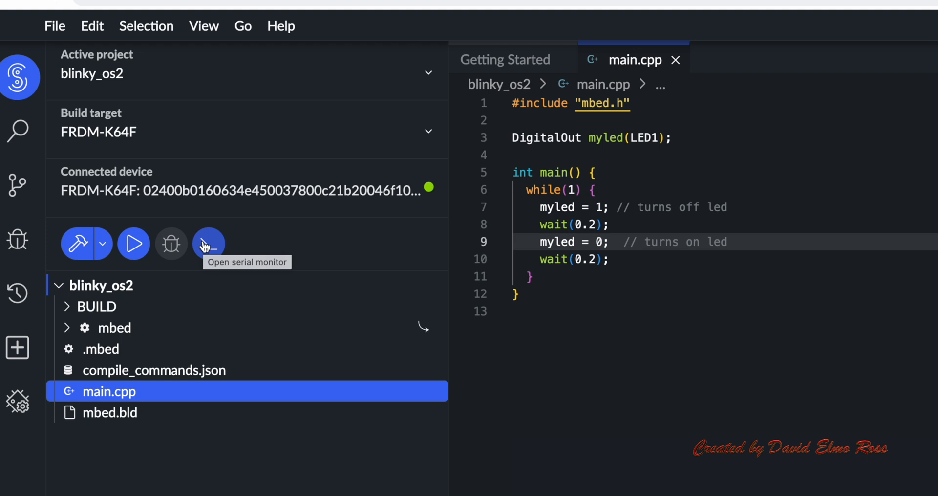
pyautogui.moveTo(134, 243)
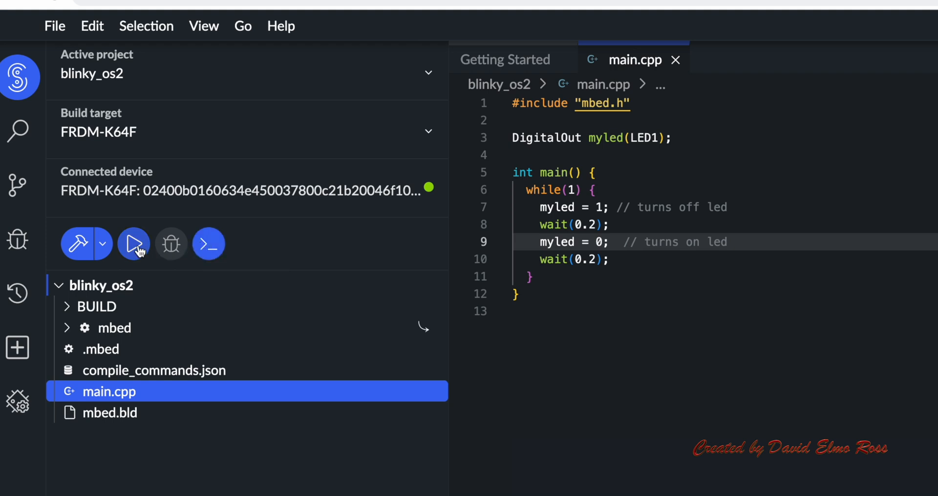
pyautogui.moveTo(134, 243)
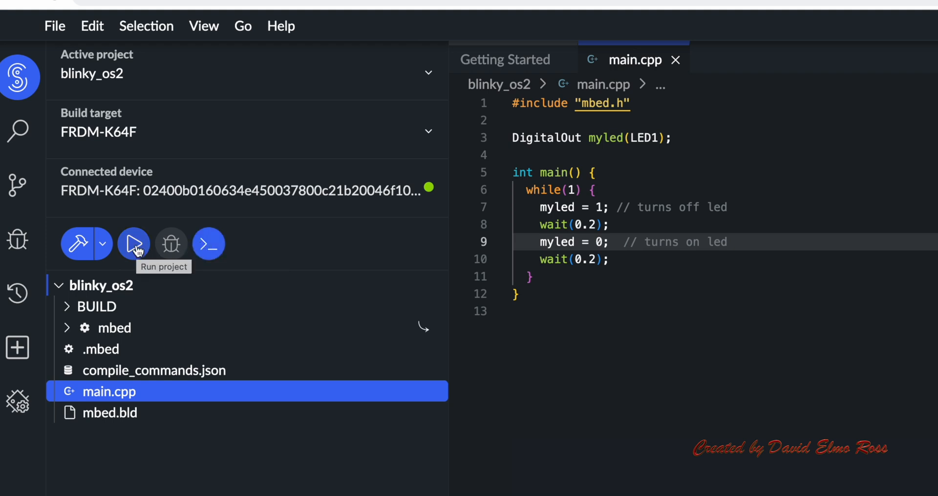
# - Flash blinky_os2 onto the FRDM-K64F board and select its project folder
pyautogui.click(133, 243)
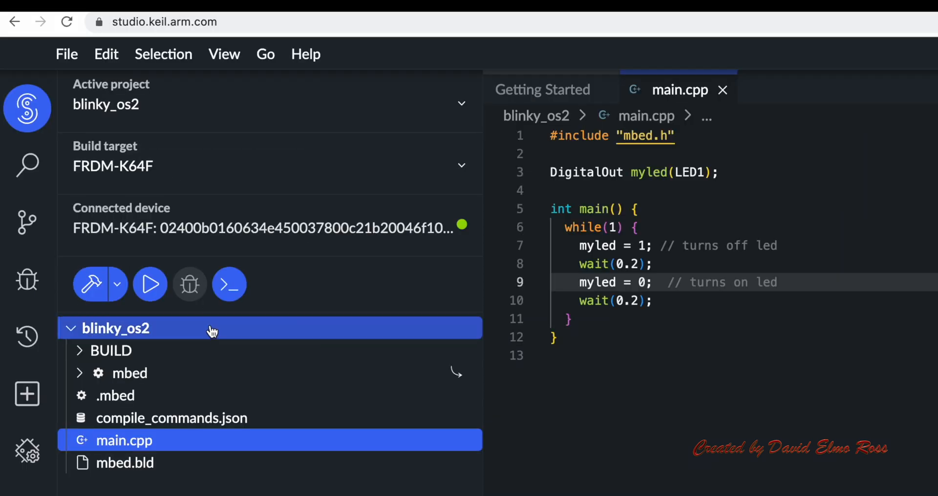
pyautogui.click(67, 54)
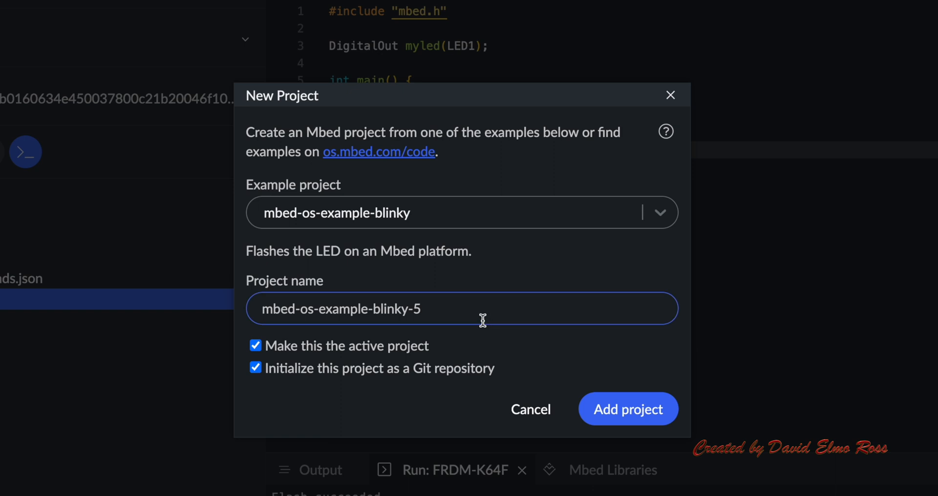
# - Name the new mbed-os-example-blinky project blinky_os5 and add it
pyautogui.tripleClick(341, 308)
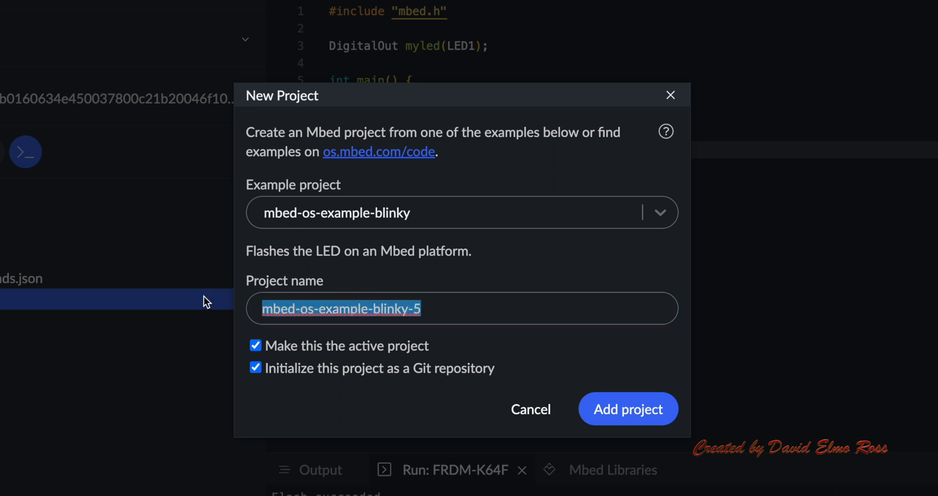
pyautogui.write('blinky_os')
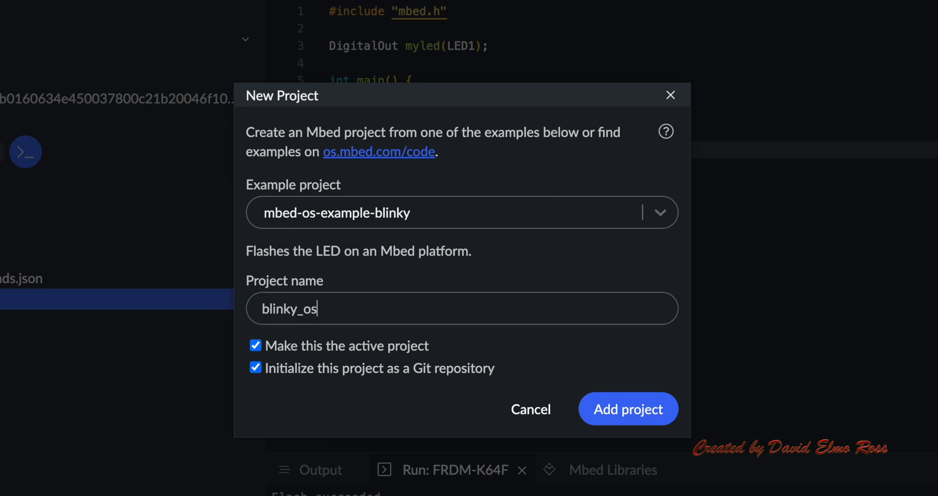
pyautogui.write('5')
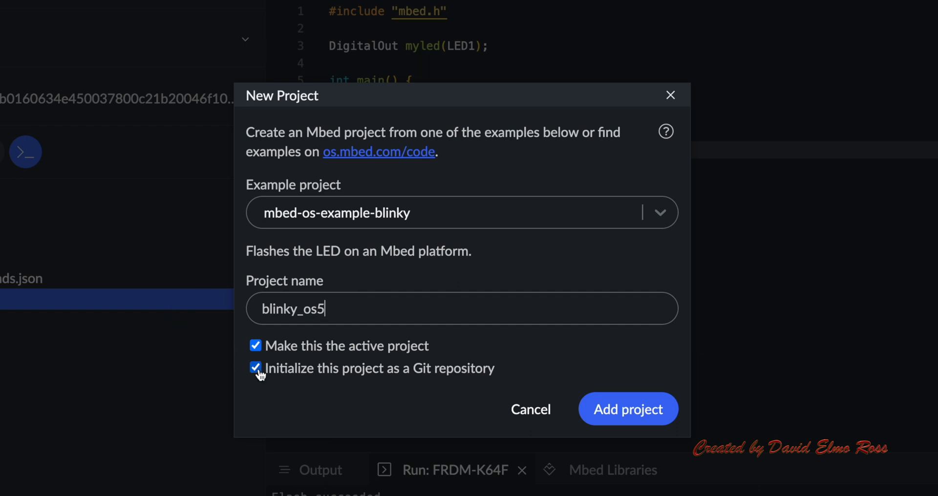
pyautogui.click(627, 408)
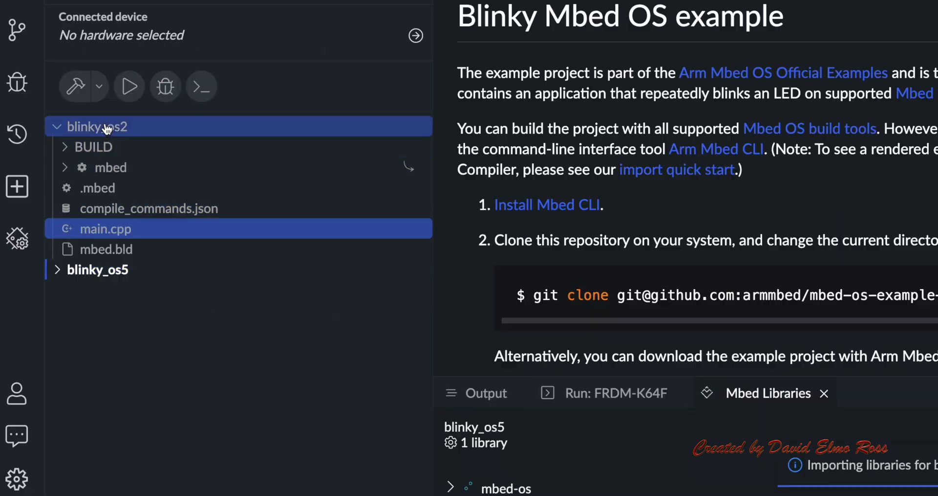
pyautogui.click(96, 269)
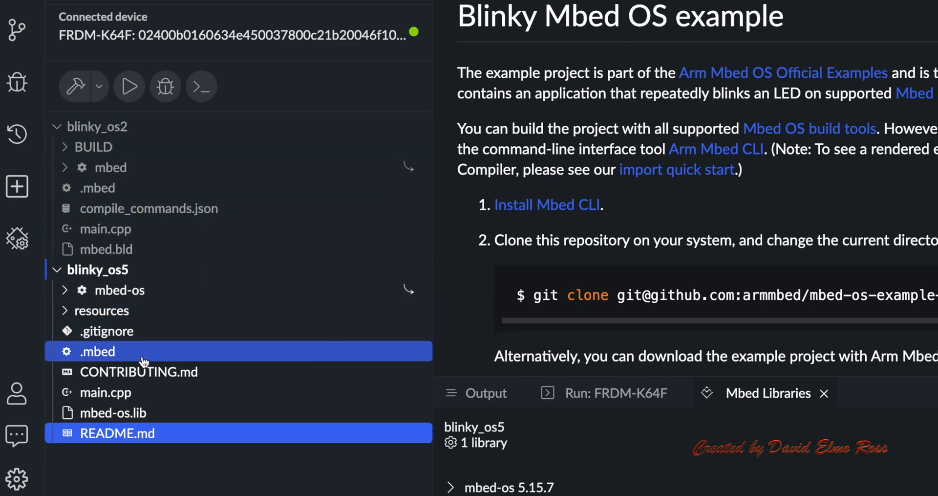
pyautogui.click(107, 392)
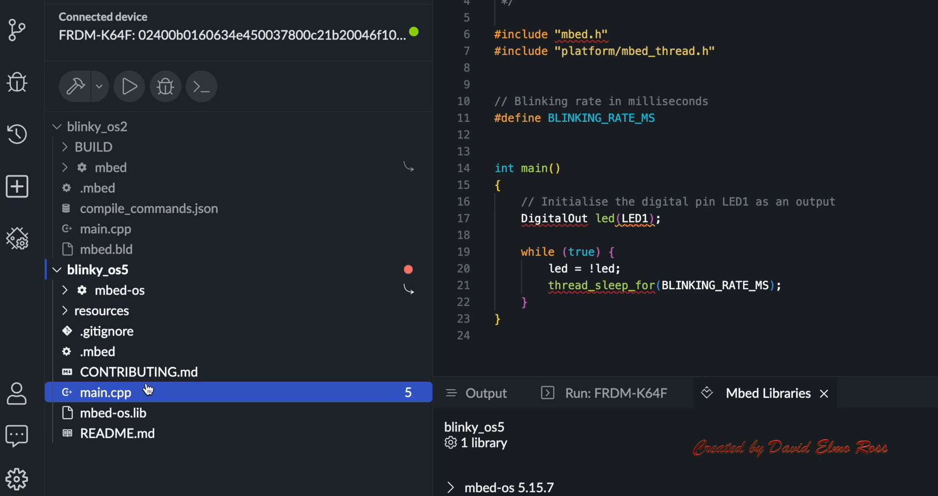
pyautogui.moveTo(620, 26)
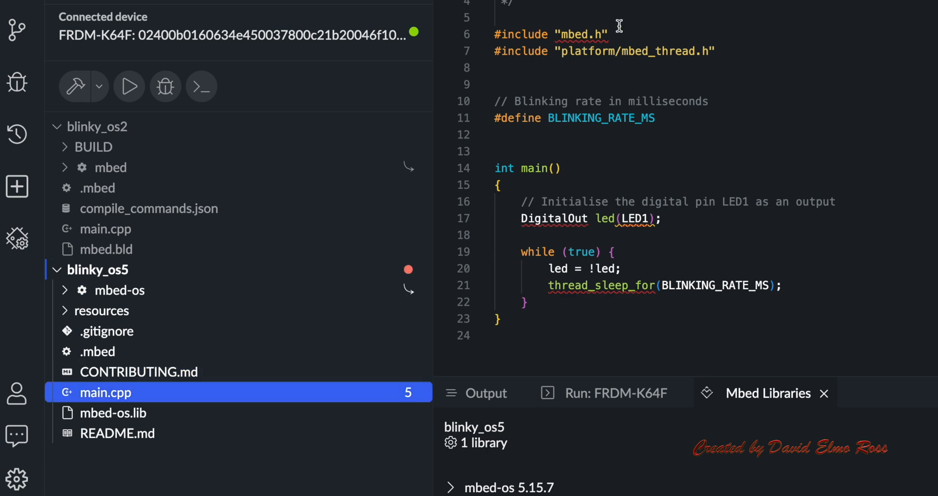
pyautogui.moveTo(577, 37)
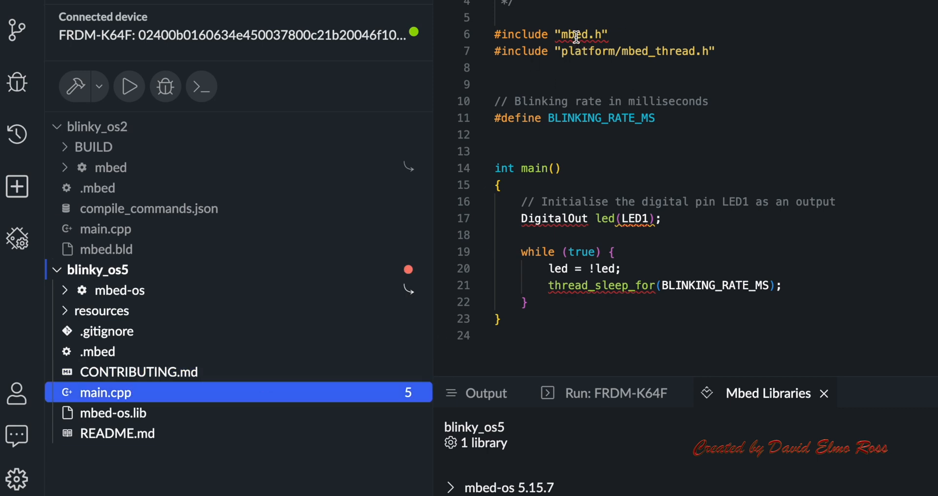
pyautogui.moveTo(675, 262)
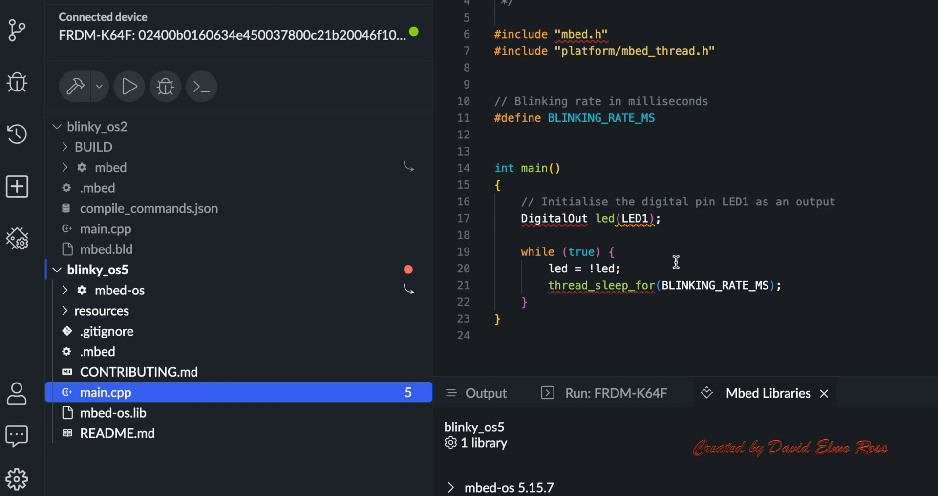
pyautogui.moveTo(573, 234)
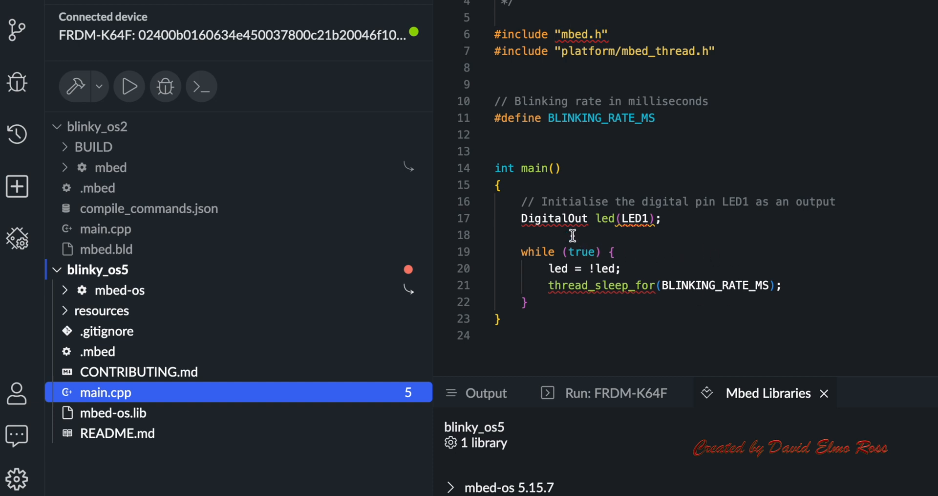
pyautogui.moveTo(722, 263)
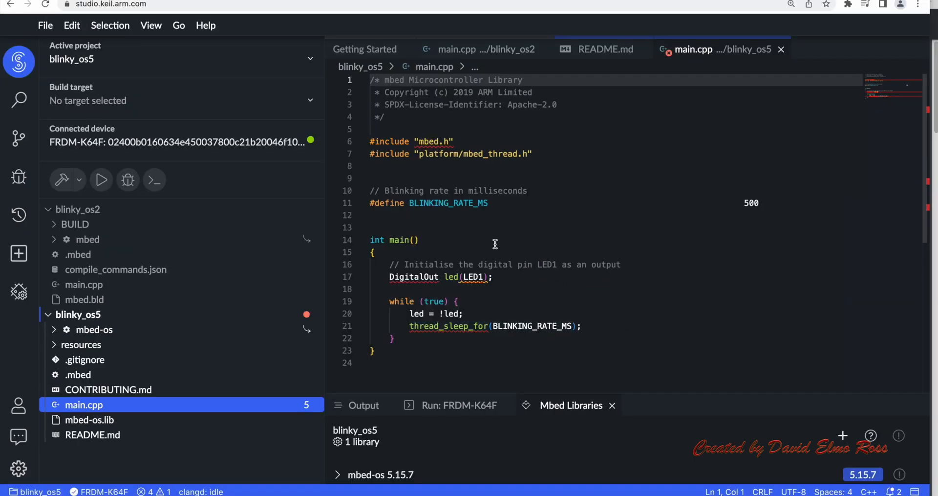
pyautogui.moveTo(507, 236)
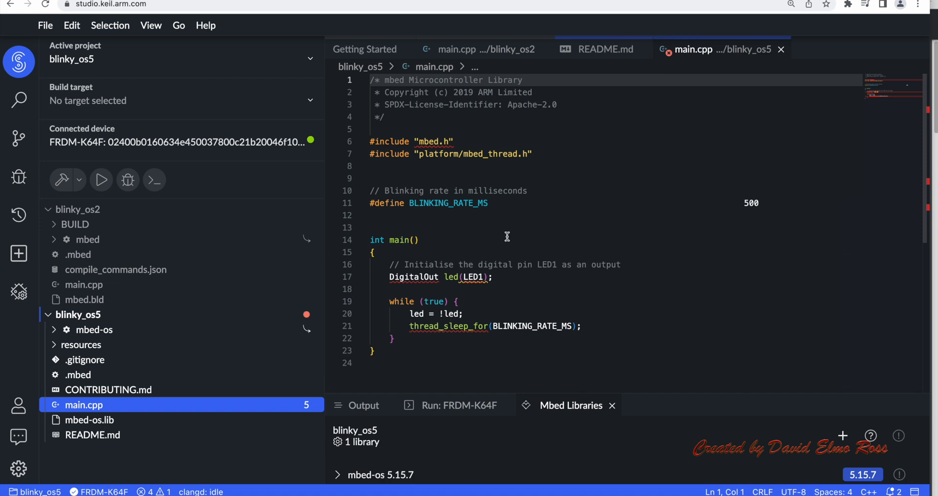
pyautogui.moveTo(752, 204)
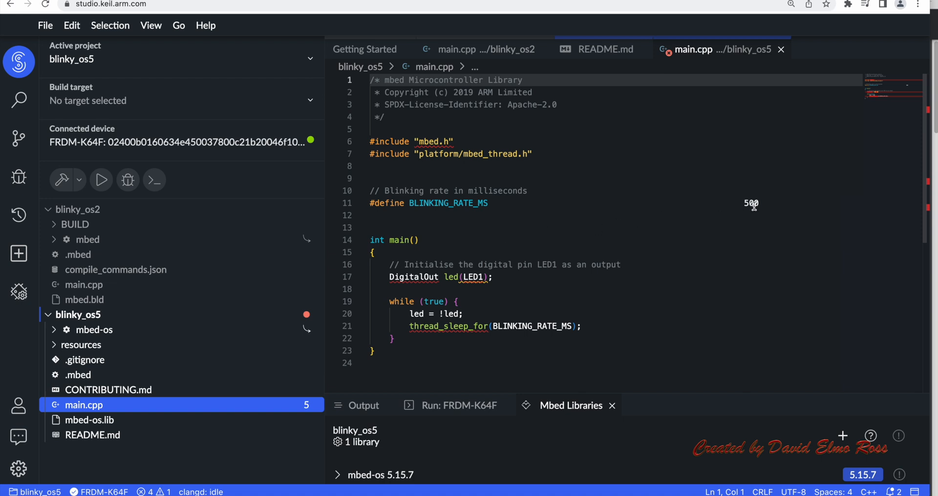
# - Check connected devices, then choose FRDM-K64F as blinky_os5's build target
pyautogui.click(75, 224)
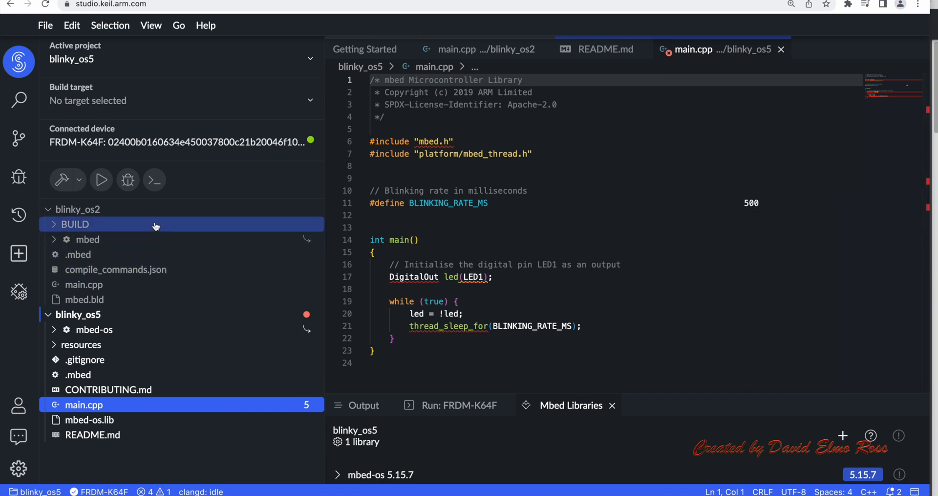
pyautogui.click(19, 293)
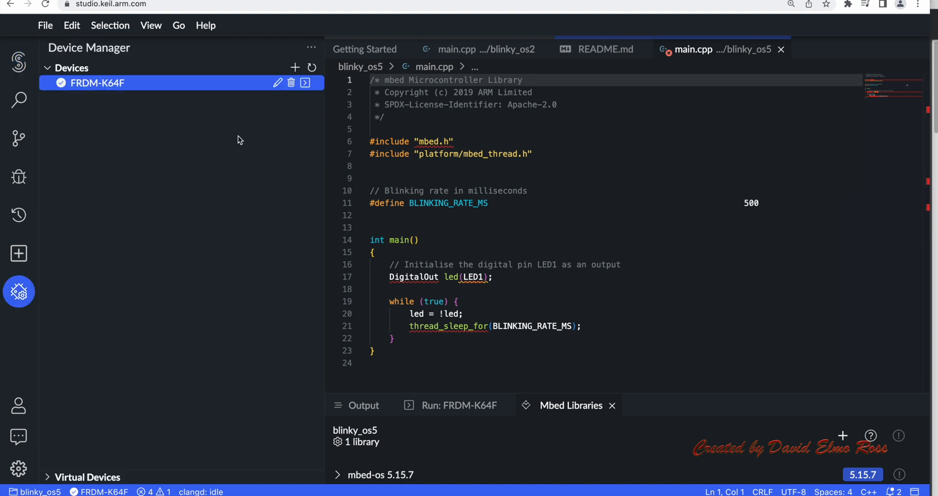
pyautogui.click(18, 62)
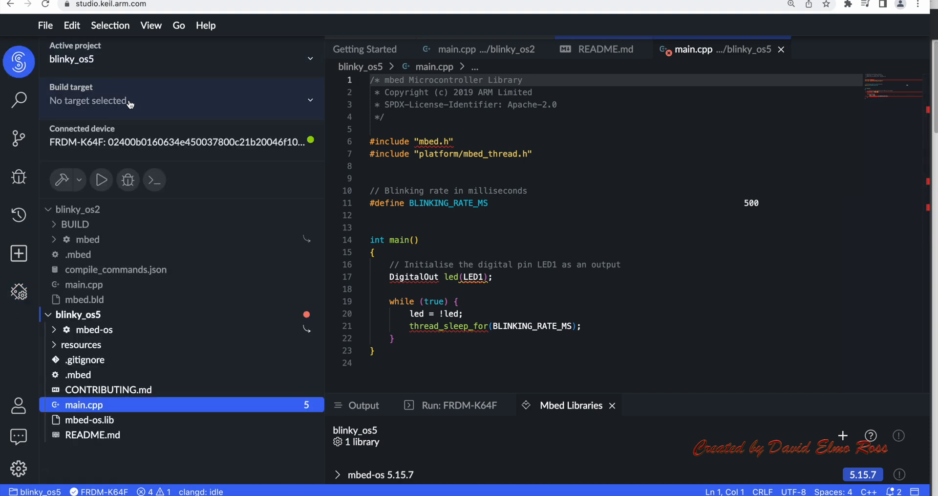
pyautogui.click(180, 101)
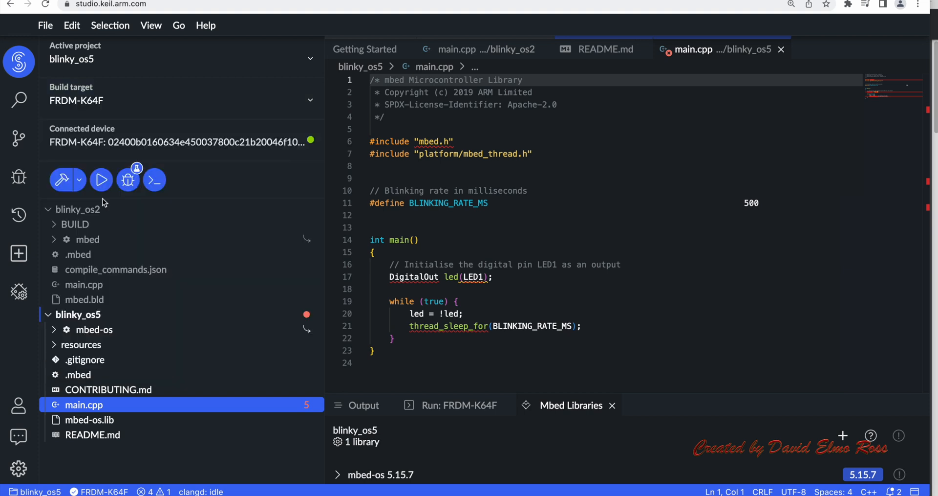
pyautogui.click(128, 179)
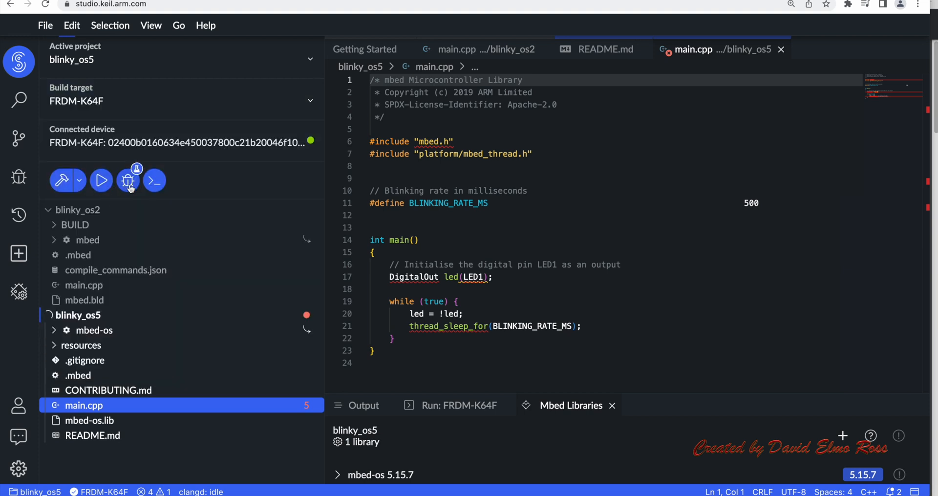
pyautogui.click(48, 314)
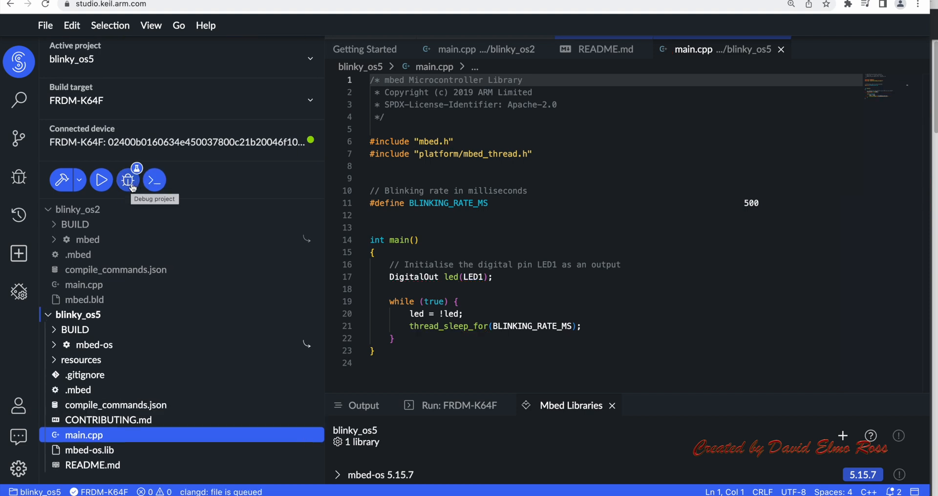
pyautogui.moveTo(101, 179)
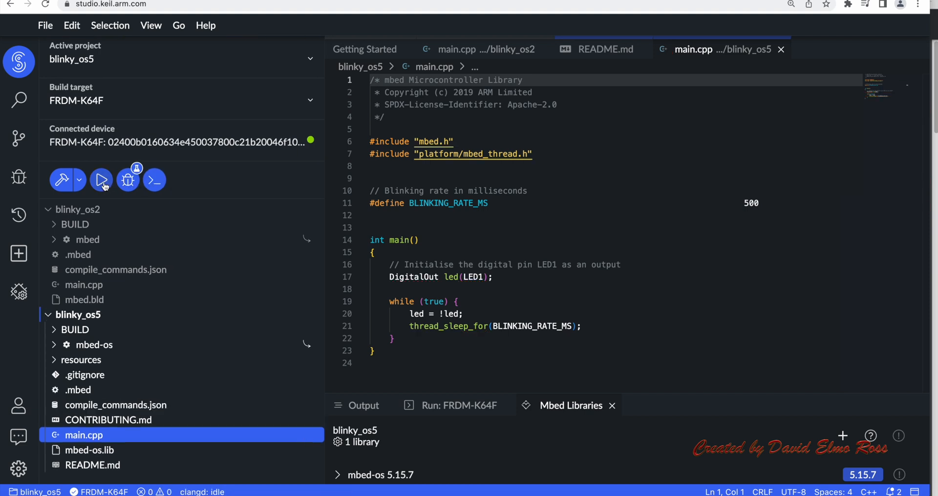
# - Build and flash blinky_os5 onto FRDM-K64F until 'Flash succeeded' appears
pyautogui.click(101, 180)
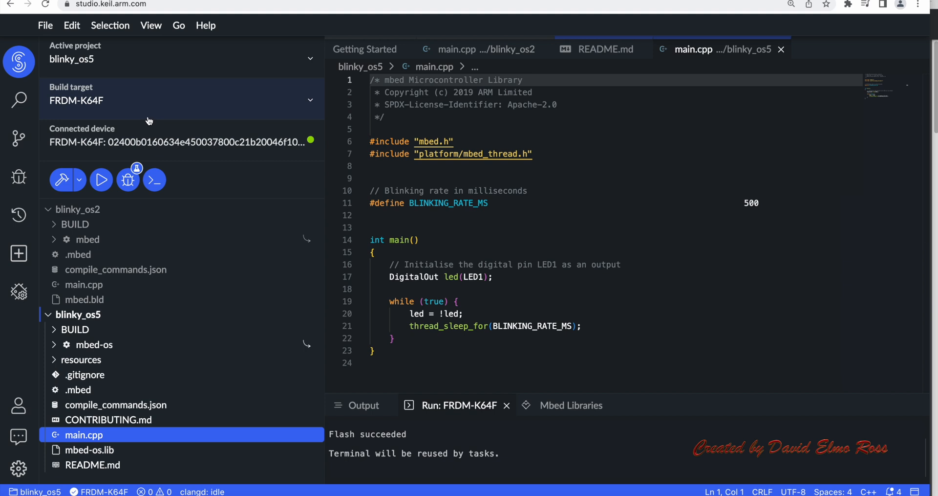
pyautogui.click(45, 25)
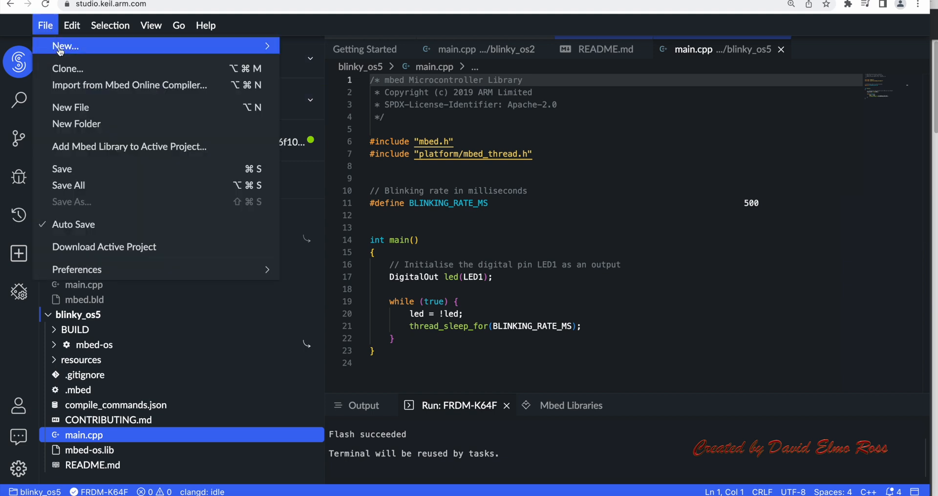
pyautogui.moveTo(65, 45)
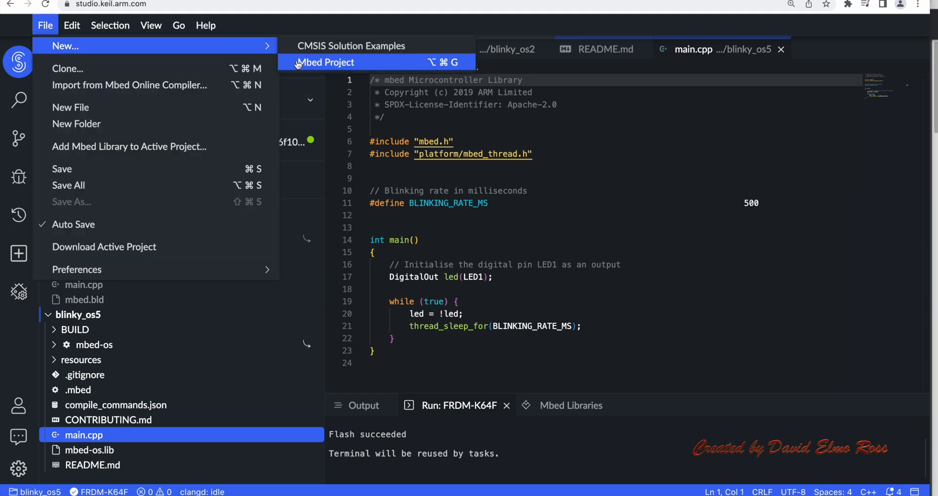
# - Create blinky_os6 from mbed-os-example-blinky with Git repository initialization unchecked
pyautogui.click(327, 62)
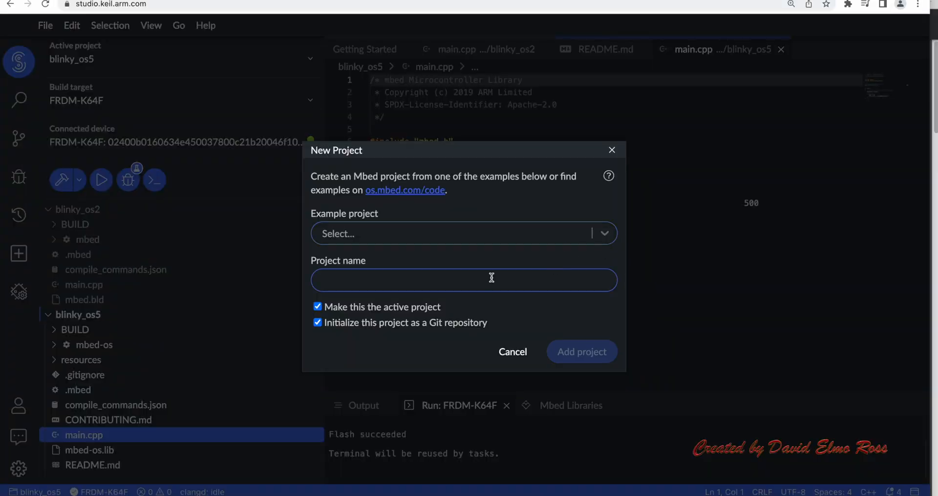
pyautogui.click(318, 322)
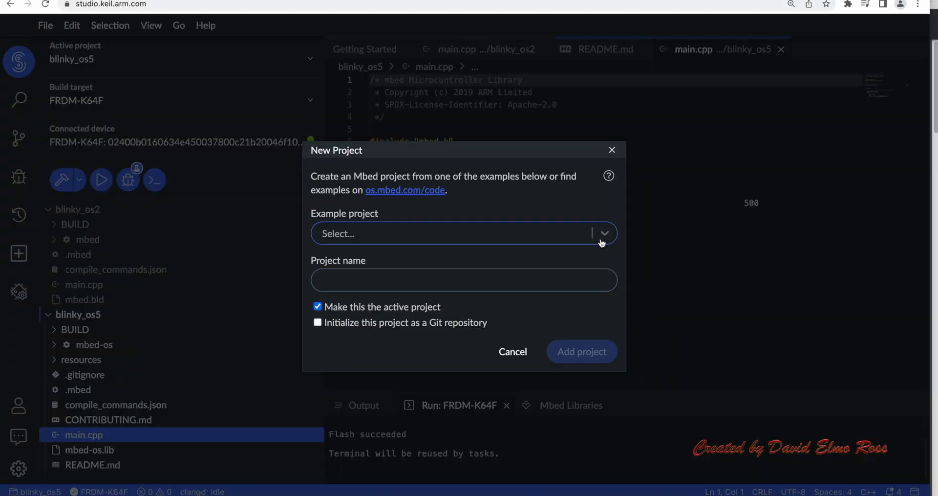
pyautogui.click(604, 233)
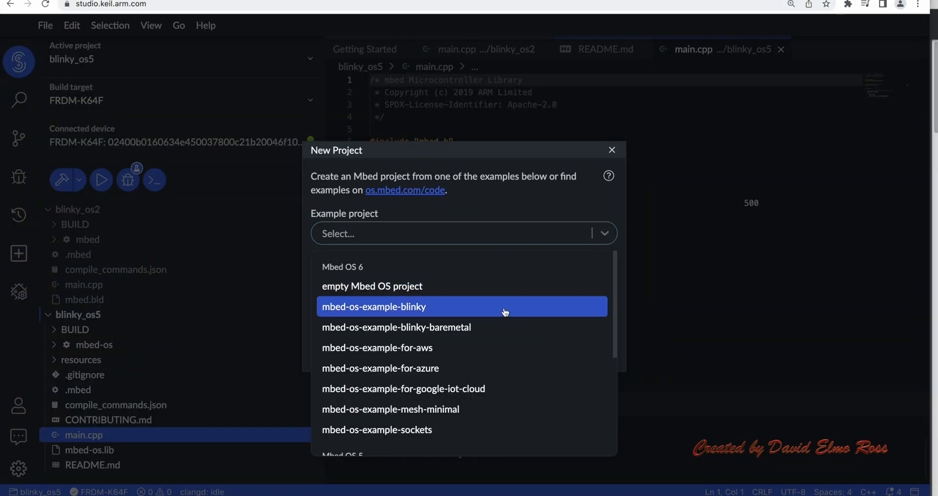
pyautogui.moveTo(504, 315)
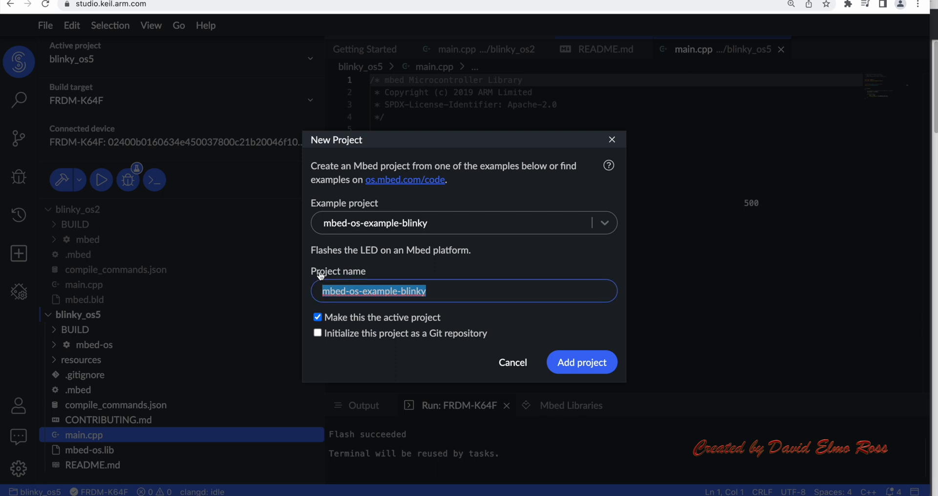
pyautogui.write('blinky_os')
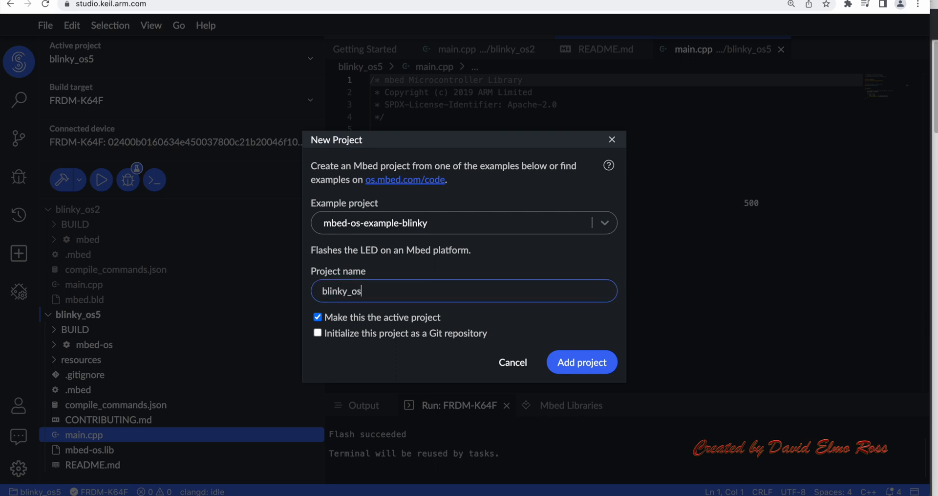
pyautogui.write('6')
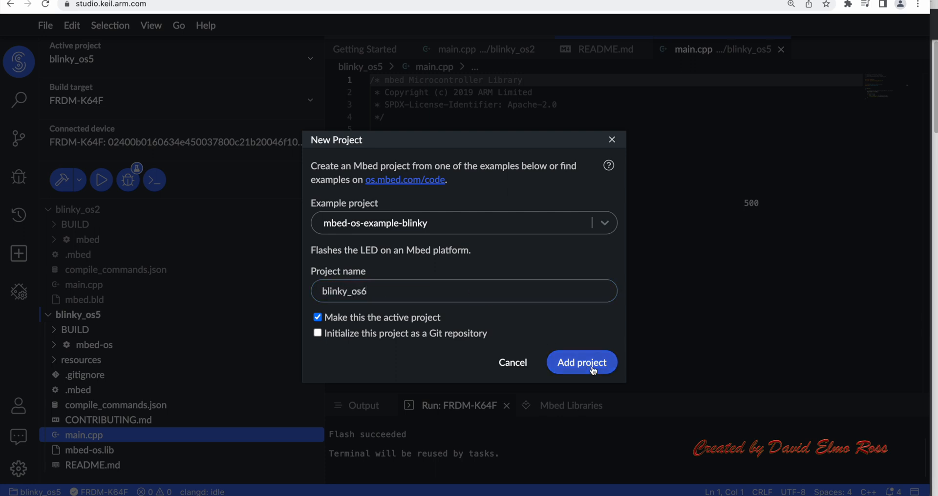
pyautogui.click(581, 362)
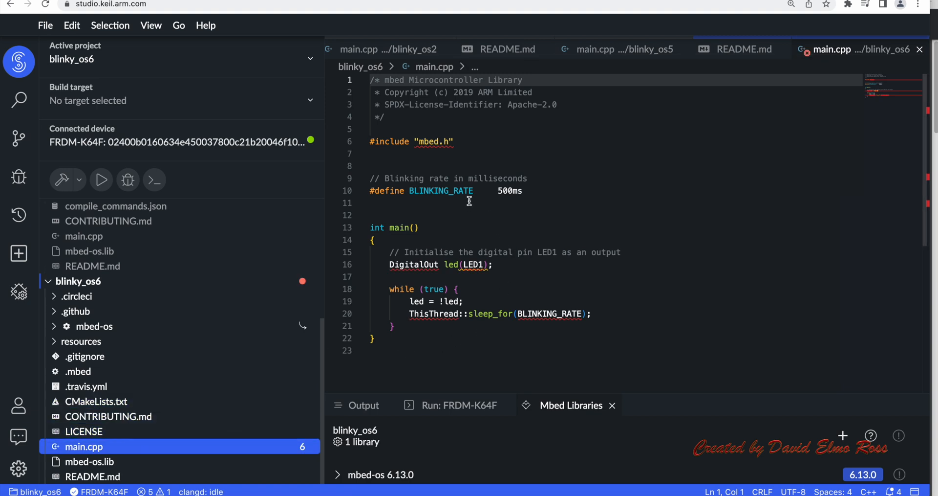
pyautogui.moveTo(541, 313)
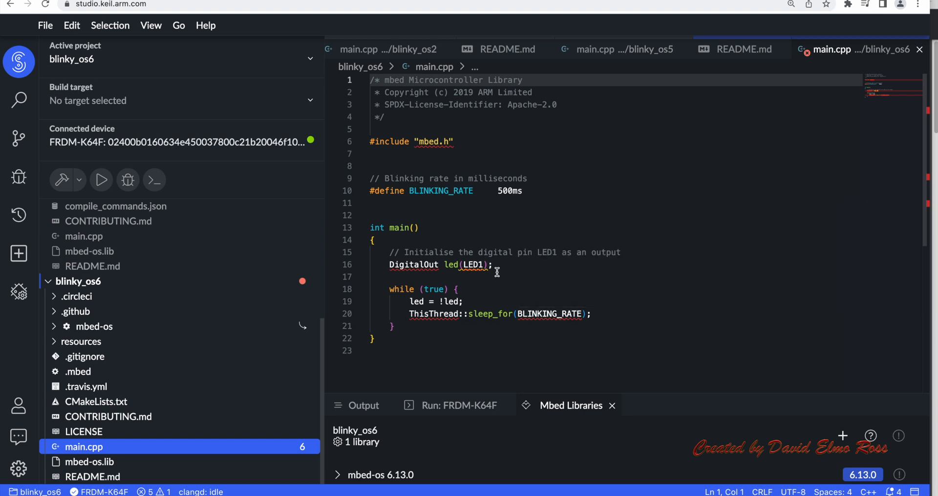
pyautogui.moveTo(440, 242)
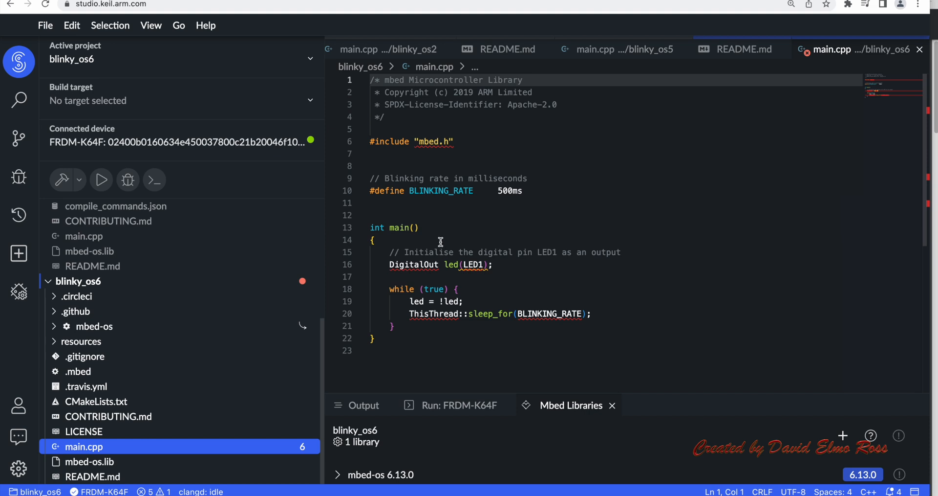
pyautogui.moveTo(309, 101)
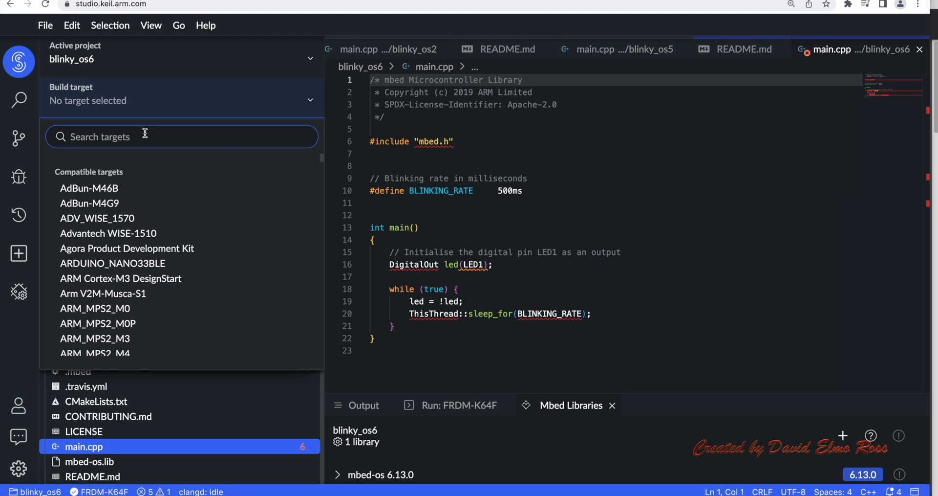
# - Search 'FRD' in the build target list and pick FRDM-K64F for blinky_os6
pyautogui.write('FRD')
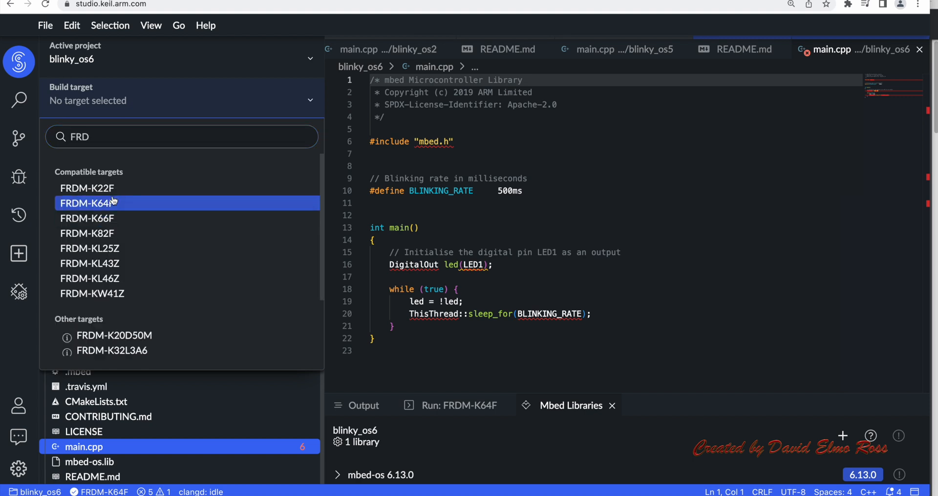
pyautogui.click(88, 203)
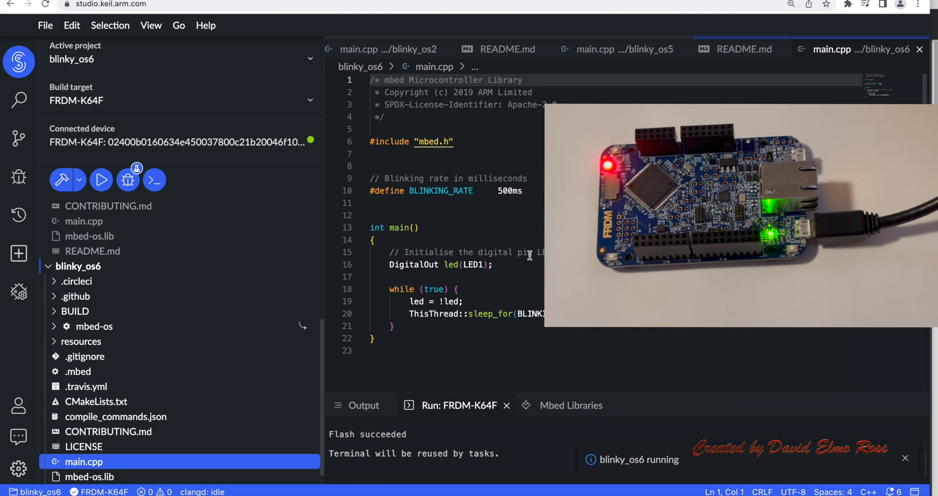
pyautogui.moveTo(505, 207)
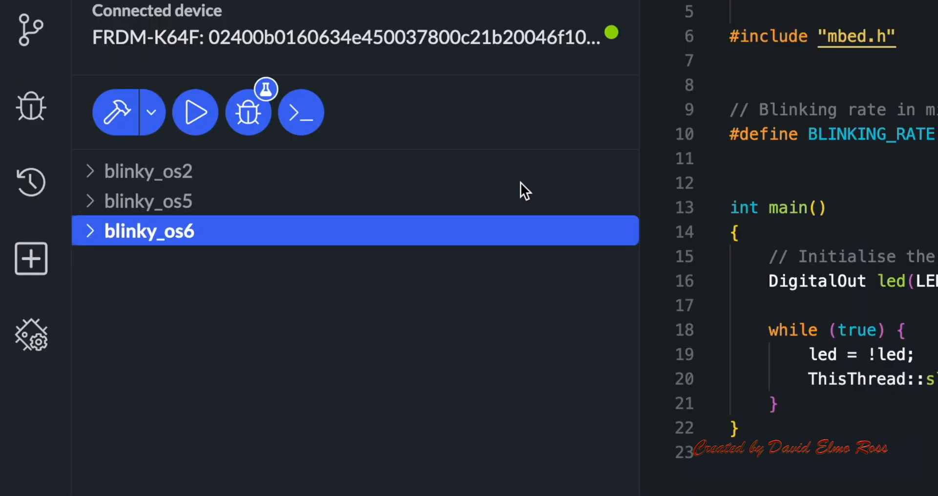
pyautogui.moveTo(219, 184)
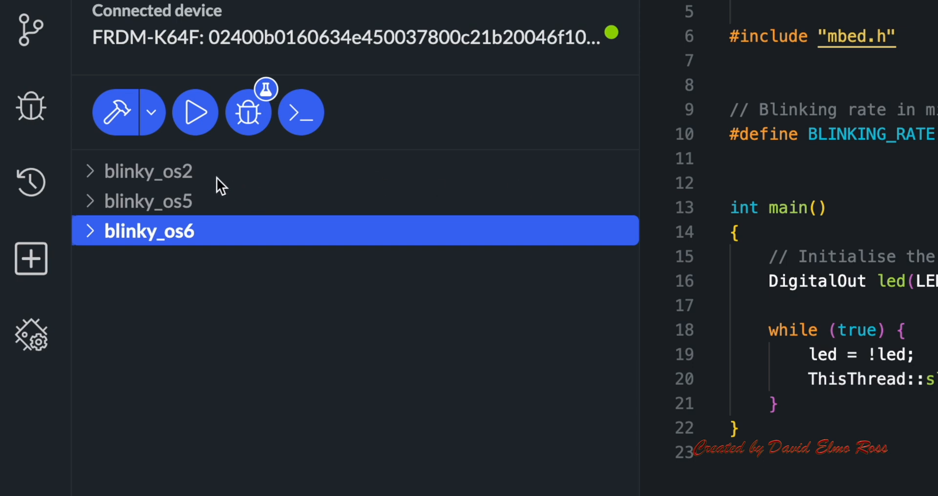
pyautogui.moveTo(223, 224)
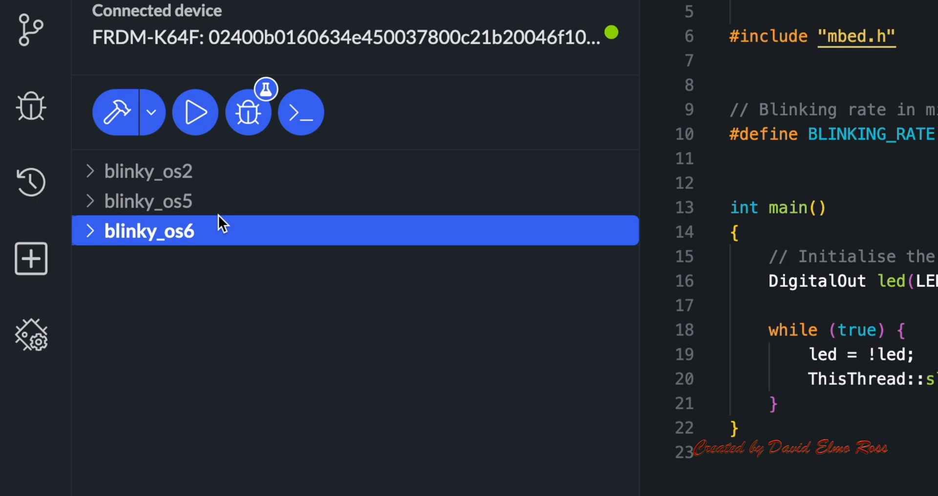
pyautogui.moveTo(192, 197)
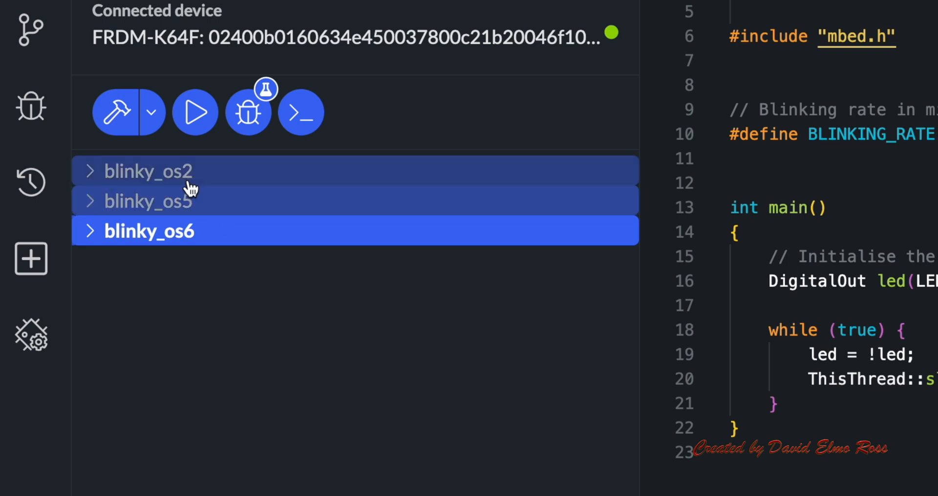
# - Bring up the context menu for the selected blinky_os2 and blinky_os5 projects
pyautogui.rightClick(148, 231)
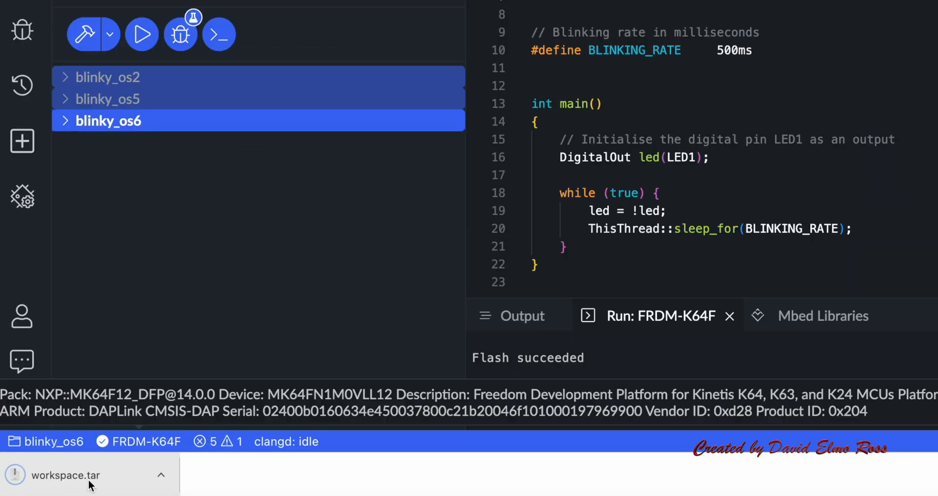
# - Extract workspace.tar, reveal it in Finder, and expand the workspace folder
pyautogui.click(66, 474)
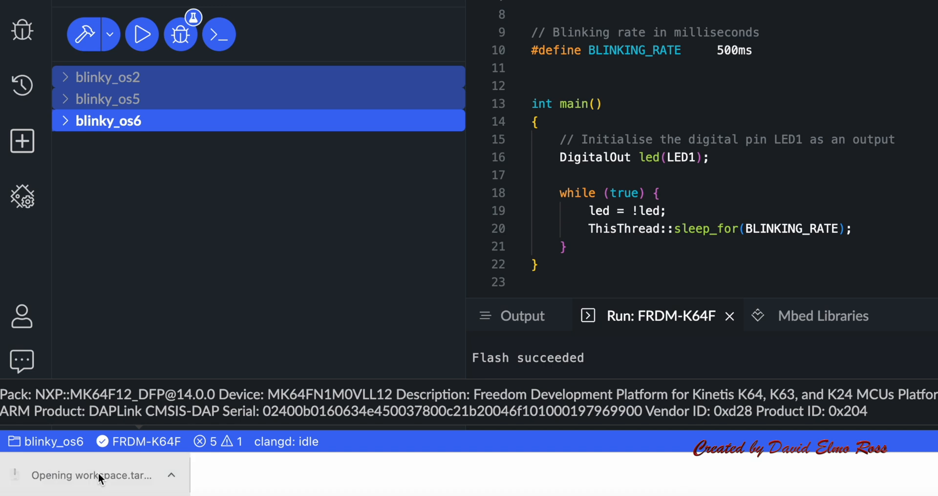
pyautogui.click(91, 475)
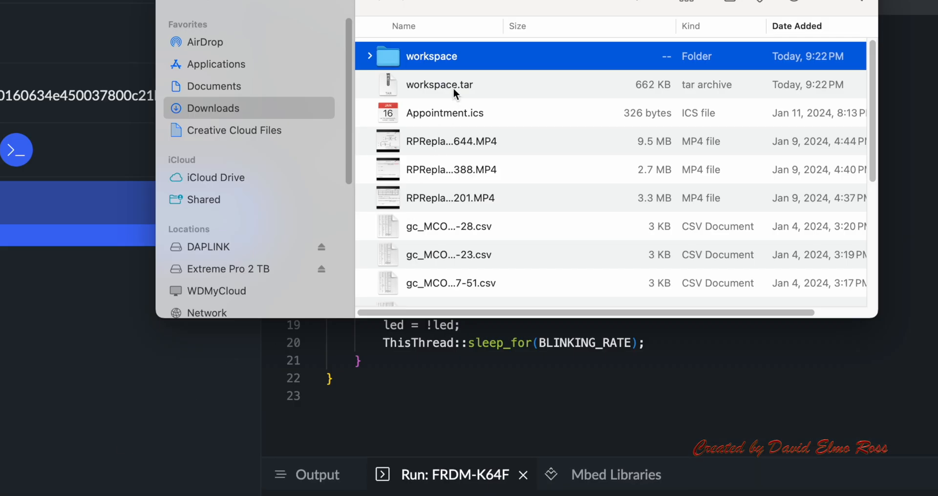
pyautogui.click(371, 56)
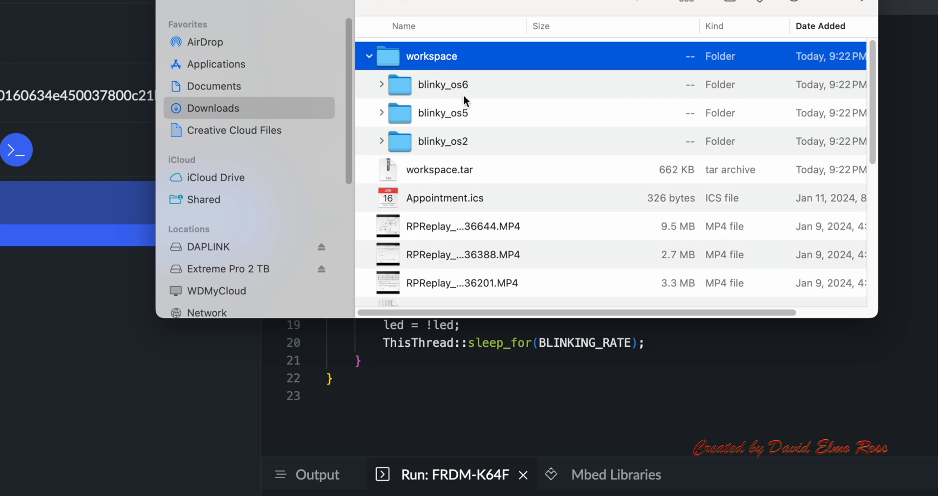
pyautogui.moveTo(466, 144)
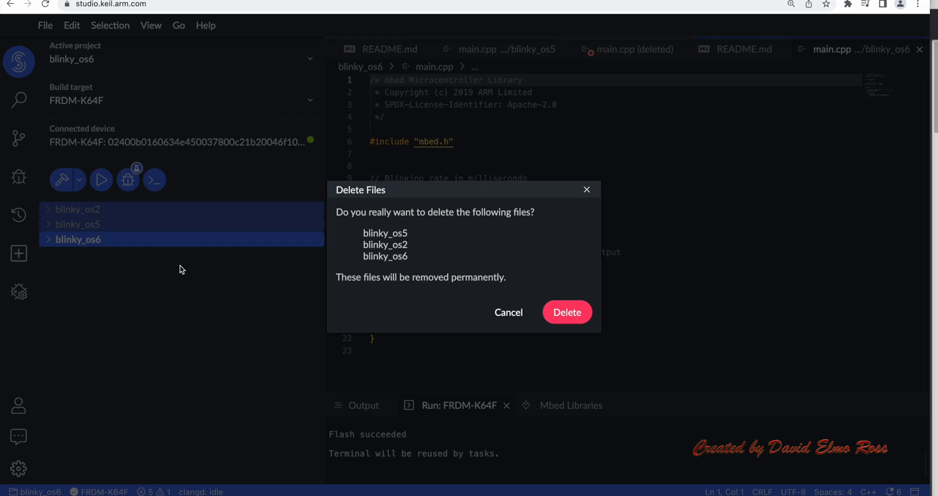
# - Delete the three blinky projects and drag their extracted folders back into Explorer
pyautogui.click(566, 312)
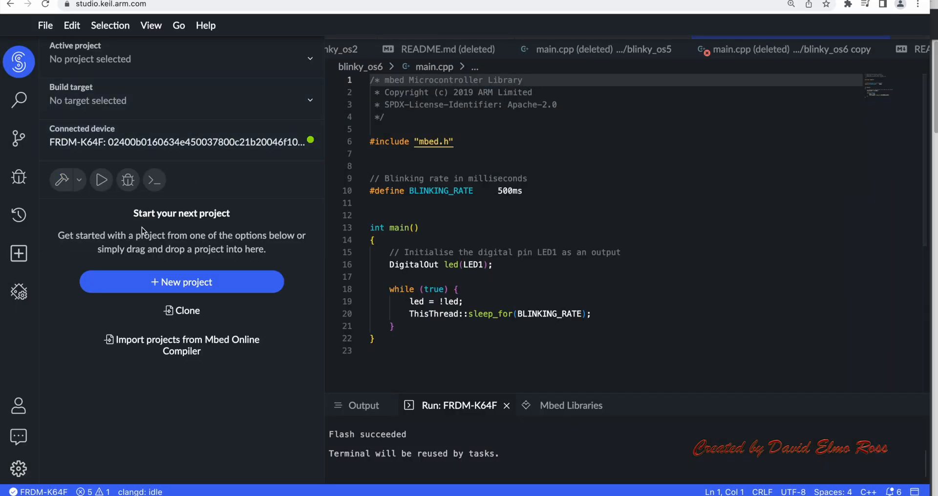
pyautogui.moveTo(205, 218)
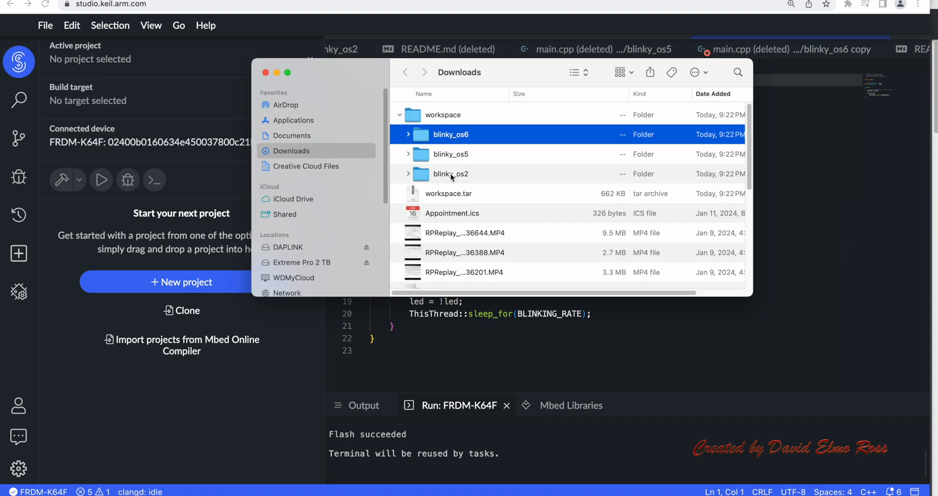
pyautogui.click(451, 174)
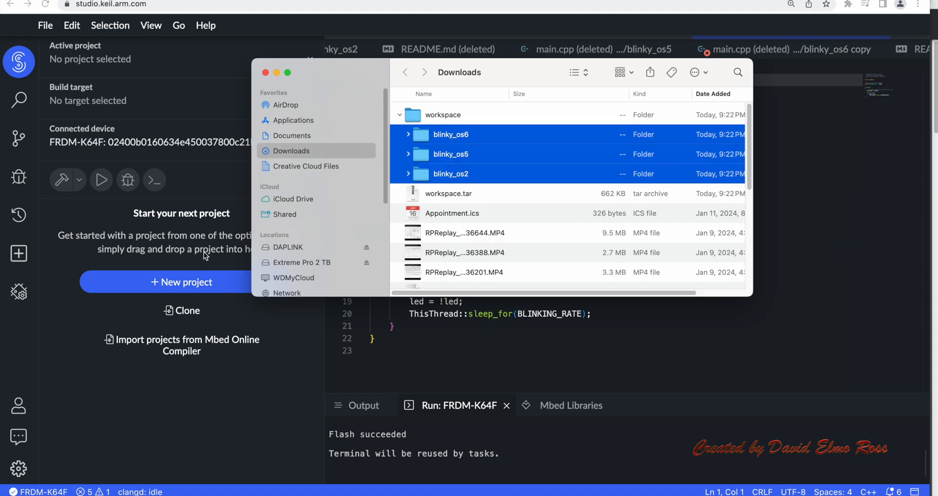
pyautogui.moveTo(451, 154); pyautogui.dragTo(335, 190)
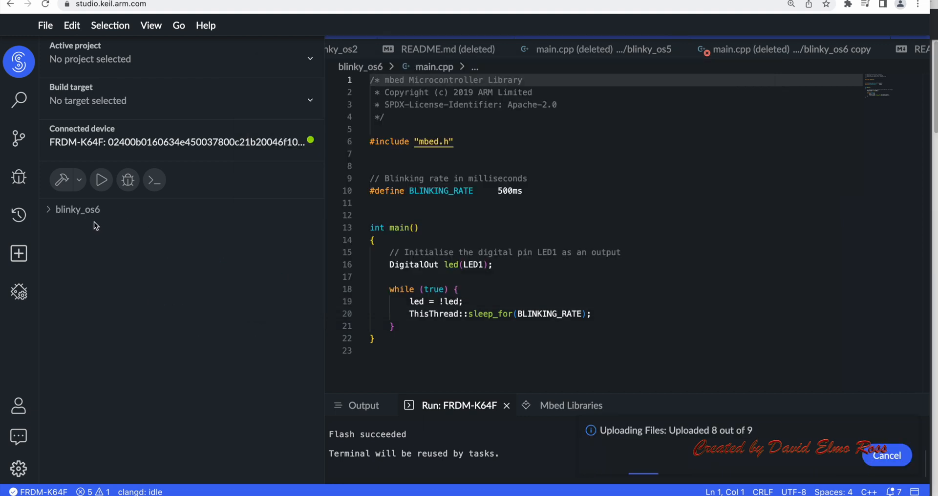
pyautogui.click(78, 224)
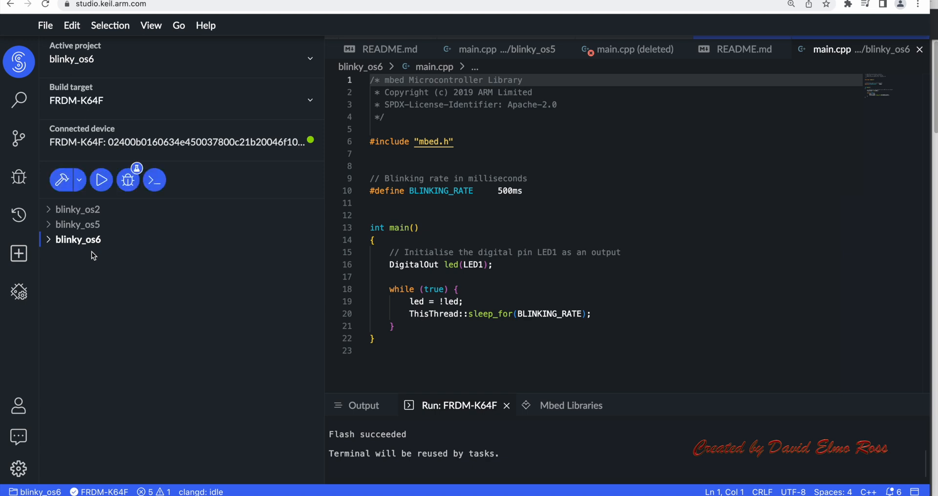
pyautogui.moveTo(222, 267)
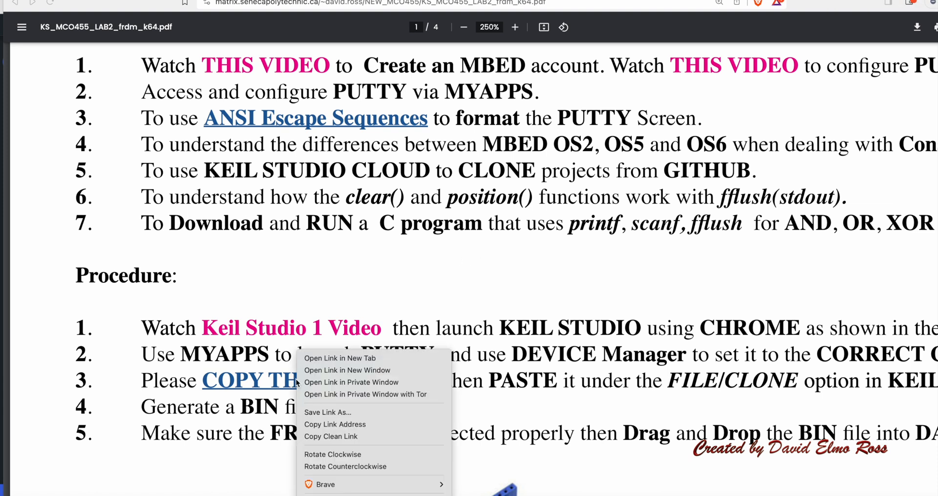
pyautogui.moveTo(323, 409)
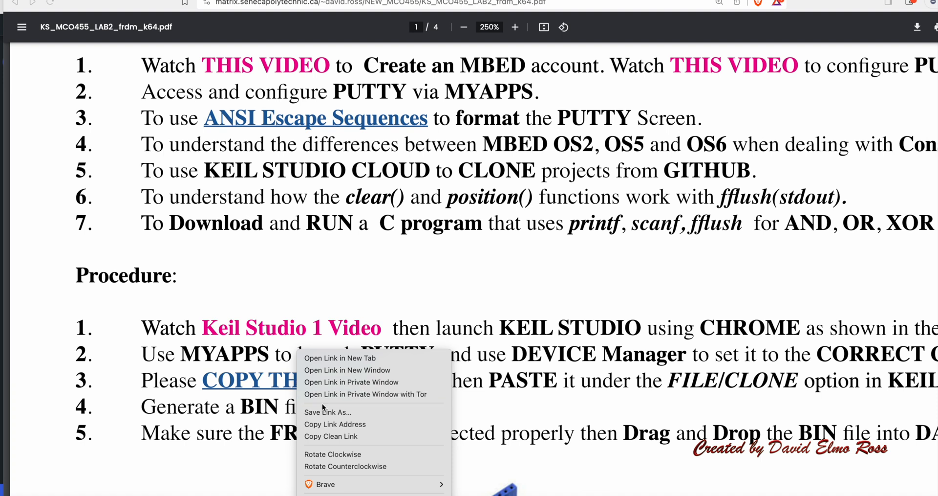
# - Copy the address of the PDF's COPY THIS repository link
pyautogui.click(249, 250)
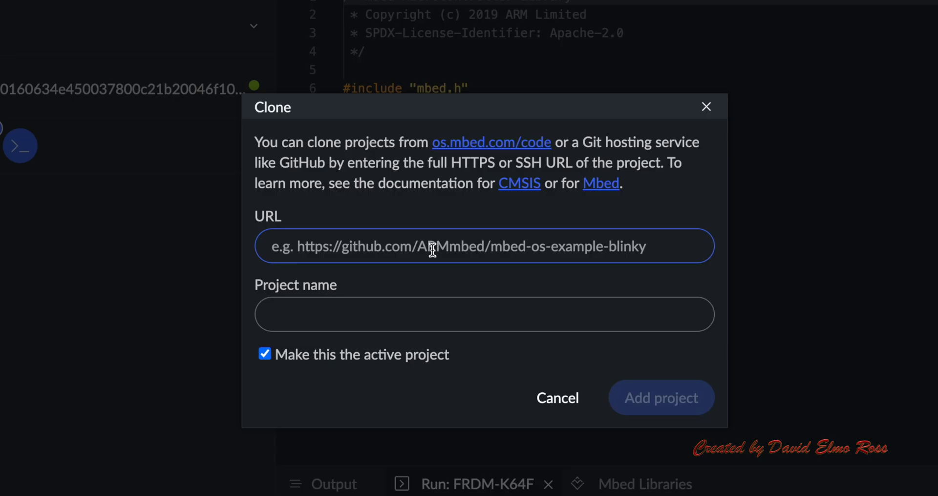
# - Paste the lab2a_Mbed_OS2 repository URL and add it as project lab2a_mbed_os2
pyautogui.rightClick(431, 245)
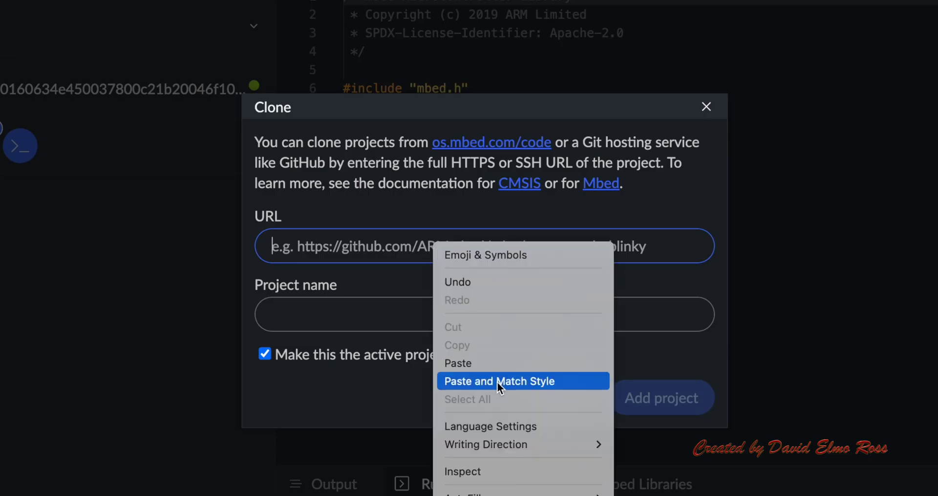
pyautogui.click(498, 381)
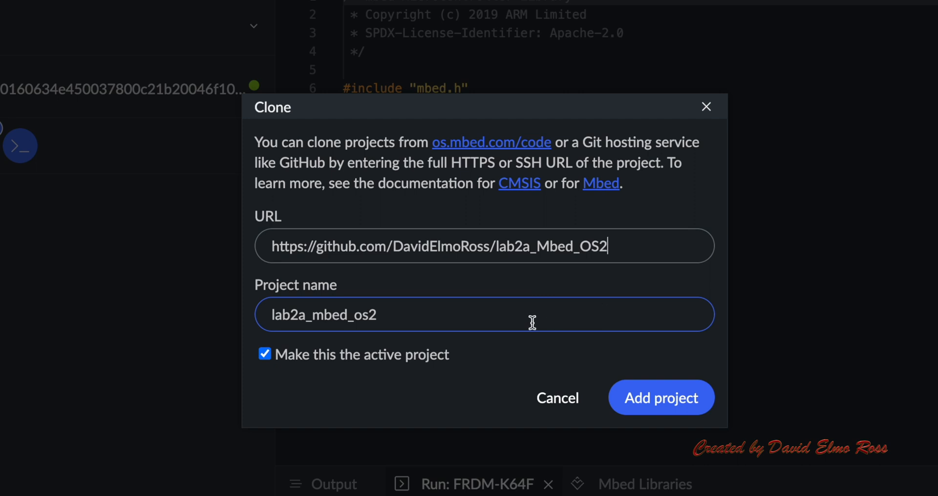
pyautogui.moveTo(410, 328)
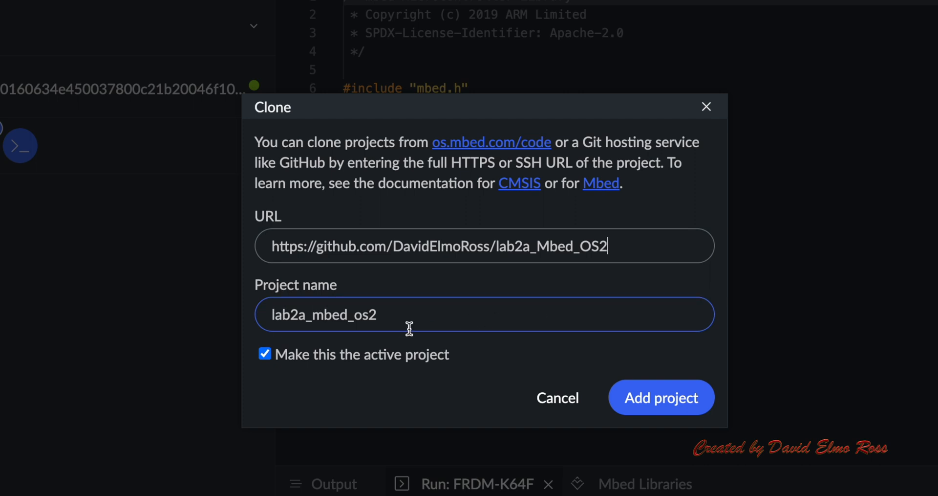
pyautogui.moveTo(318, 348)
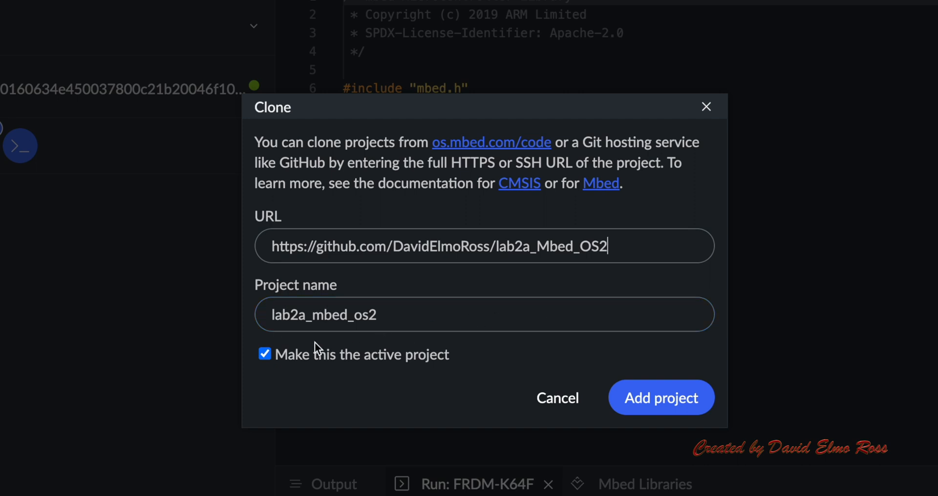
pyautogui.moveTo(661, 397)
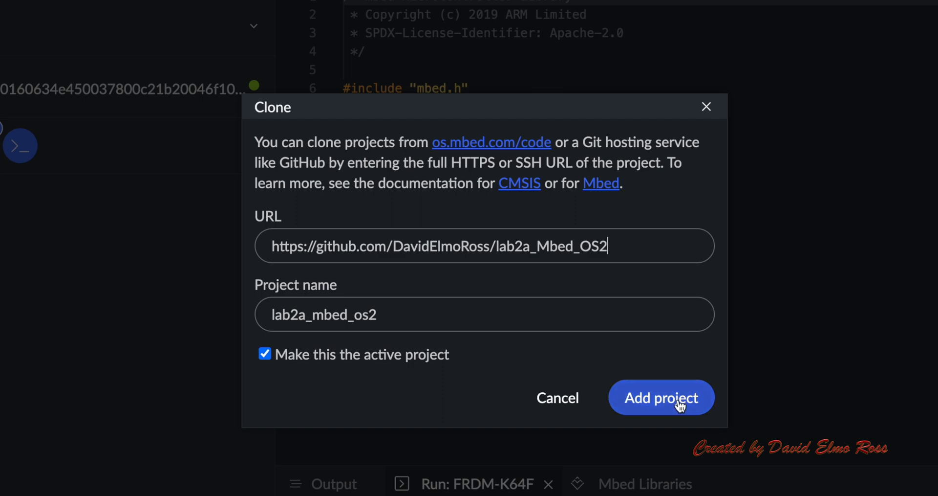
pyautogui.click(661, 397)
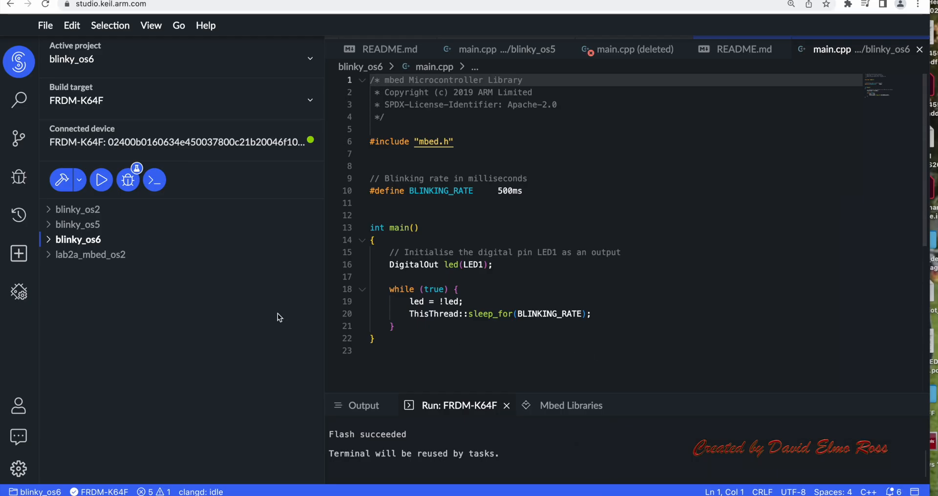
# - Open lab2a_mbed_os2's main.cpp and scroll through the getc/putc keyboard-echo loop
pyautogui.click(90, 254)
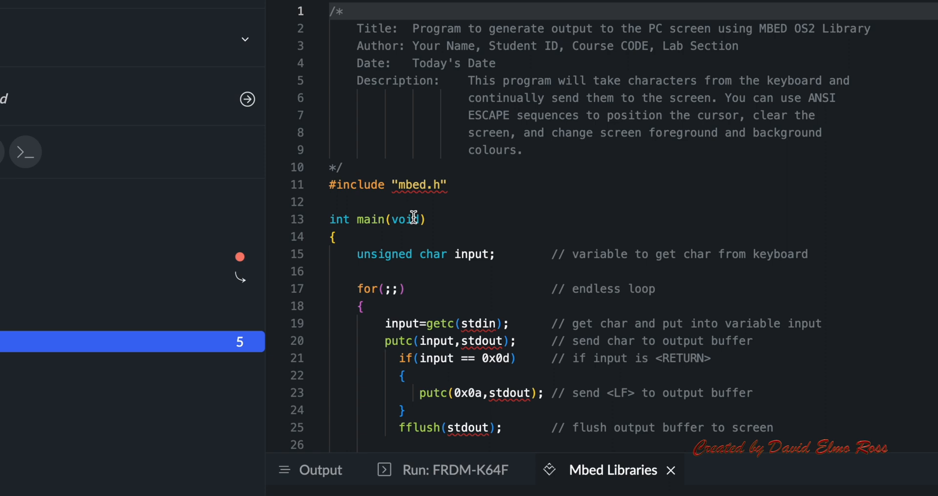
pyautogui.scroll(-3)
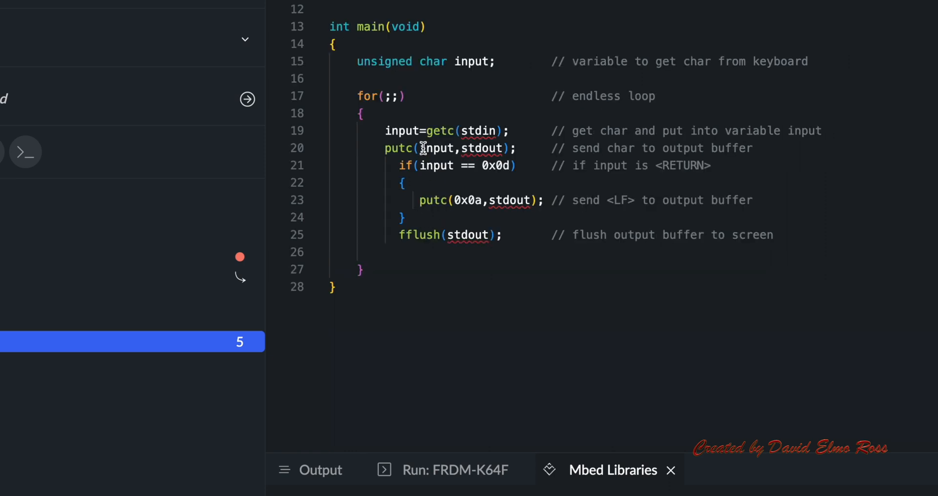
pyautogui.moveTo(517, 176)
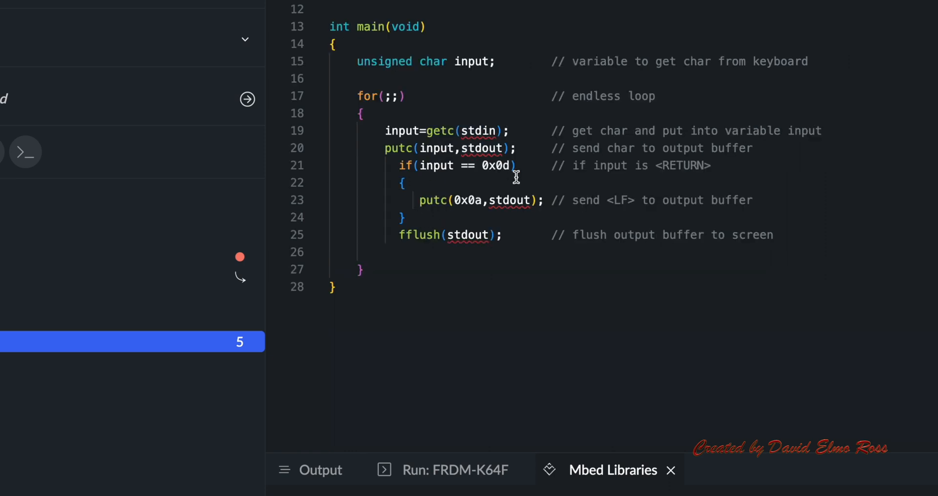
# - Show the File menu to reach Import from Mbed Online Compiler
pyautogui.click(45, 25)
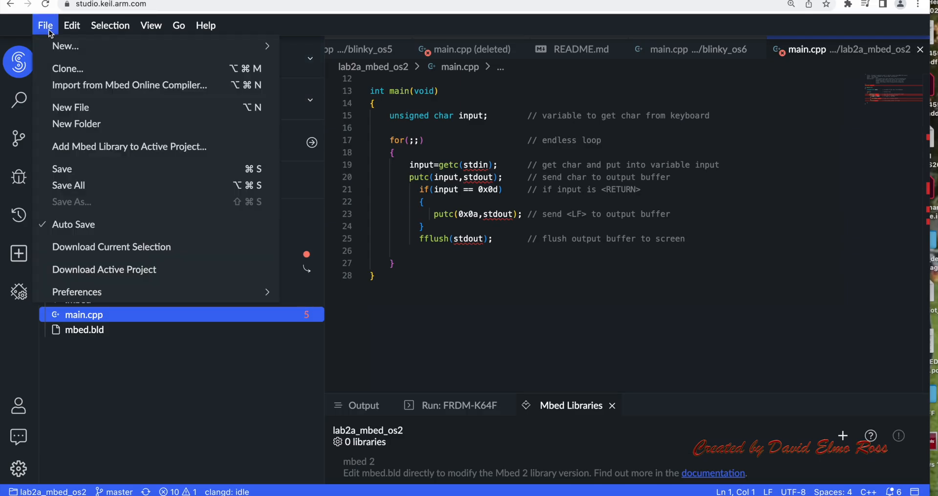
pyautogui.moveTo(129, 85)
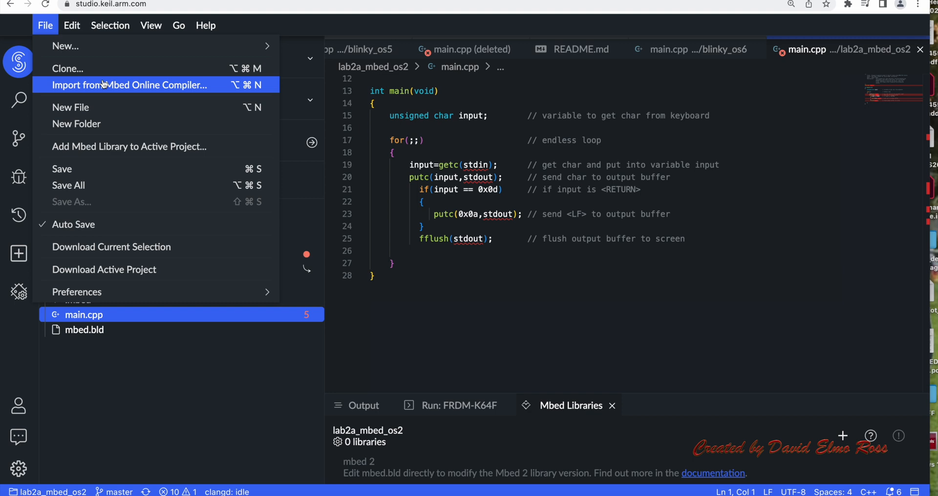
pyautogui.moveTo(214, 96)
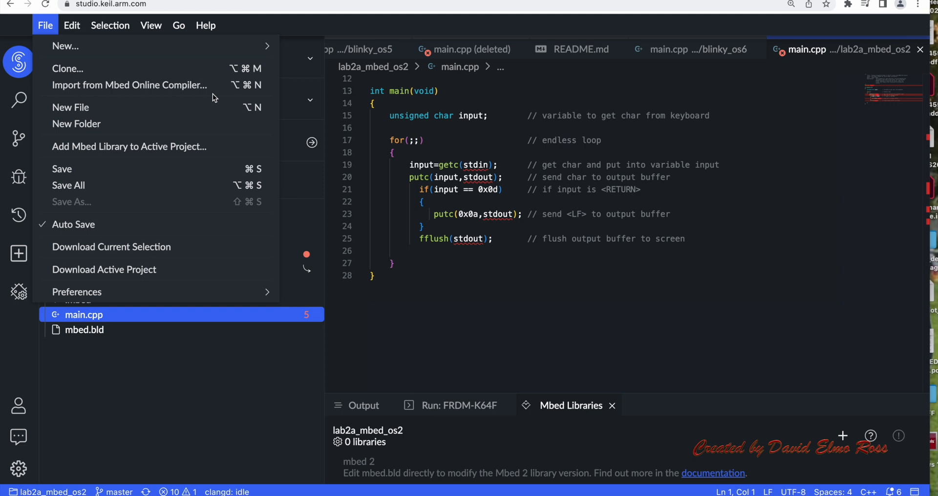
pyautogui.moveTo(129, 84)
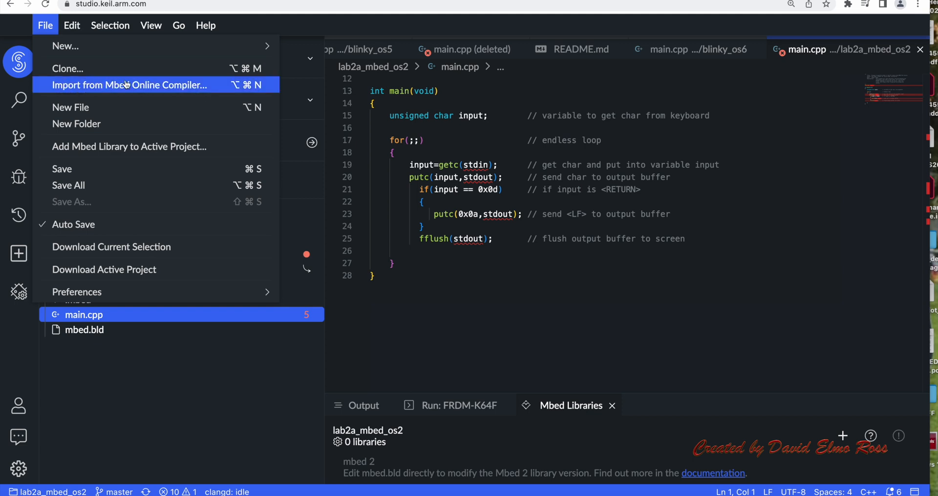
pyautogui.moveTo(176, 88)
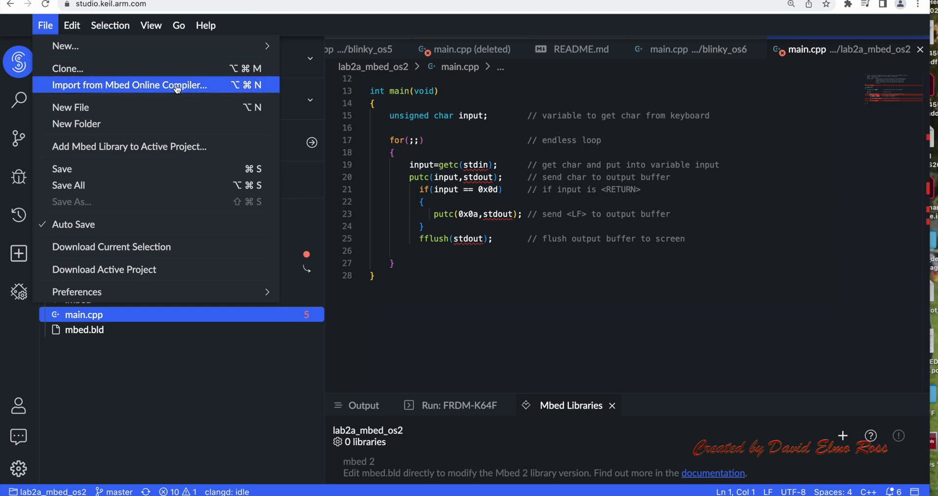